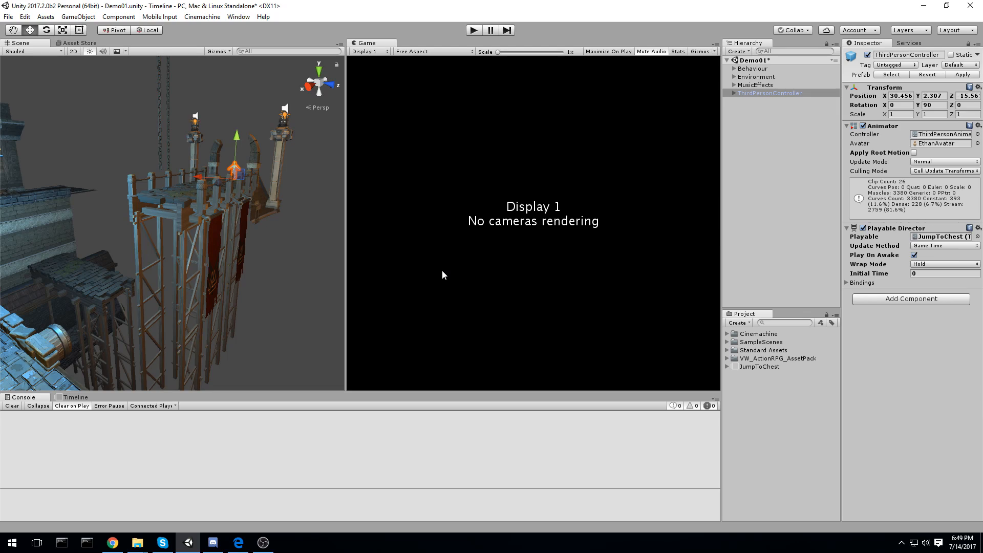
pyautogui.moveTo(338, 251)
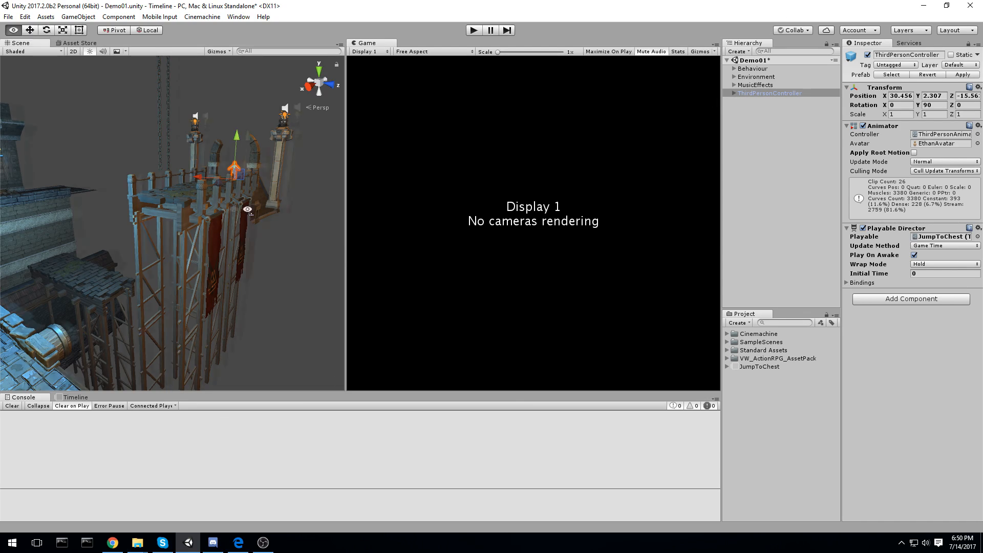
# Open the Timeline editor on JumpToChest and scrub the playhead to preview a later frame.
pyautogui.click(239, 16)
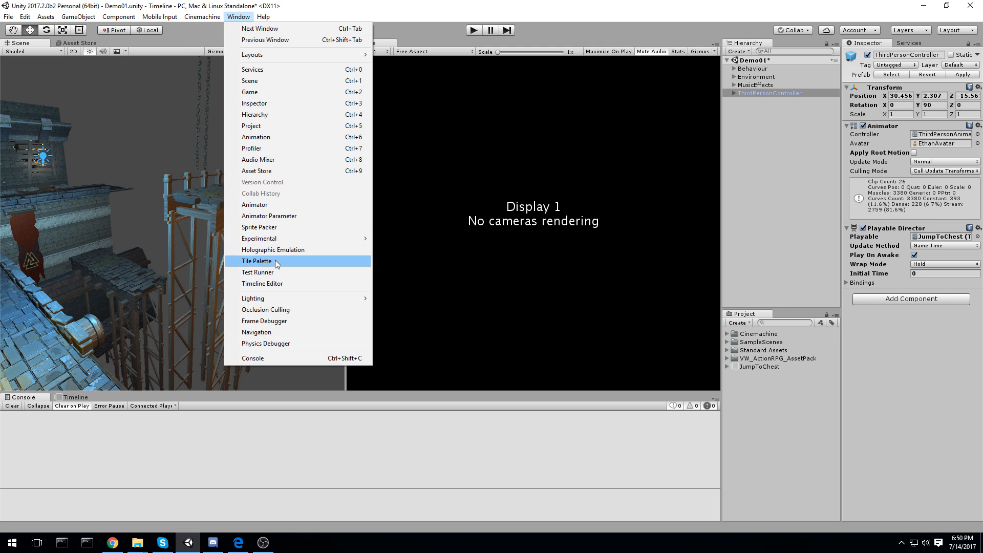
pyautogui.moveTo(270, 283)
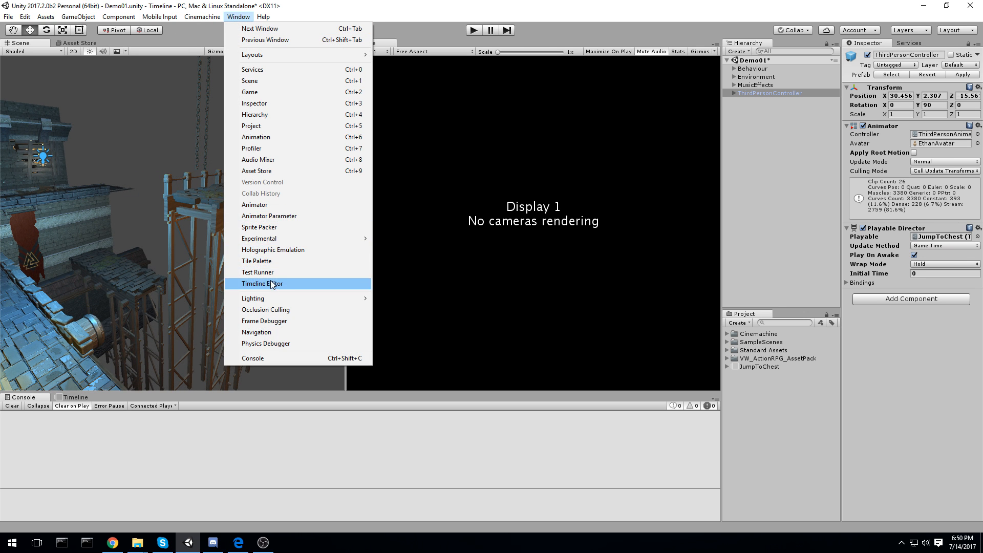
pyautogui.click(262, 283)
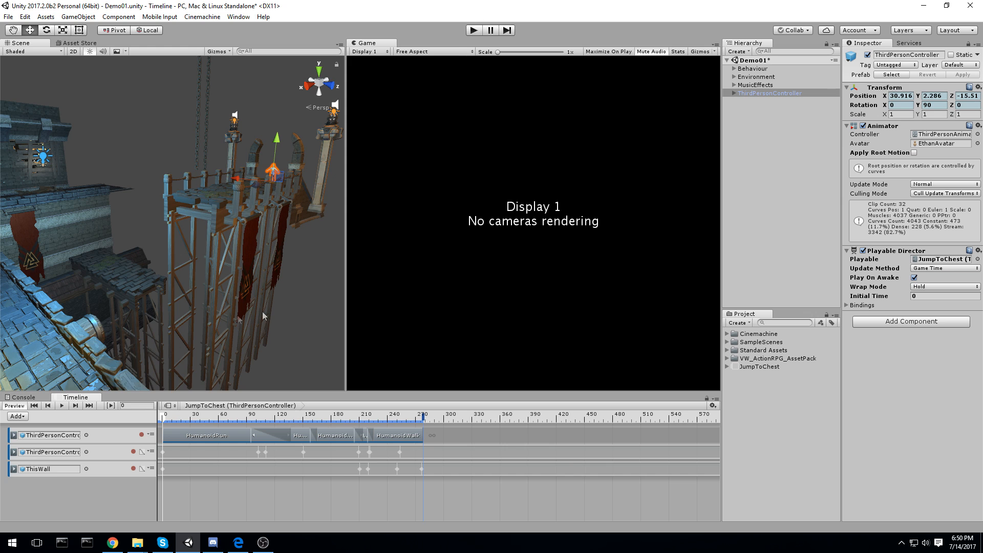
pyautogui.click(61, 406)
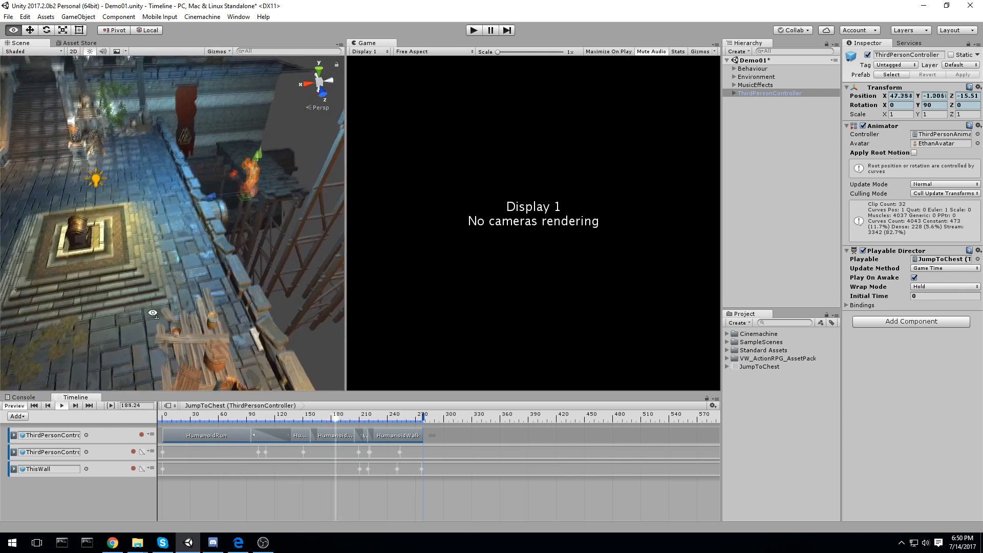
pyautogui.moveTo(424, 414); pyautogui.dragTo(424, 413)
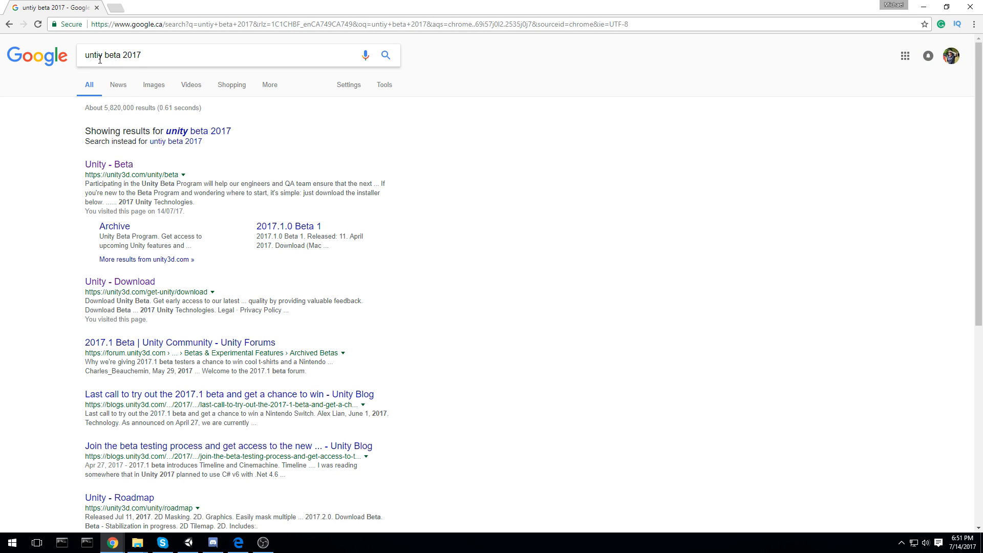
# Focus the search box on the Google results for 'unity beta 2017'.
pyautogui.click(109, 164)
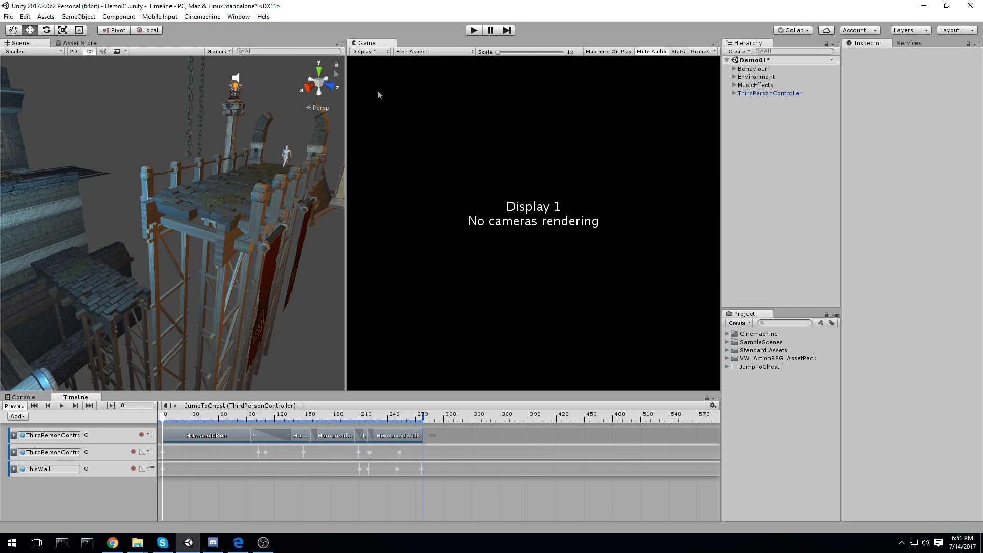
# Show the Asset Store page for Unity Technologies' Cinemachine package and scroll through it.
pyautogui.click(71, 43)
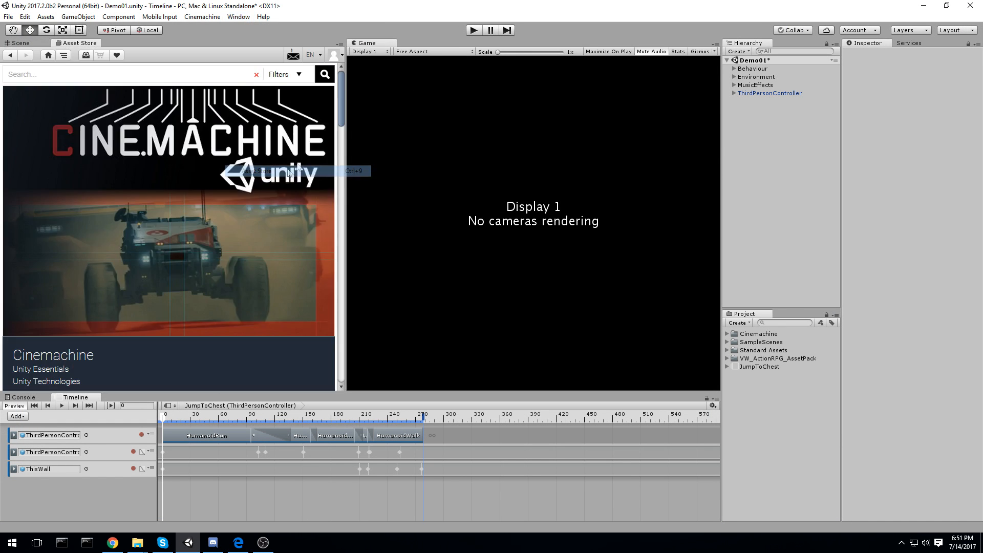
pyautogui.scroll(-3)
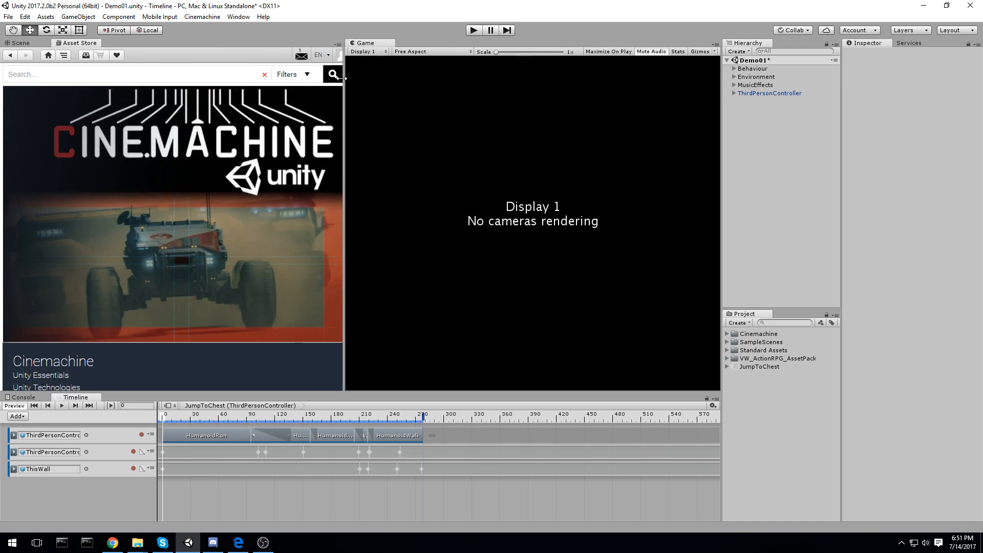
# Return to the Scene view and select the Cinemachine folder after browsing its contents.
pyautogui.click(24, 43)
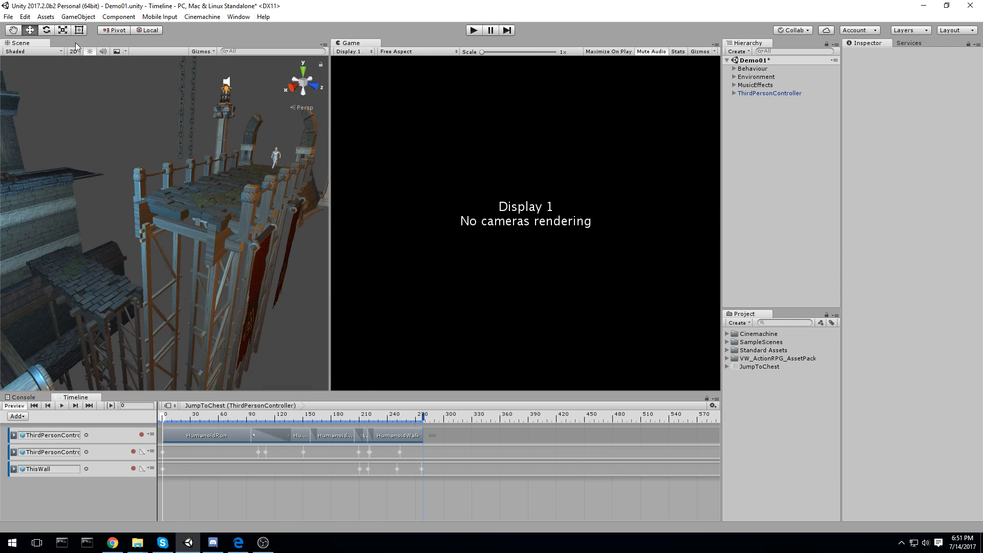
pyautogui.click(758, 333)
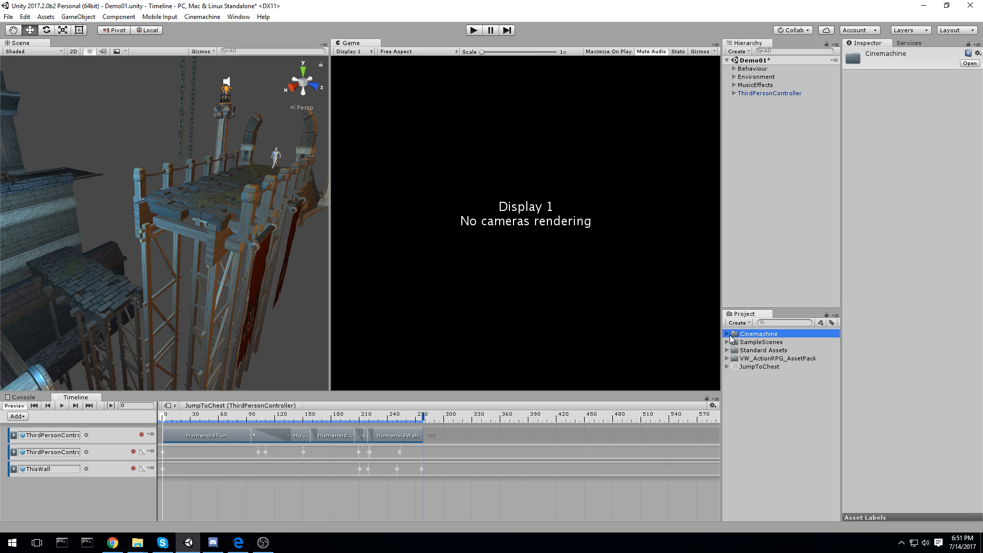
pyautogui.click(727, 334)
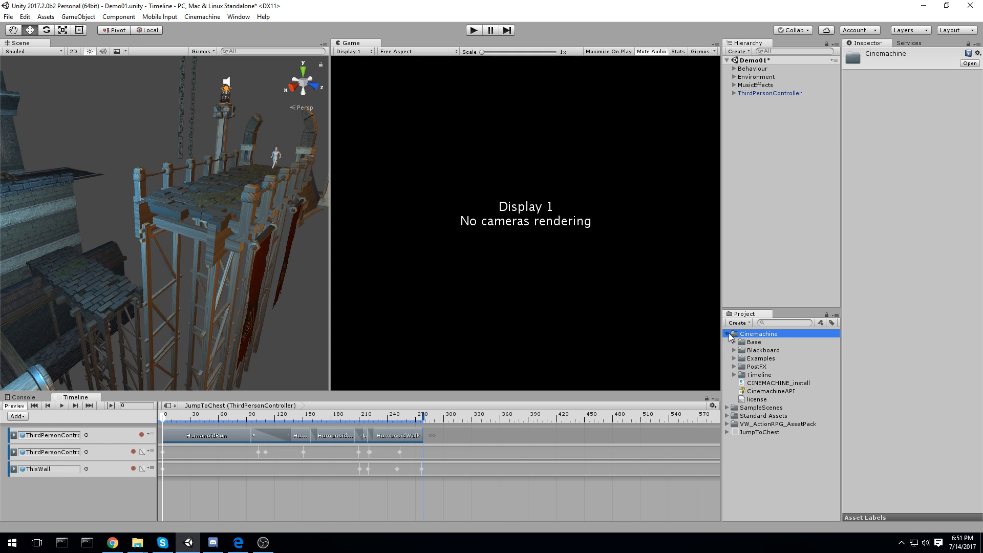
pyautogui.click(728, 334)
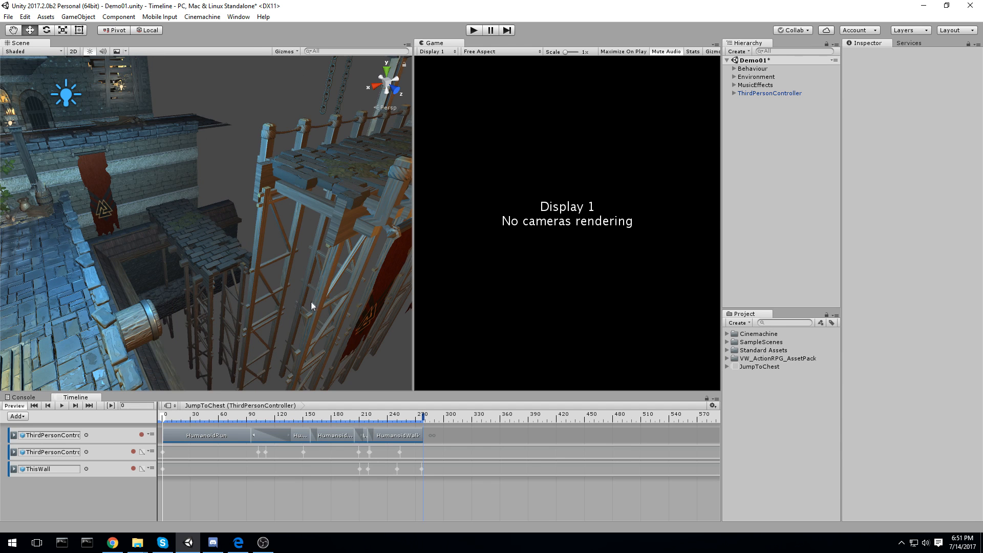
pyautogui.moveTo(337, 287)
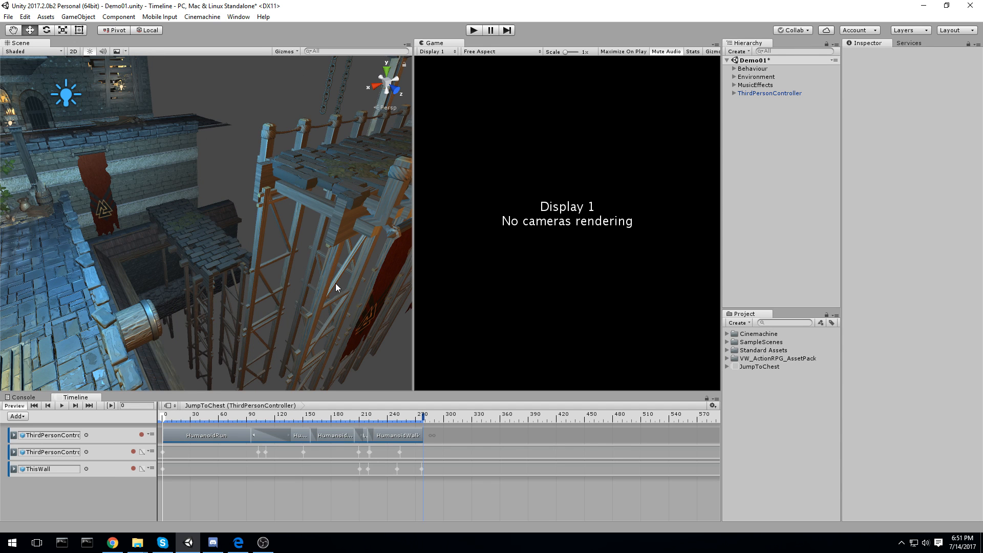
pyautogui.moveTo(310, 261)
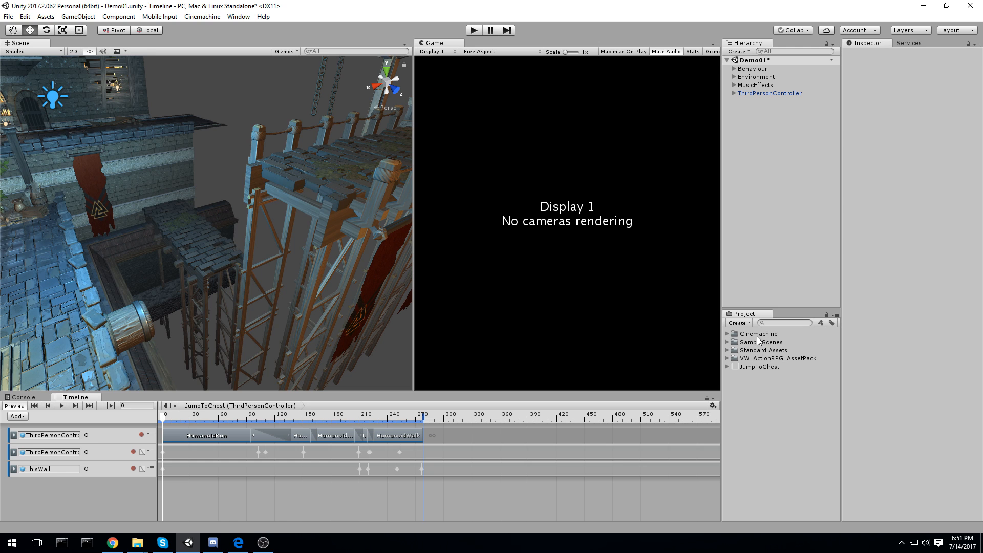
pyautogui.click(758, 333)
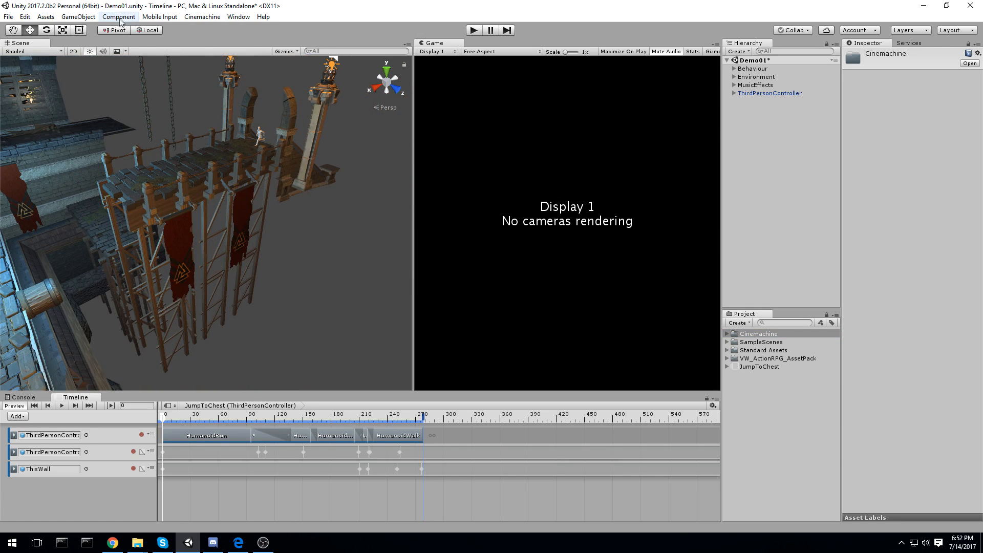
pyautogui.click(202, 17)
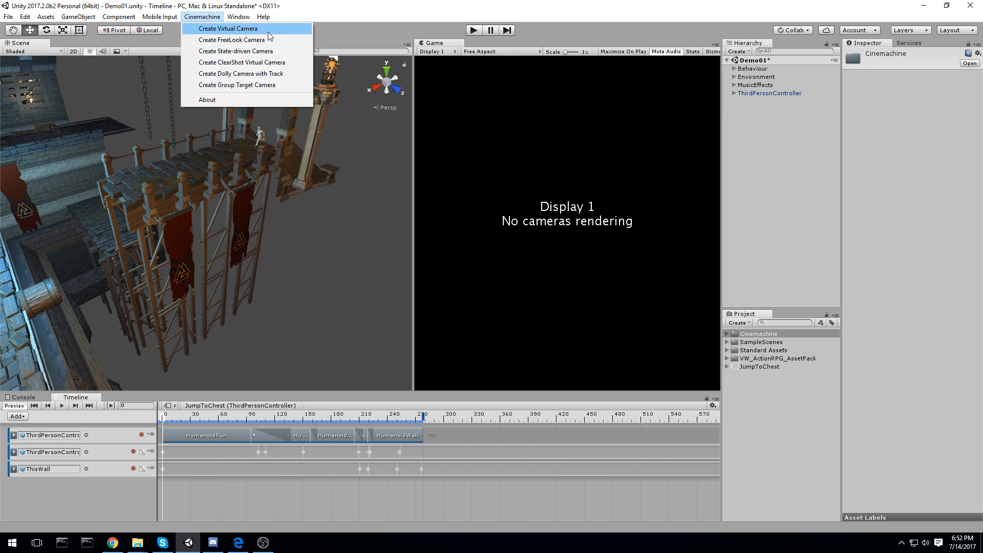
pyautogui.click(226, 28)
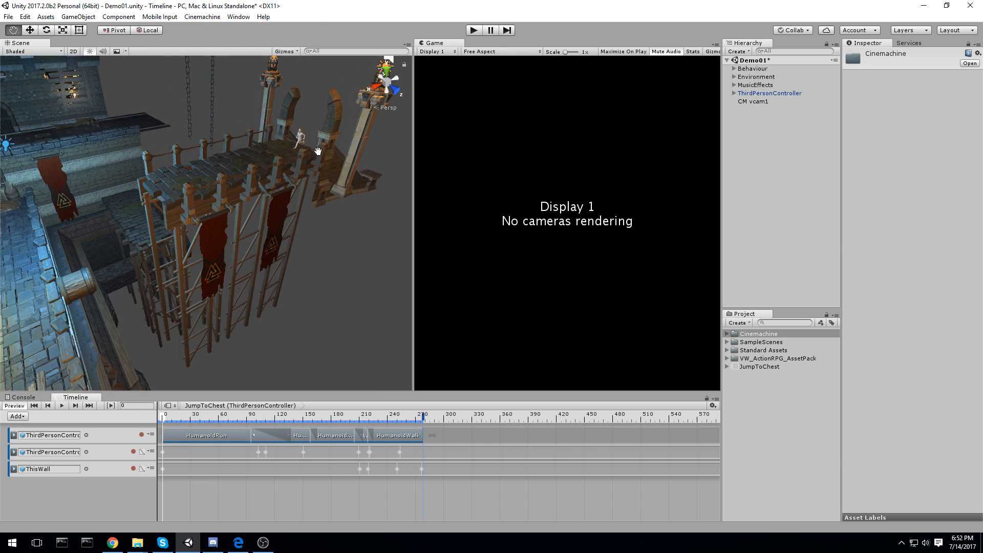
pyautogui.click(753, 101)
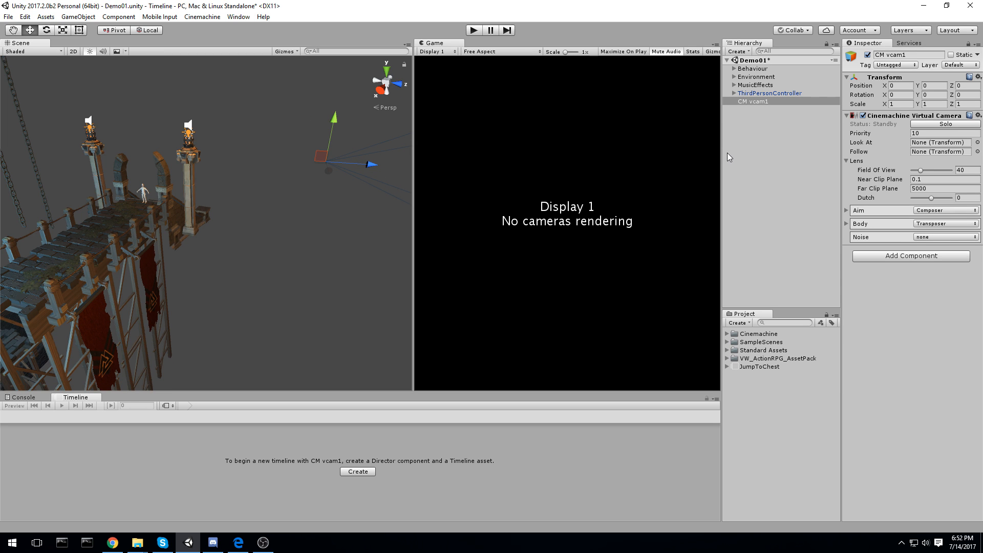
pyautogui.moveTo(750, 166)
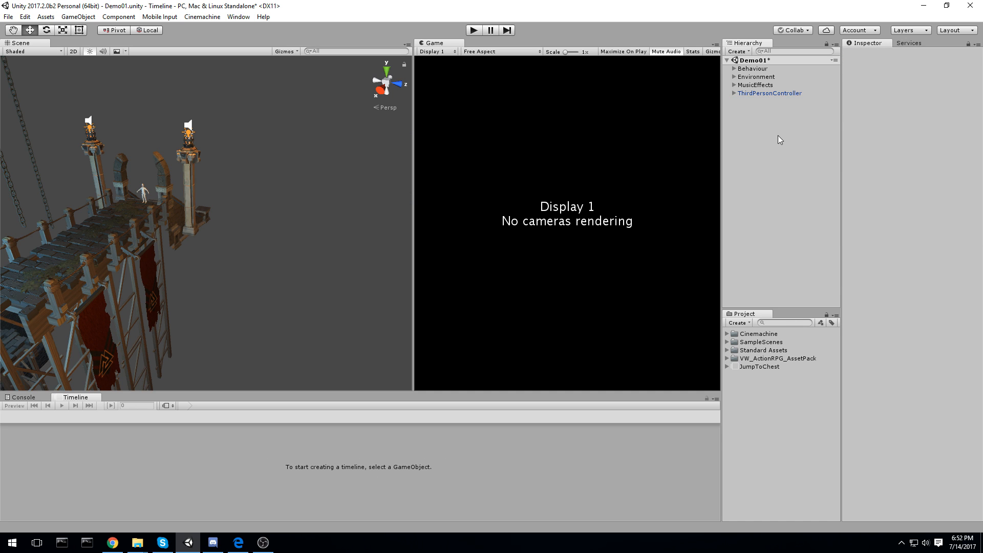
# Inspect the Camera's Cinemachine Brain and CM vcam1's virtual camera settings.
pyautogui.click(749, 102)
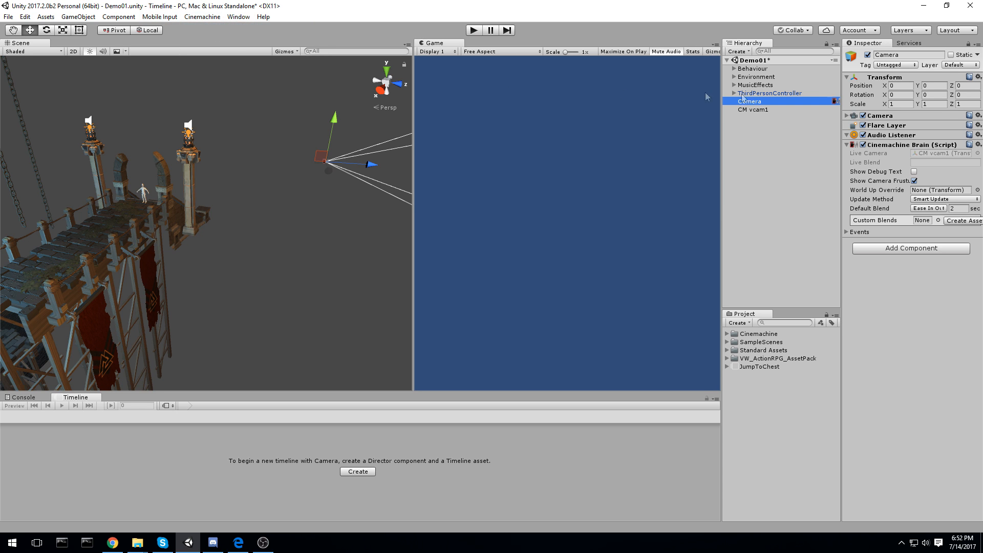
pyautogui.moveTo(834, 105)
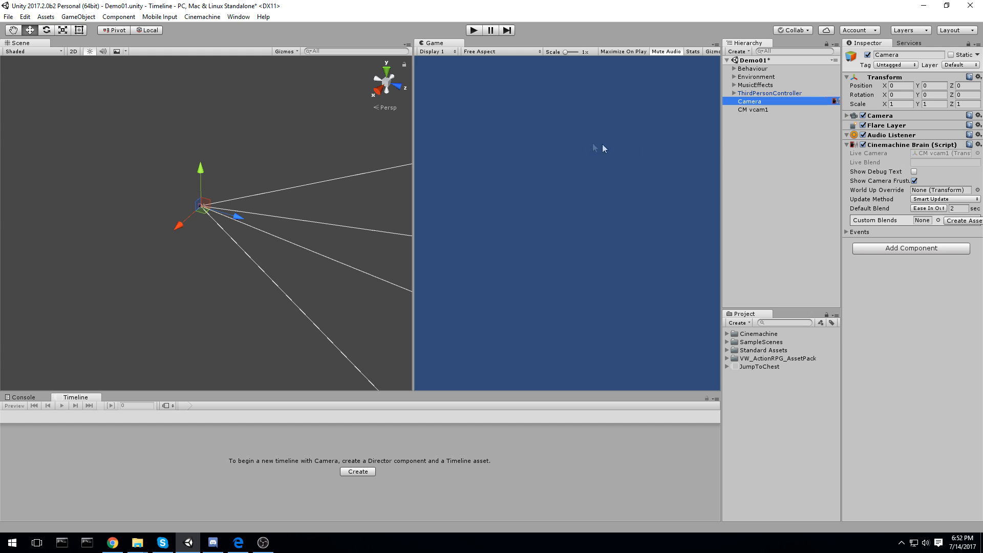
pyautogui.click(753, 110)
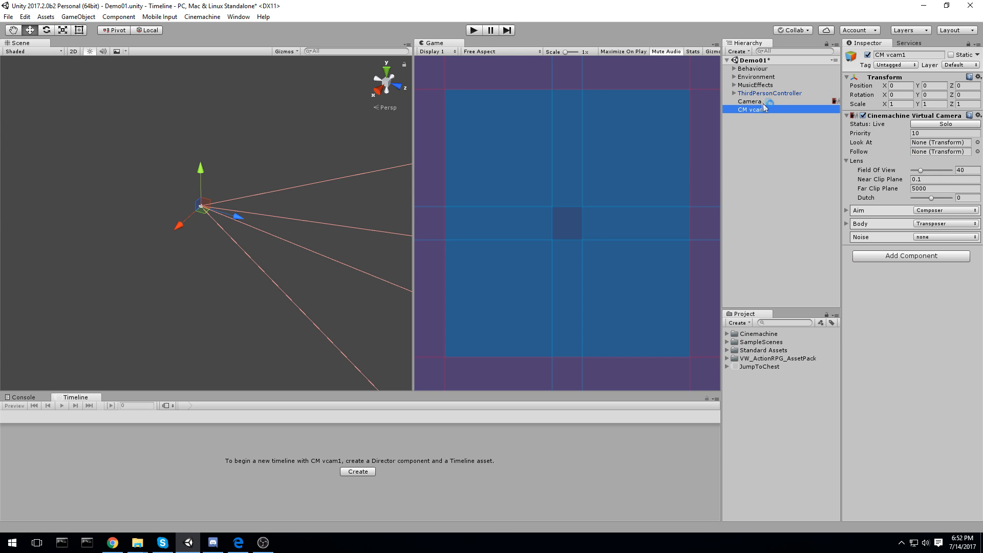
pyautogui.click(743, 102)
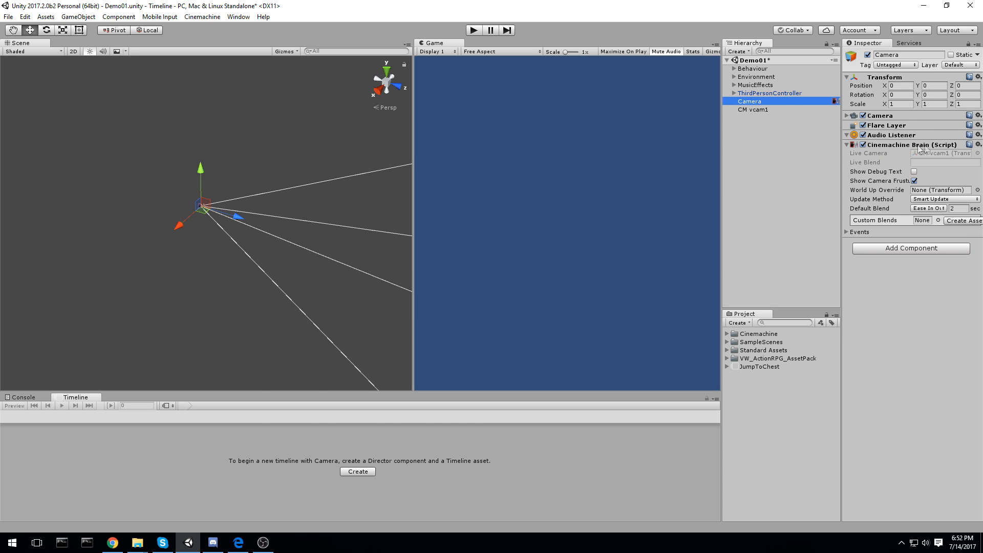
pyautogui.click(752, 110)
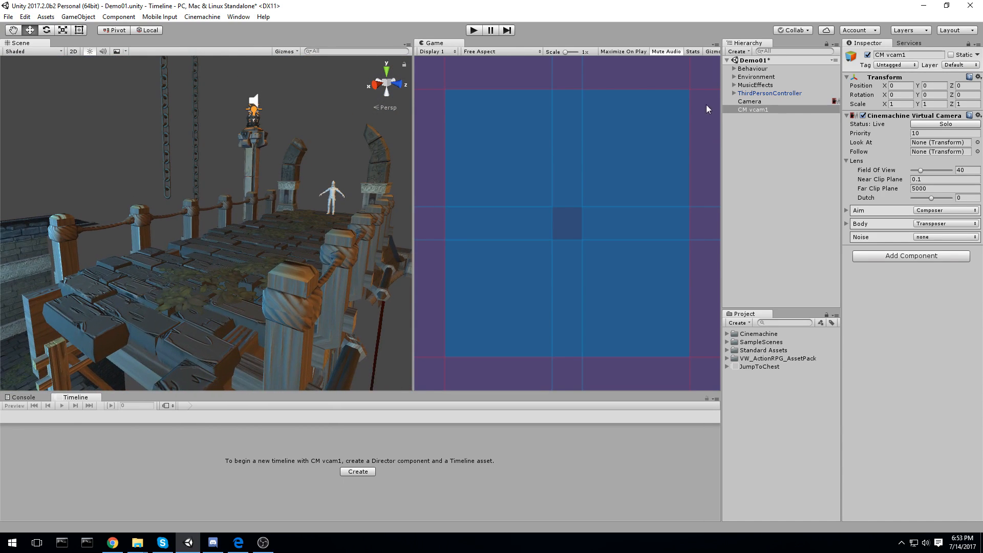
pyautogui.click(752, 109)
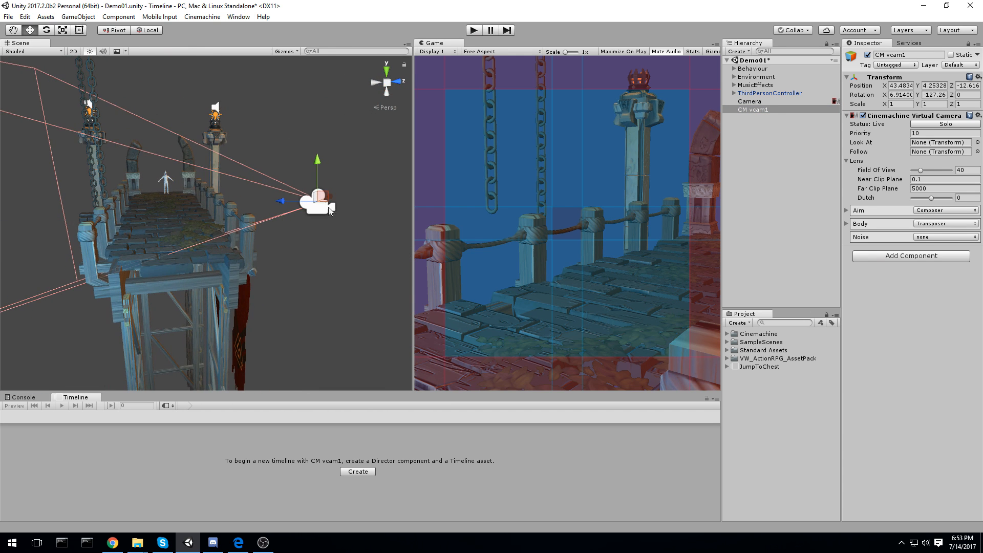
pyautogui.moveTo(322, 224)
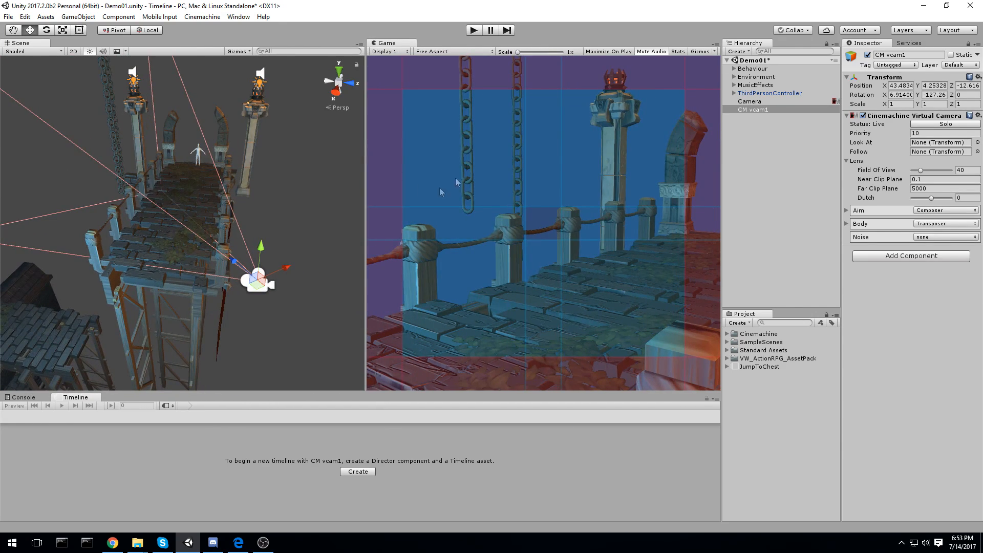
pyautogui.moveTo(442, 188)
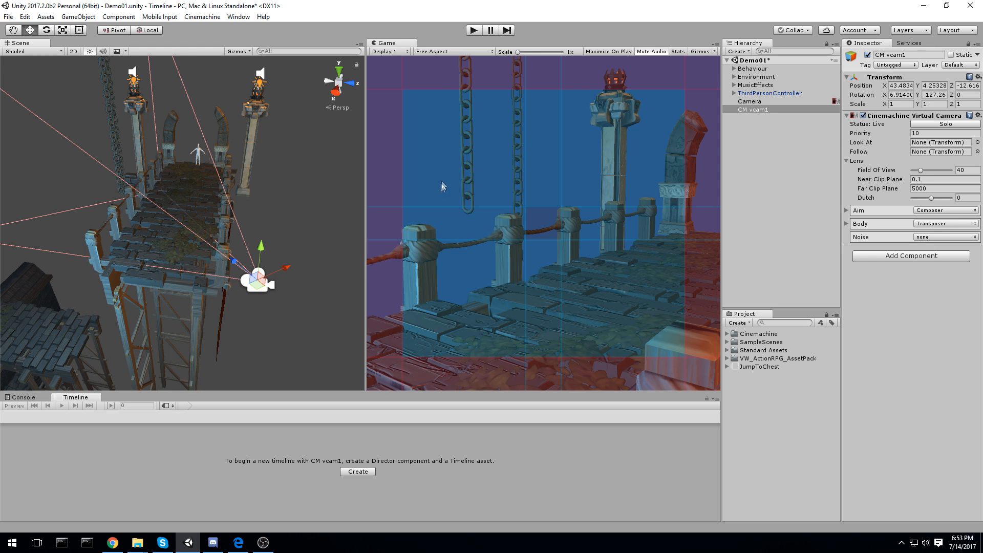
pyautogui.moveTo(596, 72)
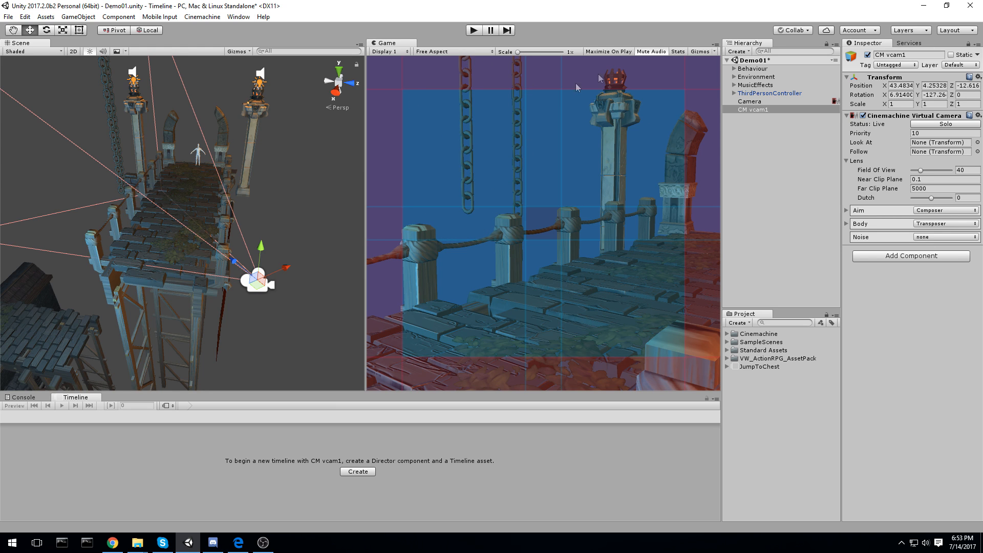
pyautogui.moveTo(555, 202)
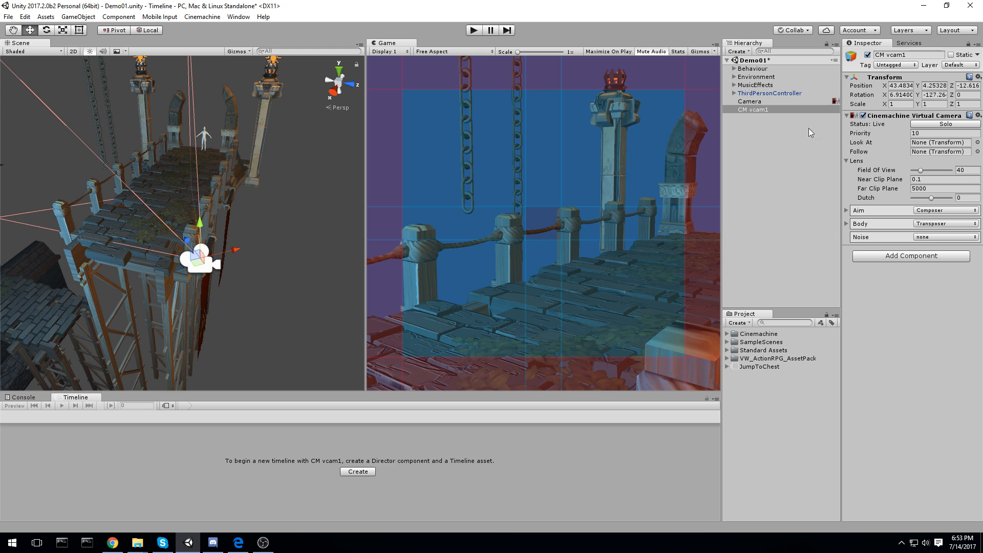
pyautogui.moveTo(778, 117)
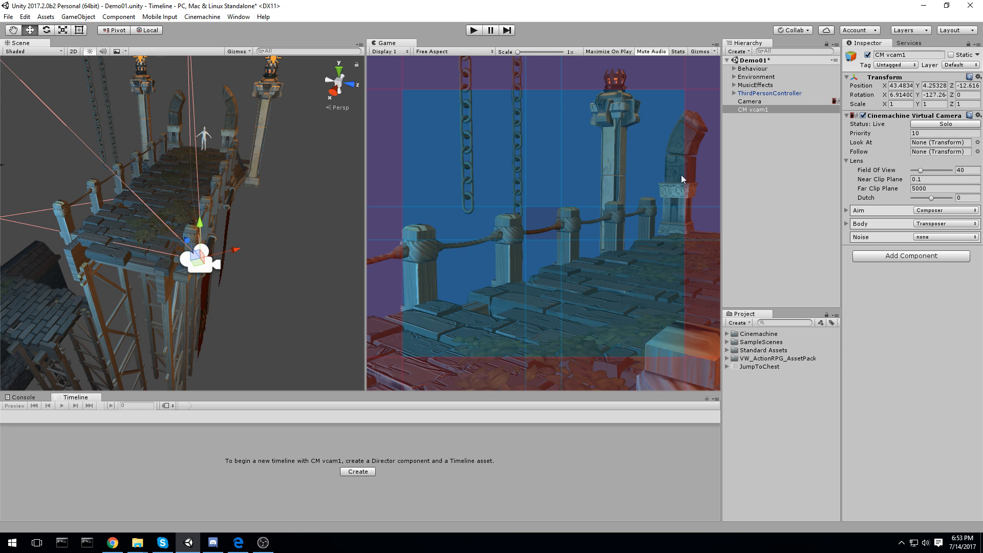
pyautogui.moveTo(903, 146)
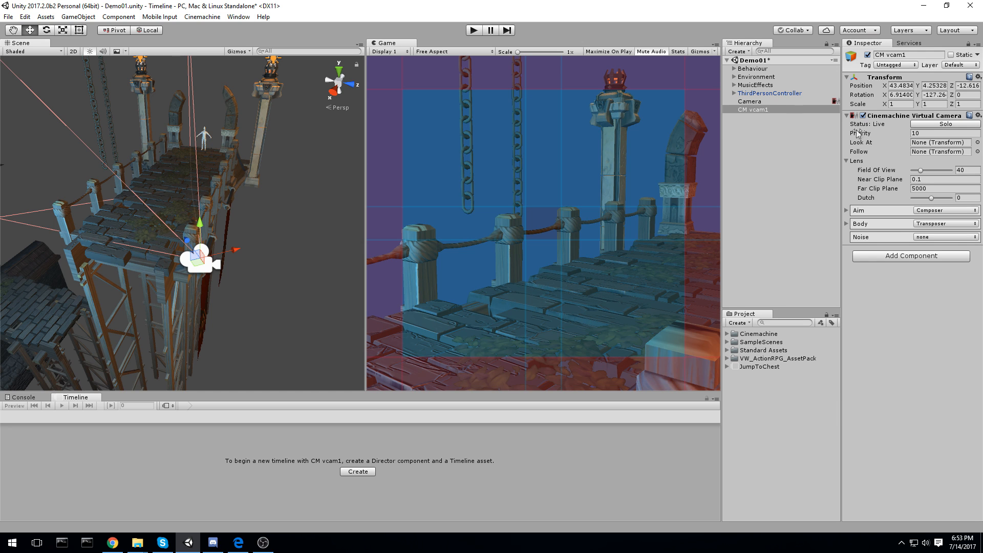
# Set CM vcam1's Look At target to EthanHead and start editing its Priority.
pyautogui.click(733, 93)
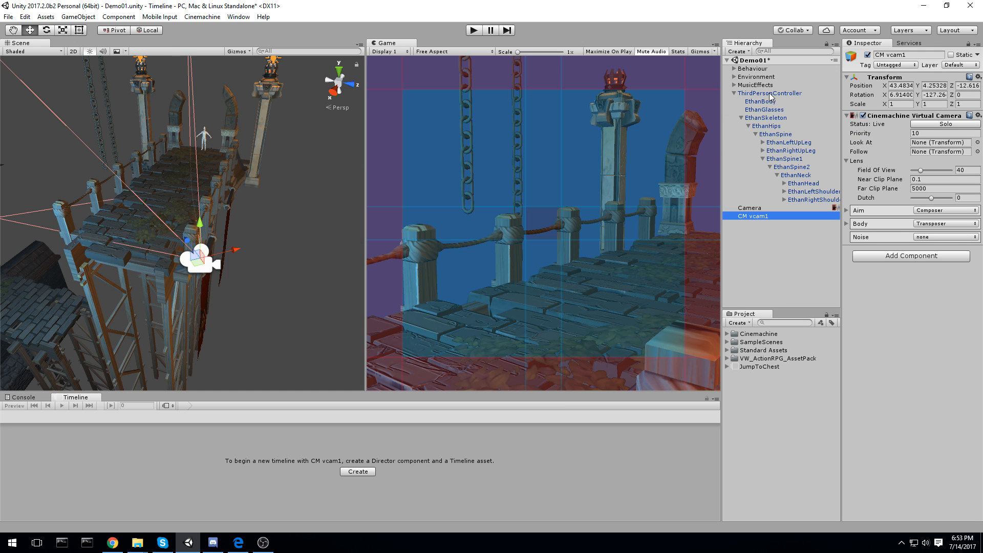
pyautogui.click(932, 142)
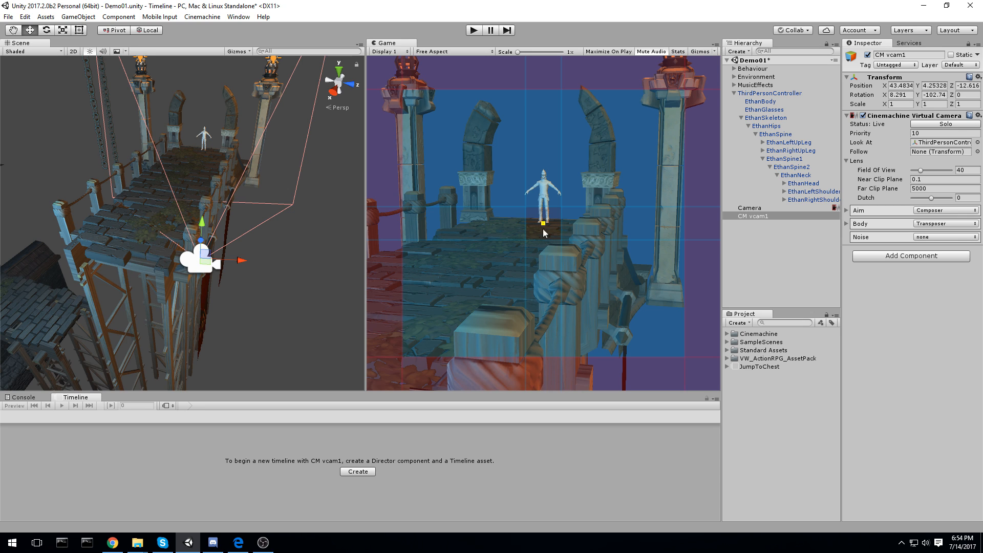
pyautogui.moveTo(531, 224)
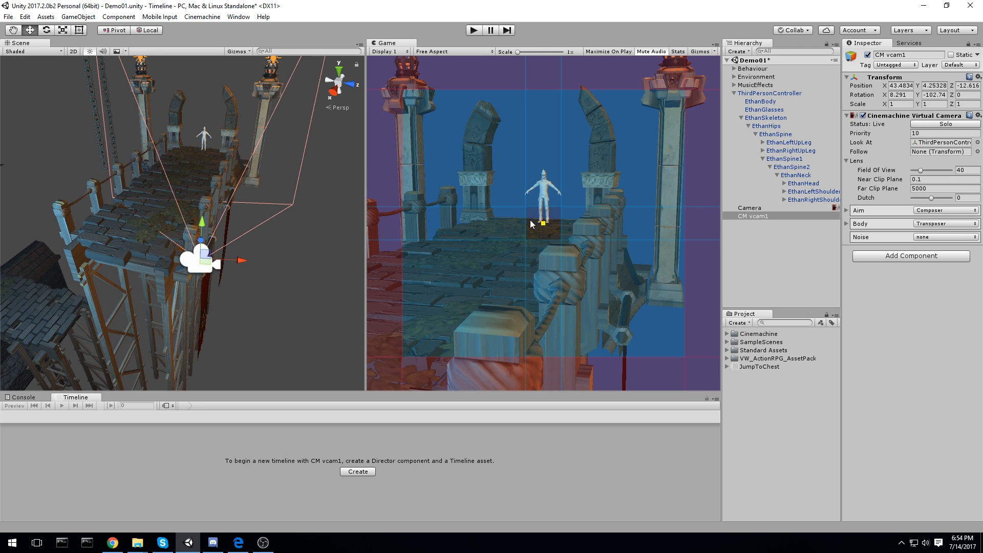
pyautogui.moveTo(517, 233)
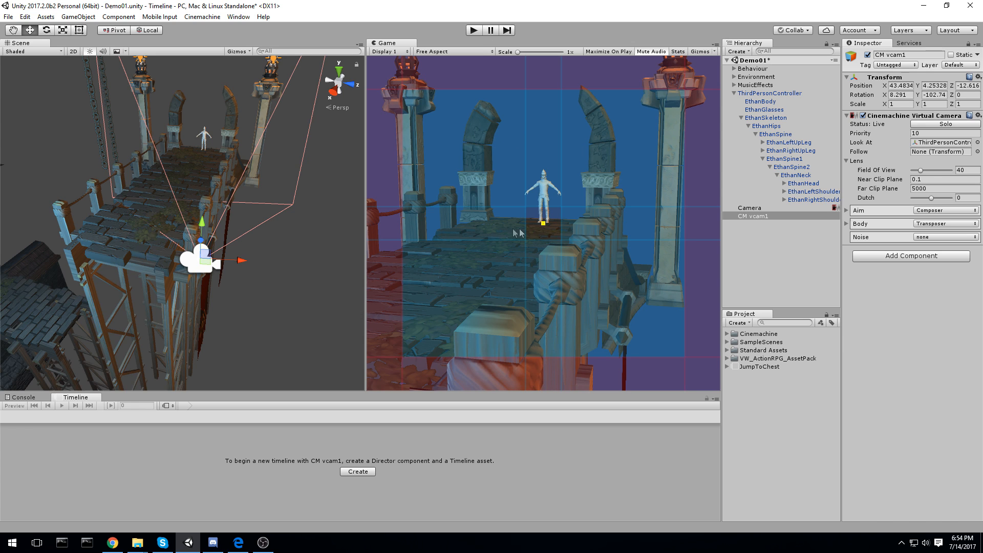
pyautogui.moveTo(541, 235)
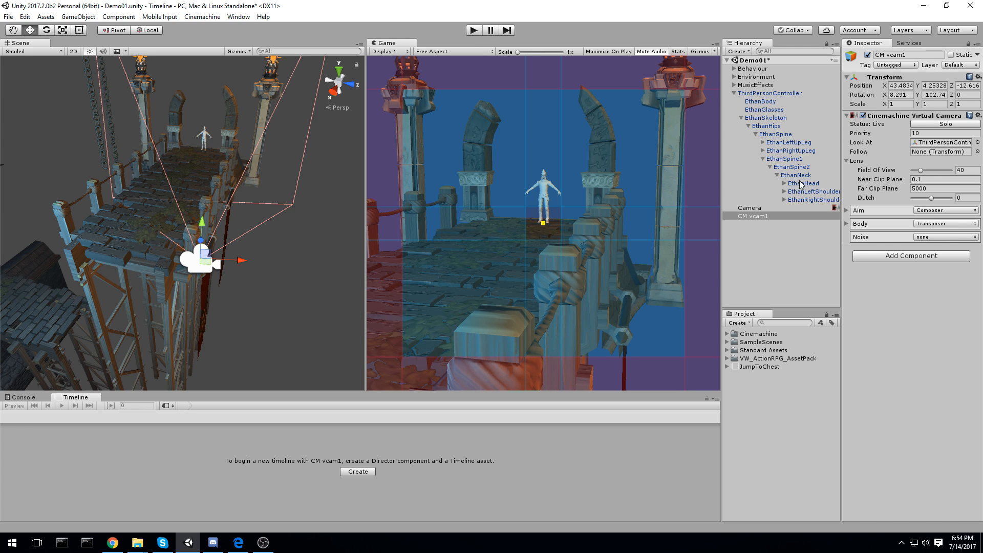
pyautogui.click(945, 142)
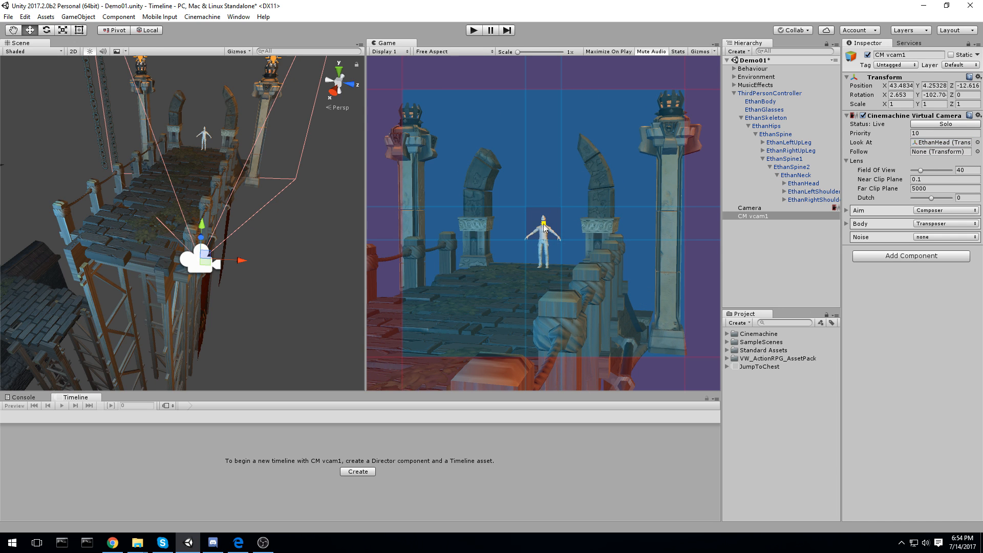
pyautogui.moveTo(553, 245)
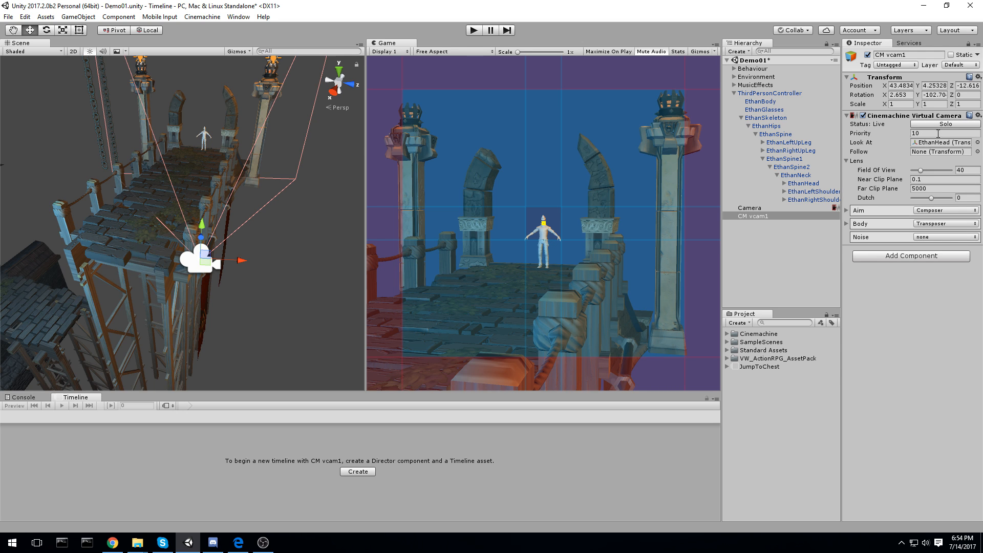
pyautogui.click(937, 132)
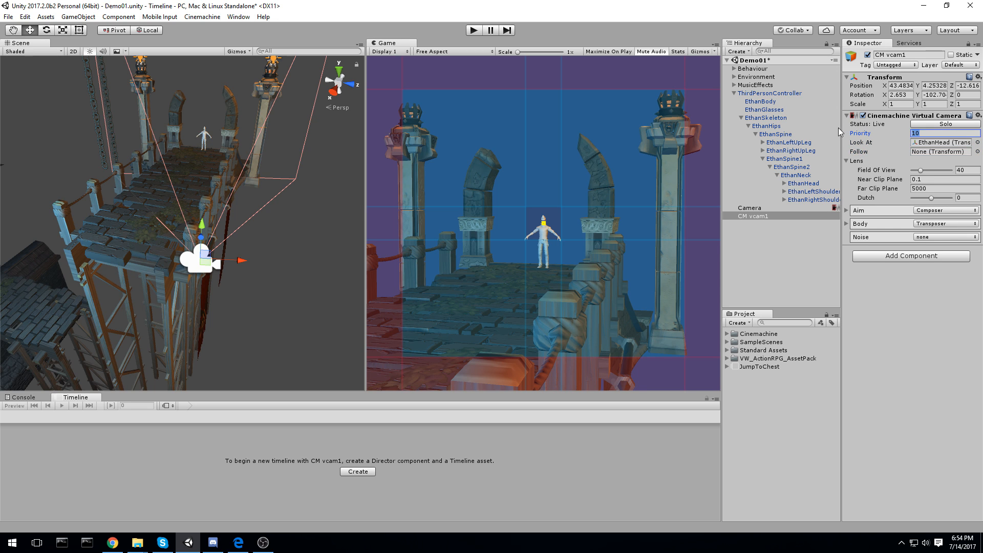
pyautogui.moveTo(847, 138)
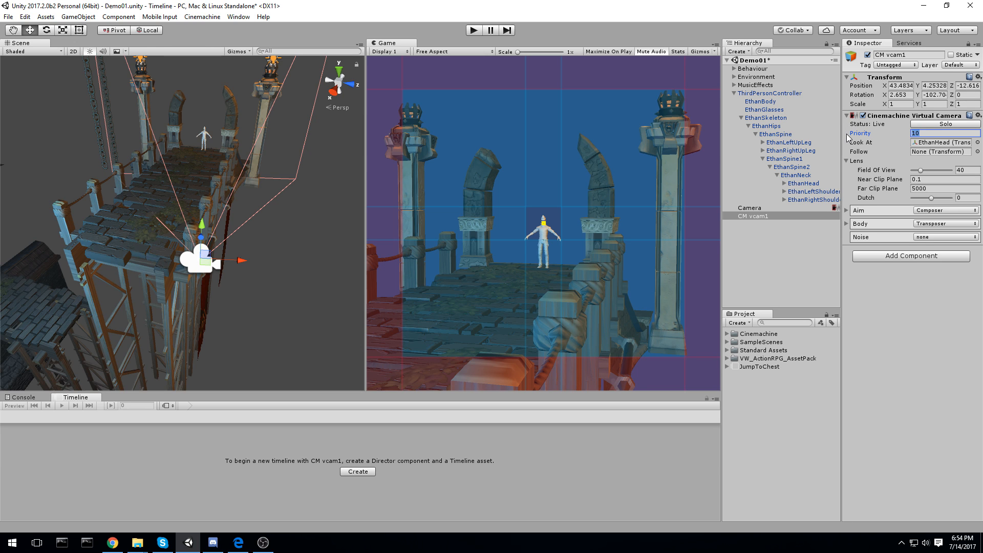
# Duplicate CM vcam1 as CM vcam2 and compare the two cameras' views.
pyautogui.click(761, 225)
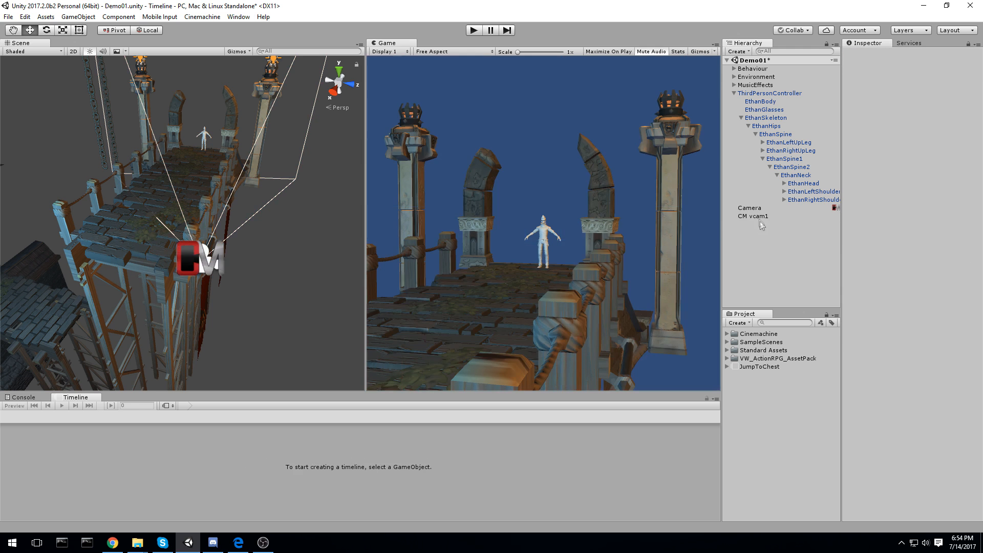
pyautogui.click(758, 224)
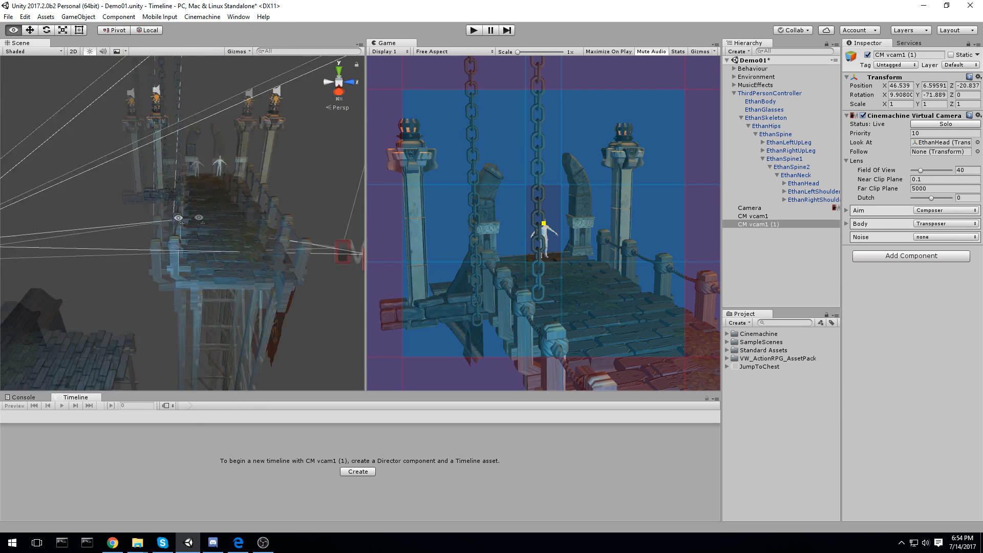
pyautogui.click(758, 224)
pyautogui.write('2')
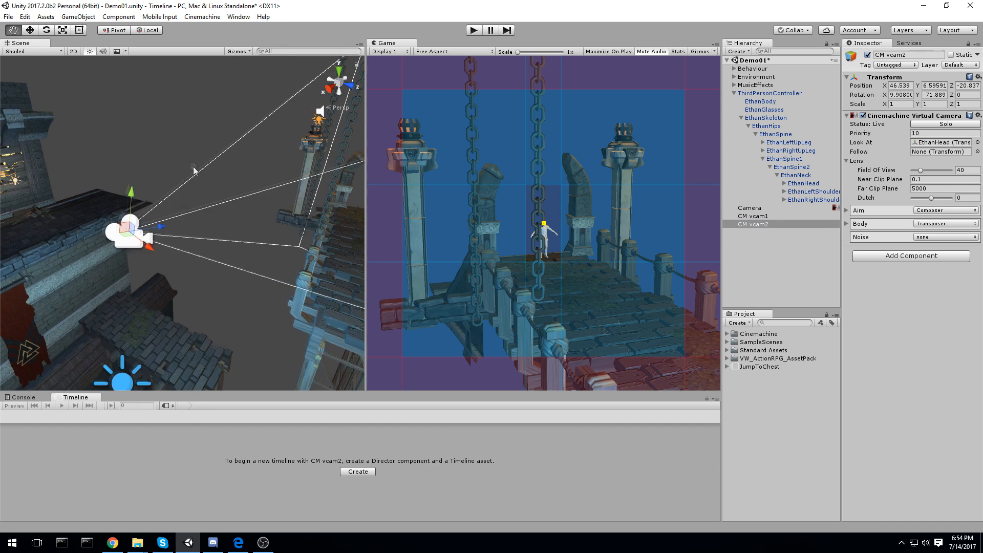
pyautogui.click(754, 215)
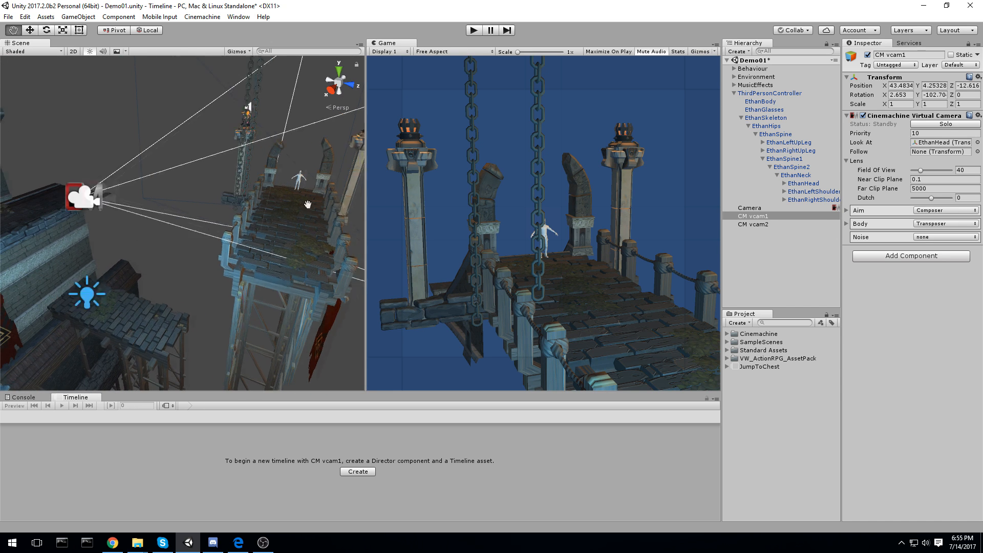
pyautogui.click(753, 224)
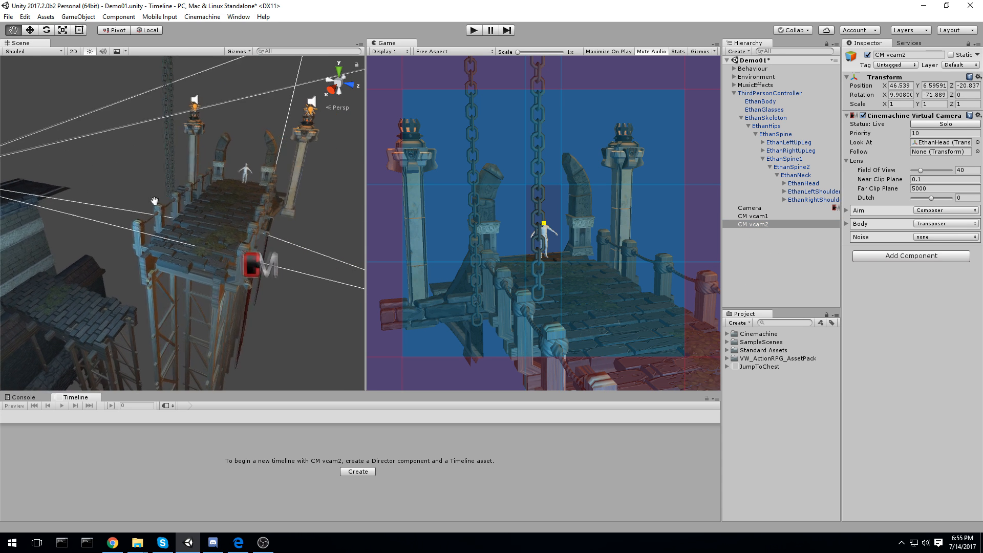
# Edit the Priority fields of CM vcam1 and CM vcam2, giving CM vcam2 priority 2.
pyautogui.click(753, 216)
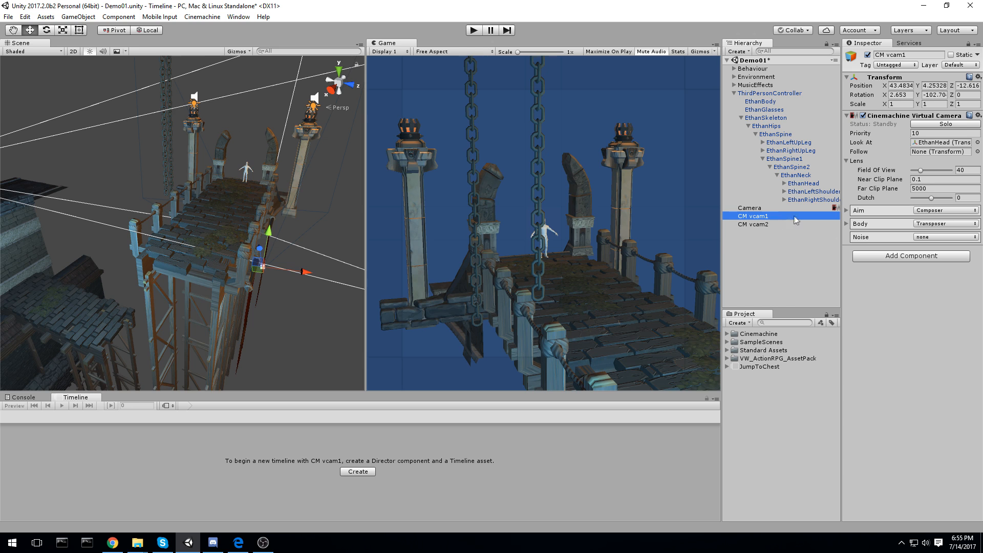
pyautogui.click(753, 224)
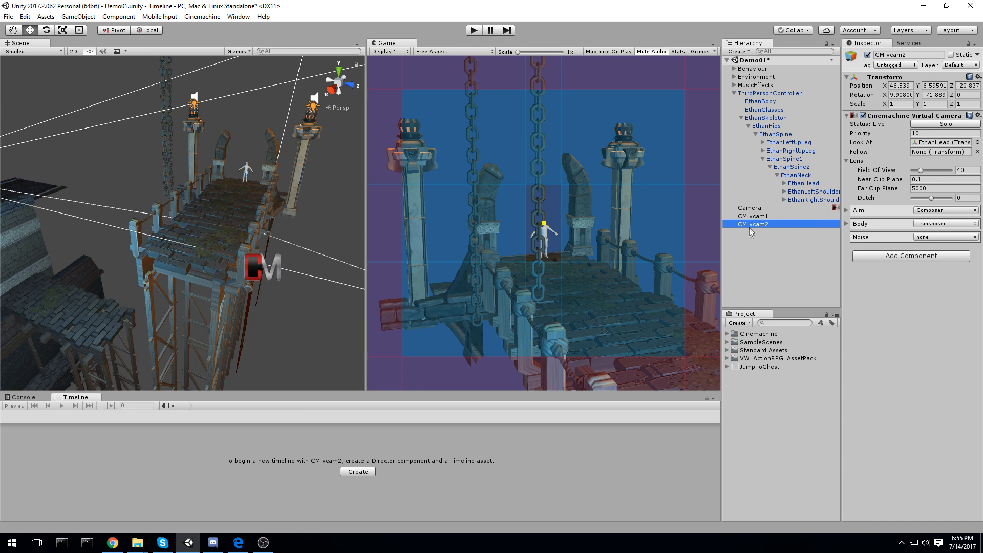
pyautogui.click(944, 133)
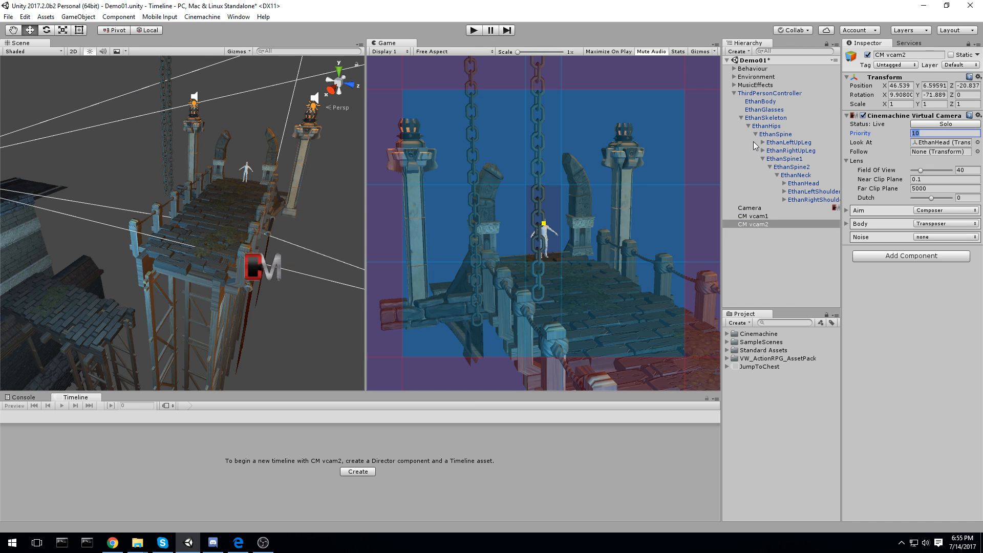
pyautogui.write('9')
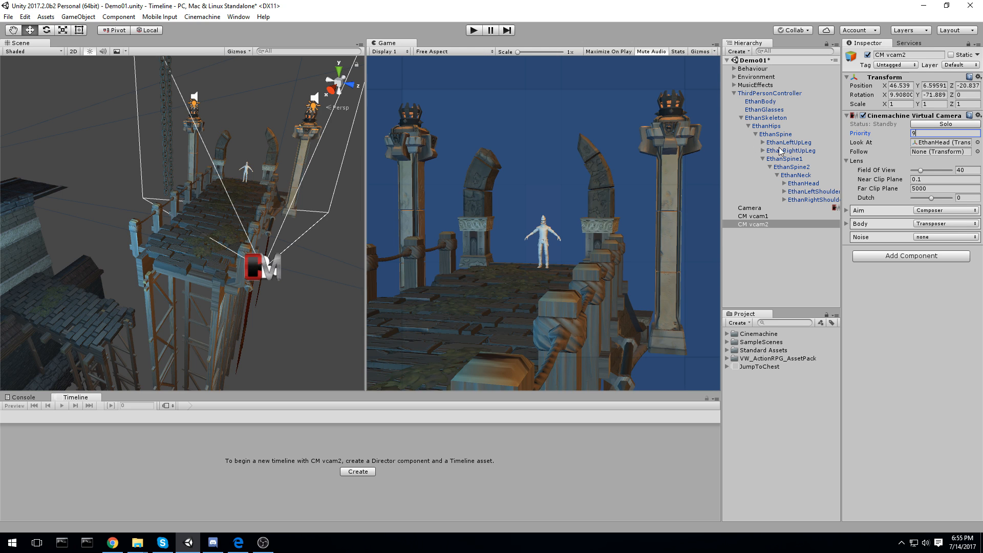
pyautogui.click(753, 215)
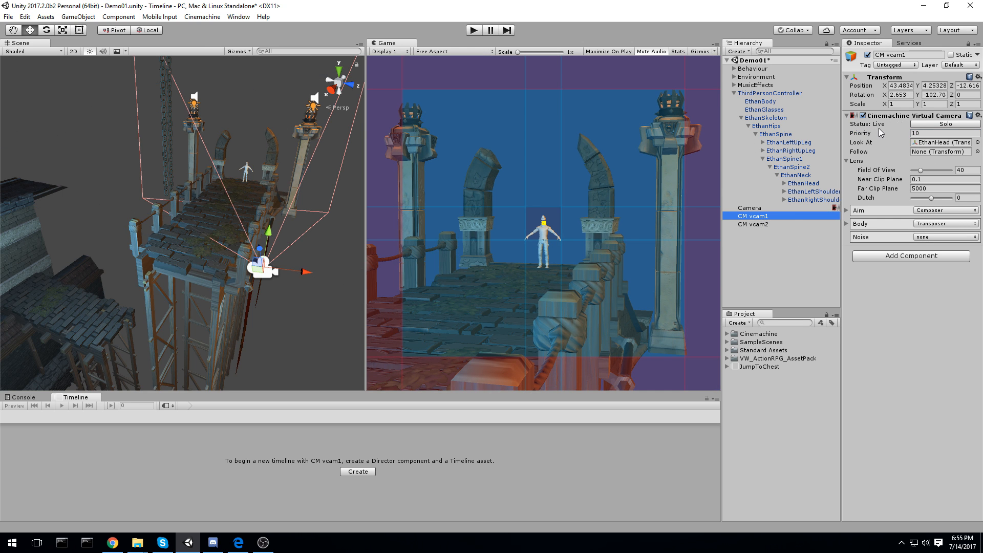
pyautogui.click(752, 224)
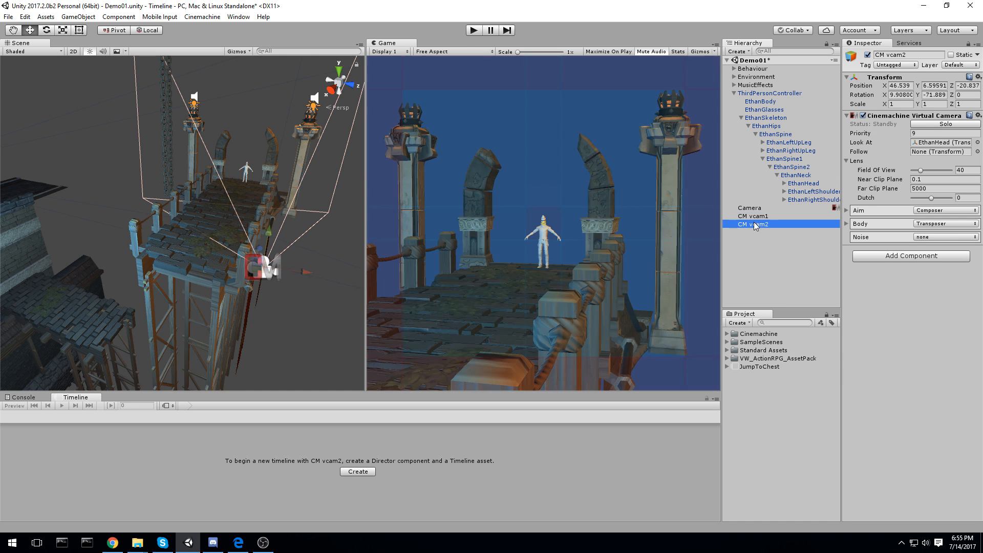
pyautogui.click(754, 216)
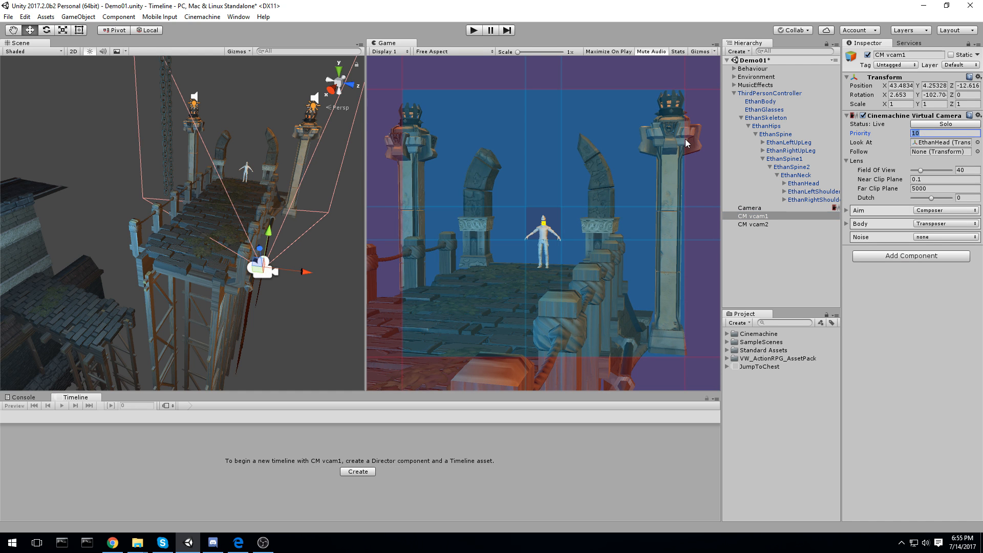
pyautogui.click(753, 224)
pyautogui.write('2')
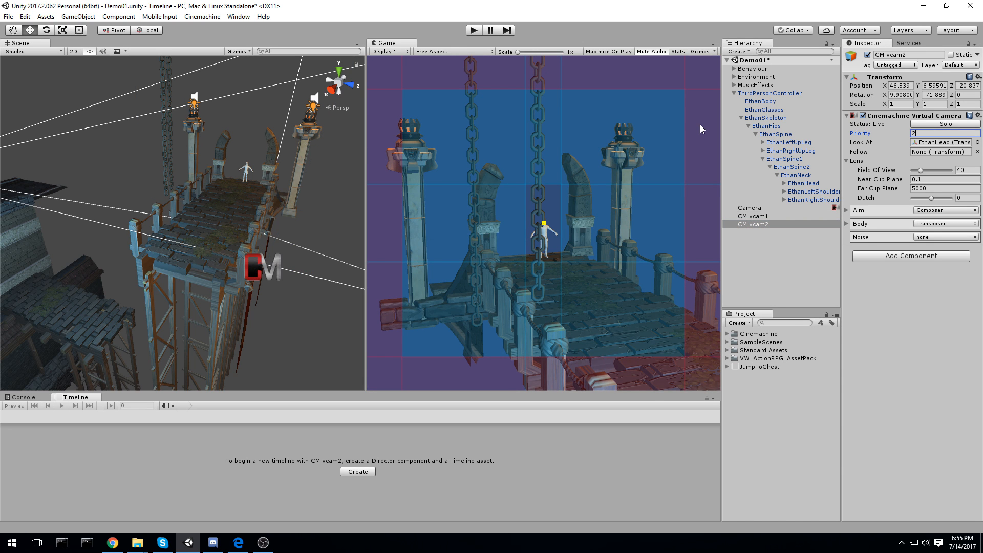
pyautogui.moveTo(677, 161)
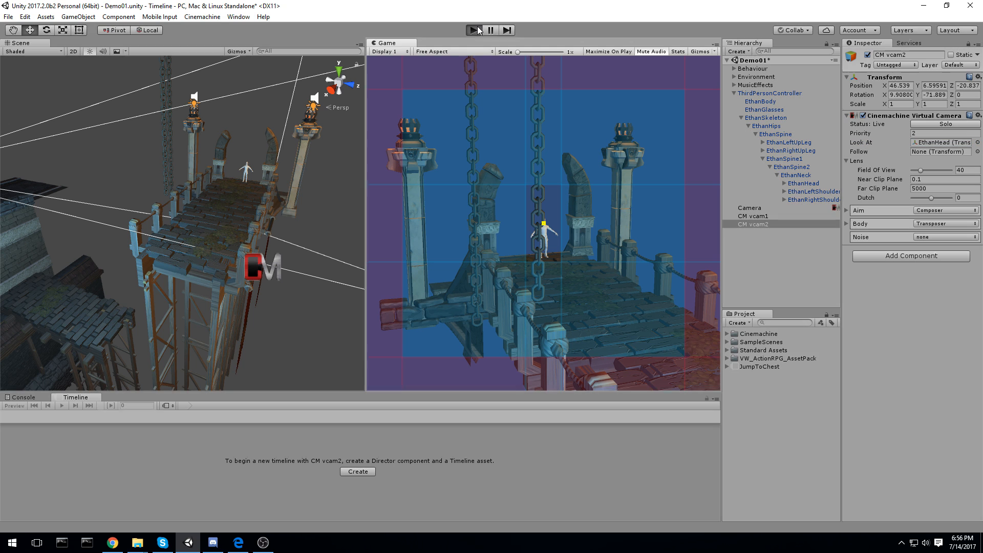
# Play-test the scene, then adjust CM vcam1's settings: Look At EthanHead, Priority 1.
pyautogui.click(473, 30)
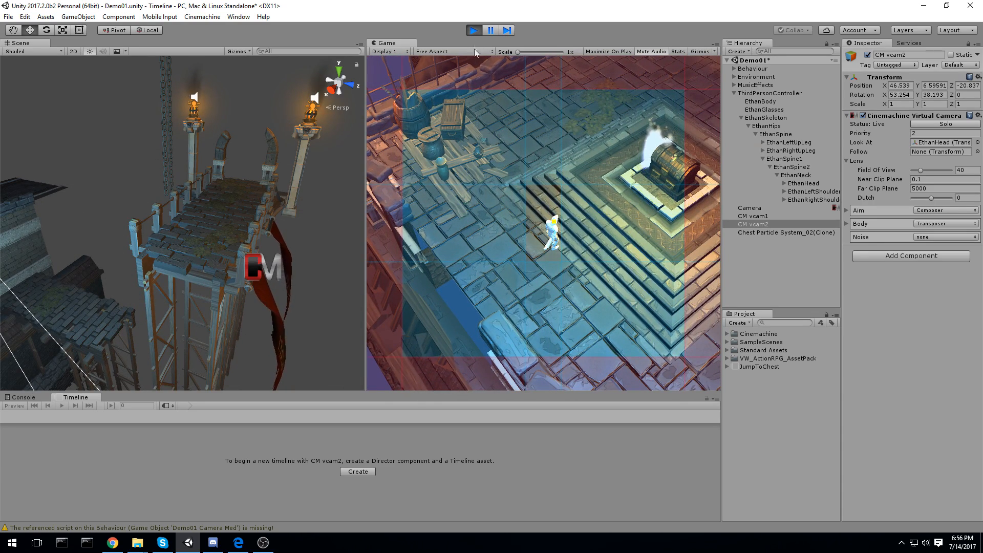
pyautogui.click(754, 216)
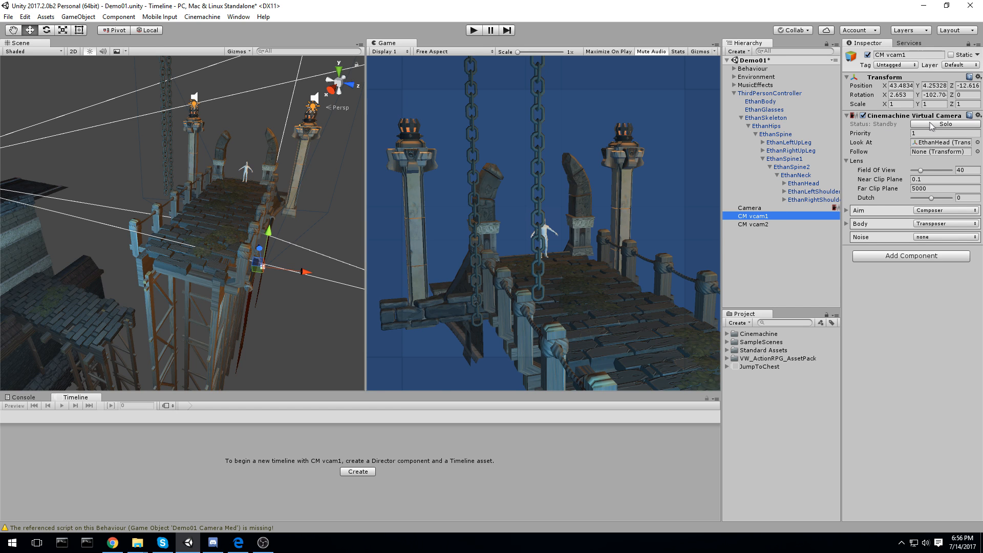
pyautogui.click(953, 124)
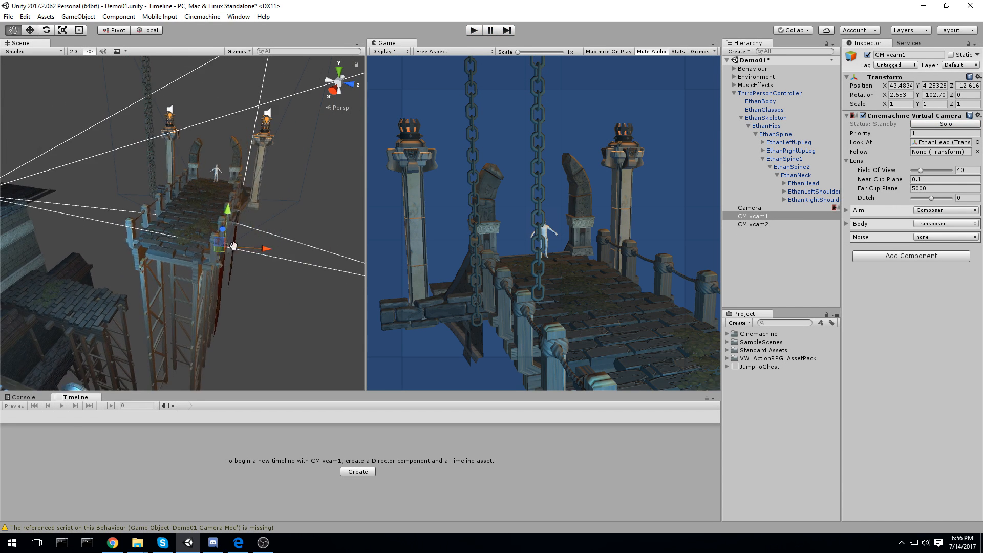
pyautogui.click(753, 224)
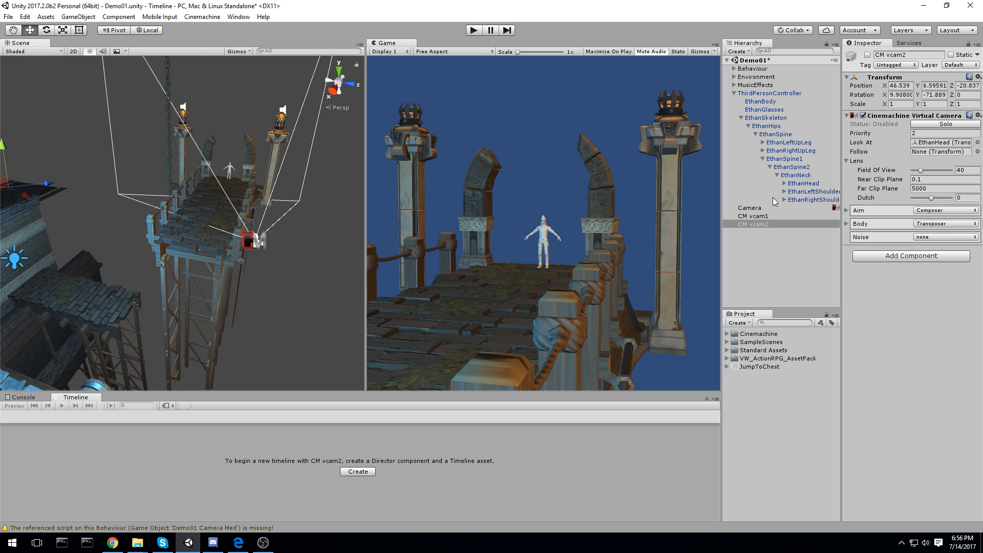
# Select CM vcam1 to return to its virtual camera settings.
pyautogui.click(754, 216)
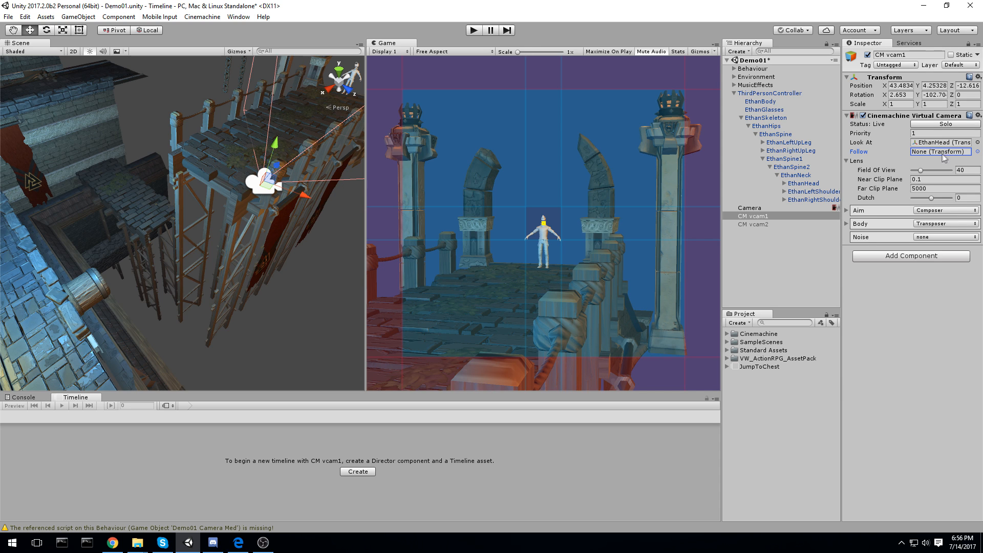
pyautogui.moveTo(198, 258)
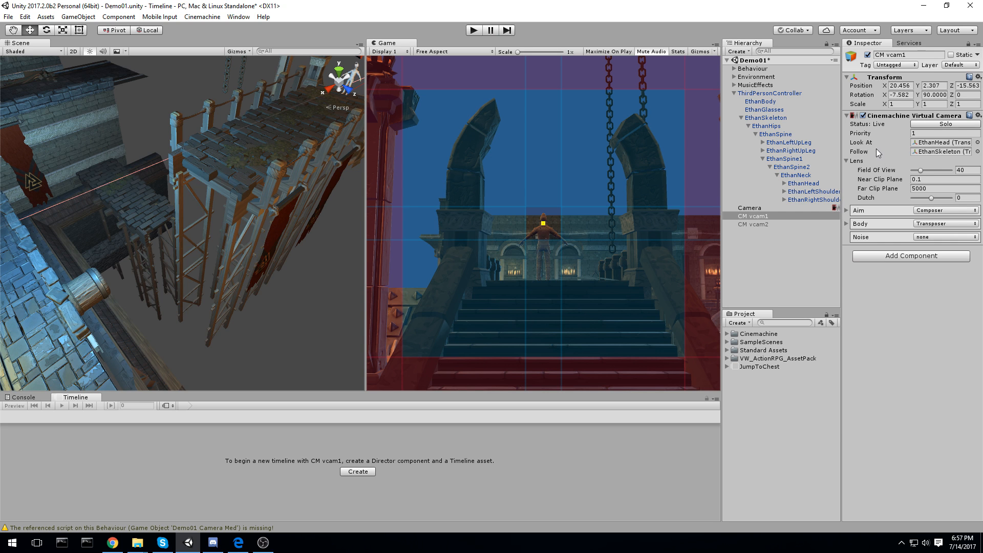
pyautogui.moveTo(878, 152)
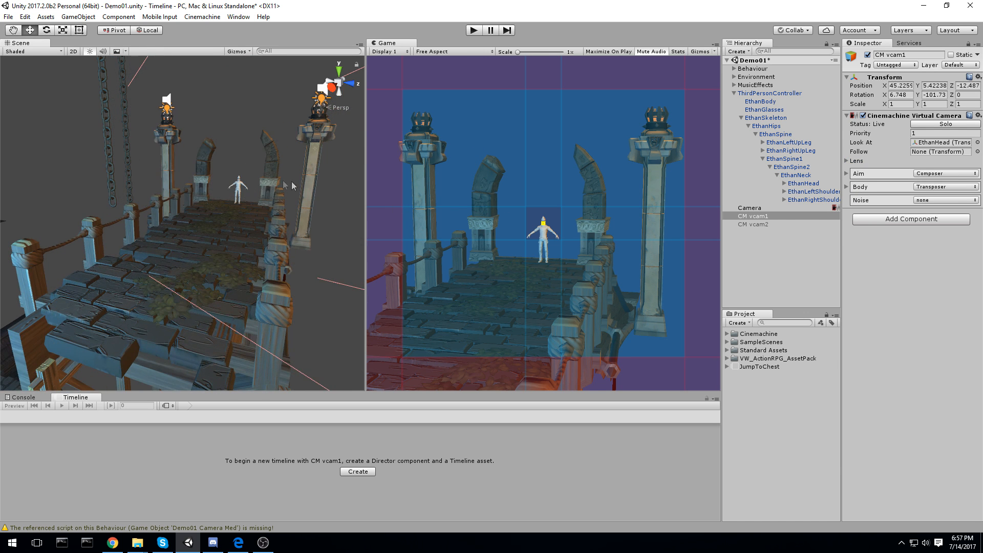
pyautogui.moveTo(428, 156)
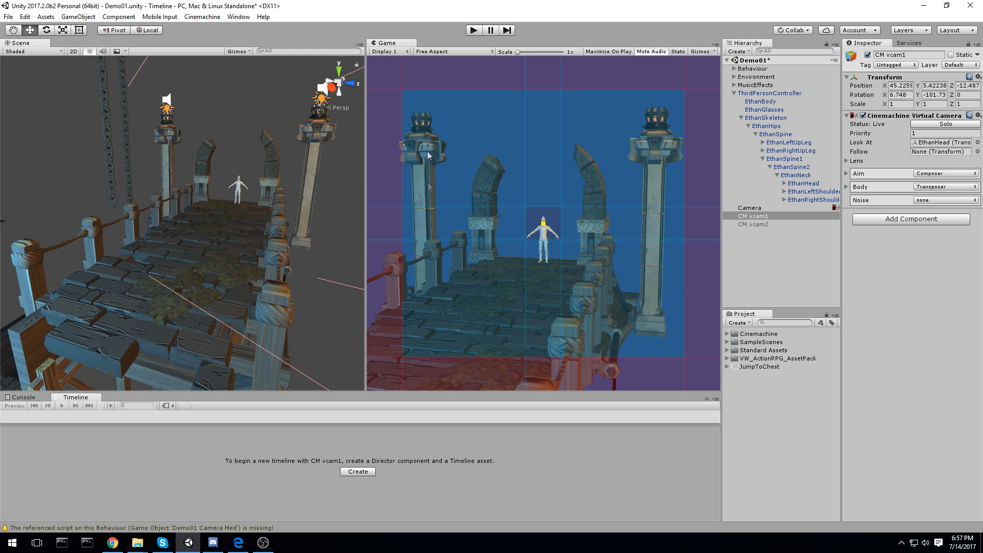
# Tilt CM vcam1 above the bridge to frame Ethan between the pillars, with field of view 40.
pyautogui.click(752, 216)
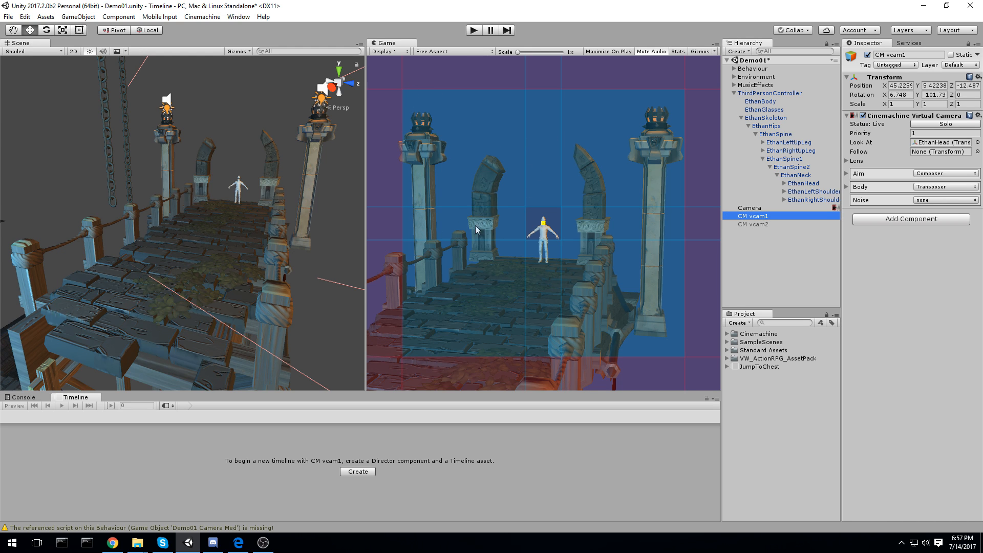
pyautogui.moveTo(626, 98)
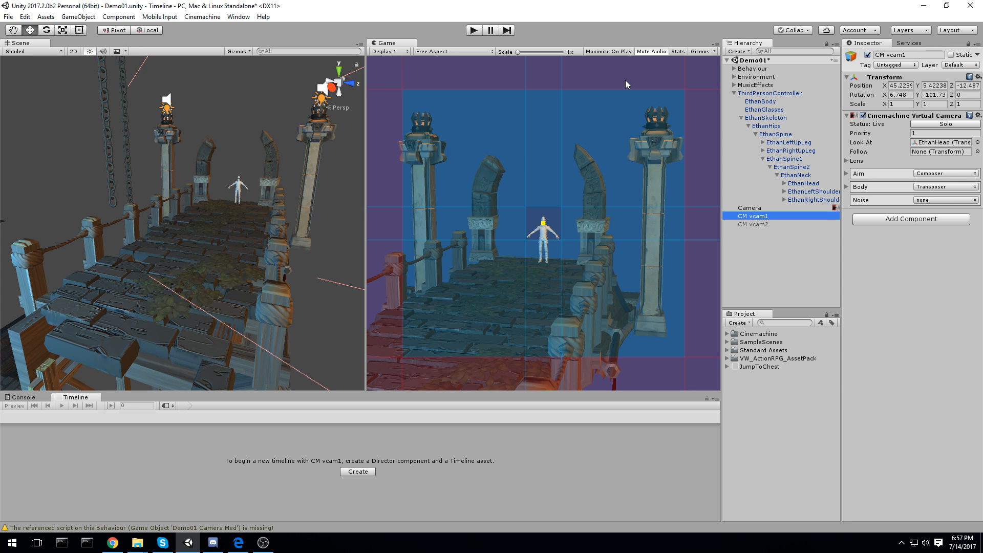
pyautogui.moveTo(541, 171)
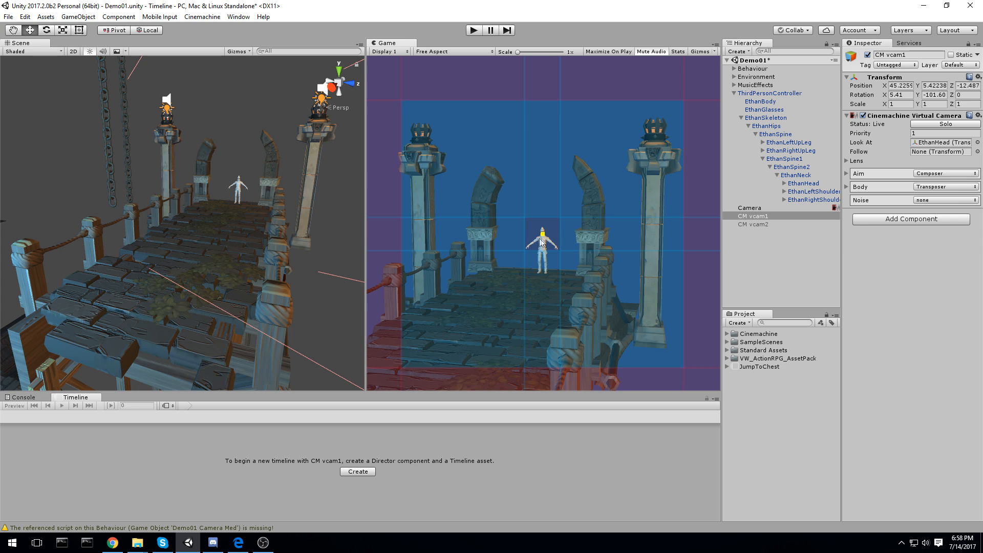
pyautogui.moveTo(540, 239)
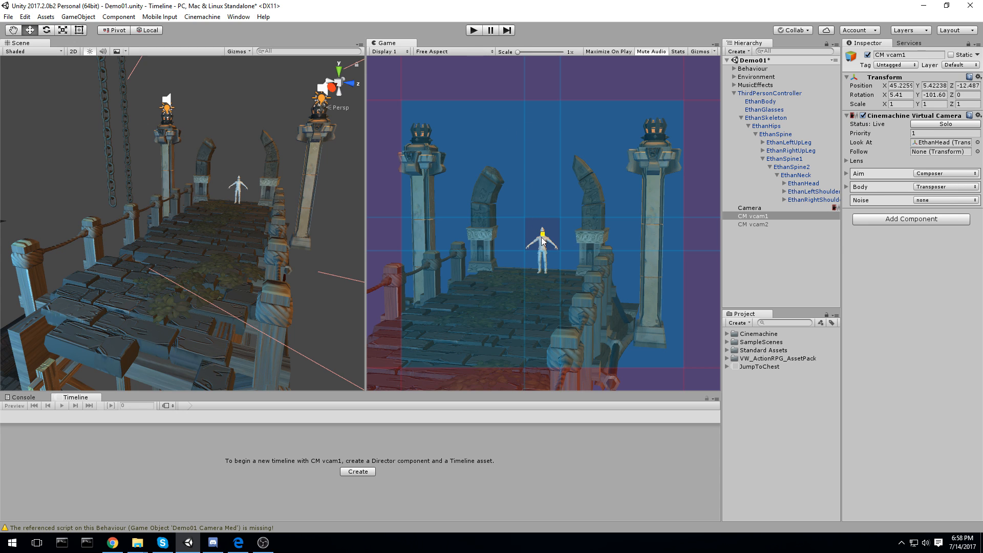
pyautogui.moveTo(537, 228)
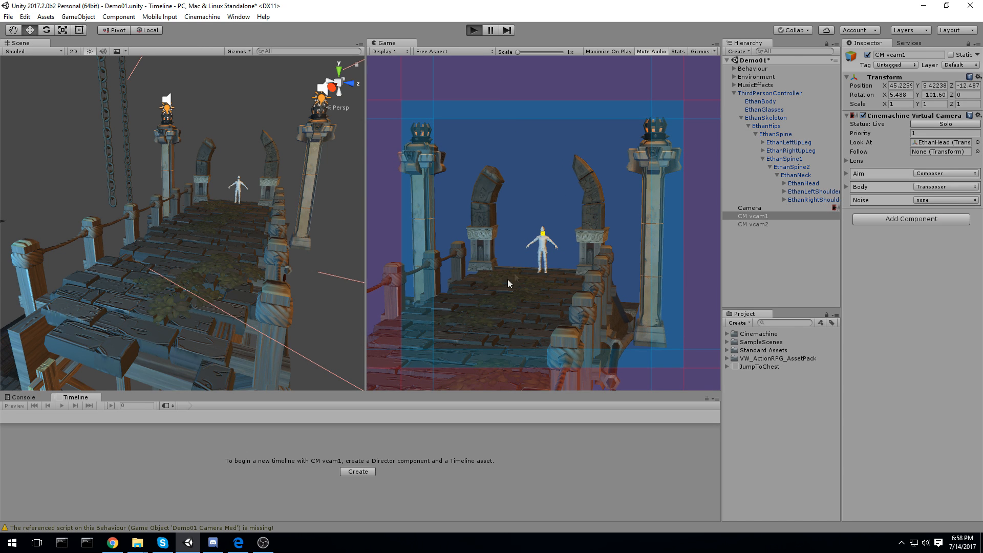
pyautogui.click(474, 30)
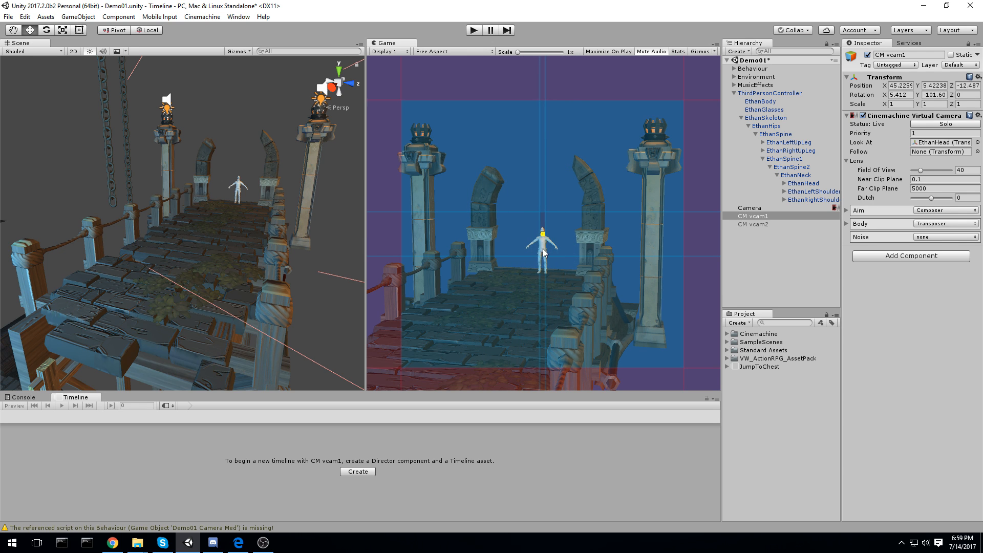
pyautogui.moveTo(542, 232)
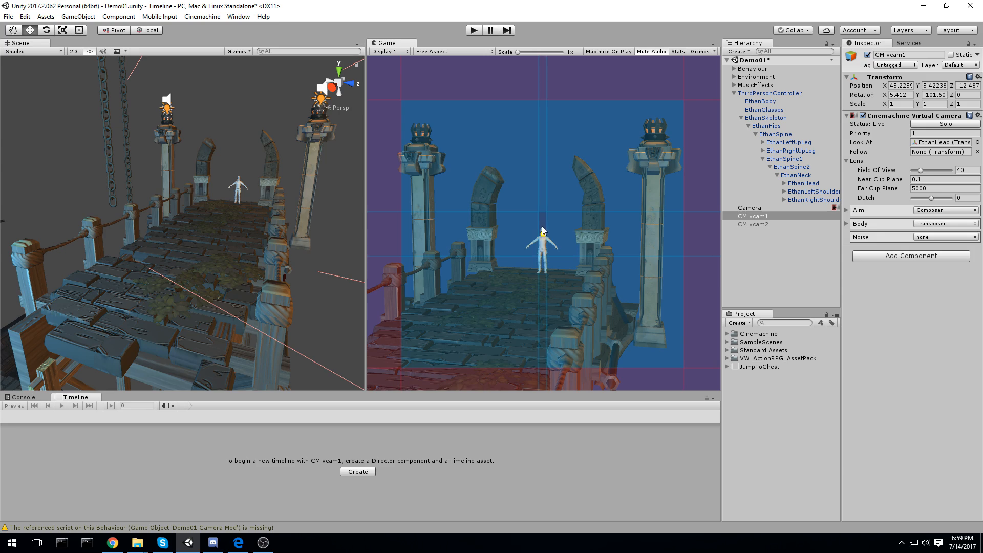
# Play the scene, watching CM vcam1 follow Ethan toward the chest, then stop.
pyautogui.click(475, 29)
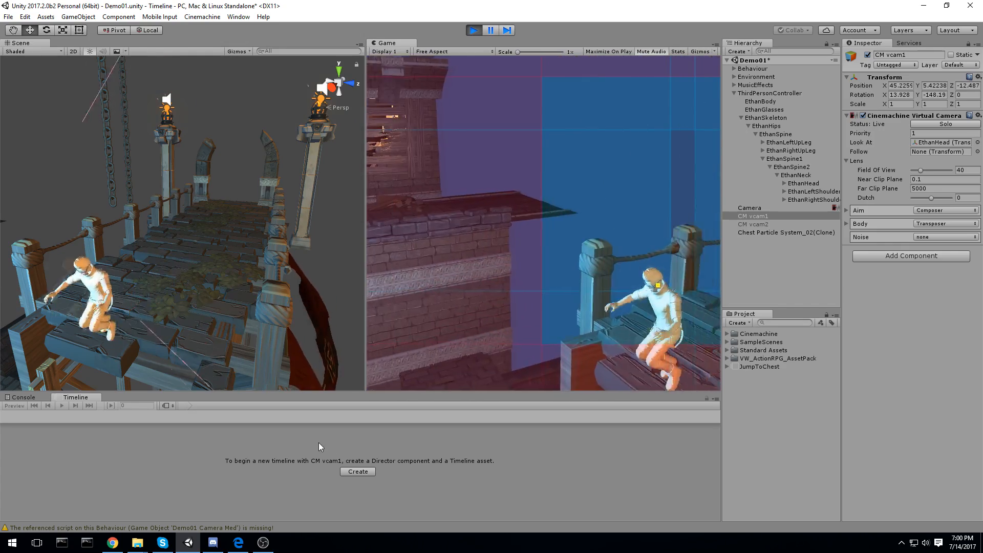
pyautogui.click(473, 29)
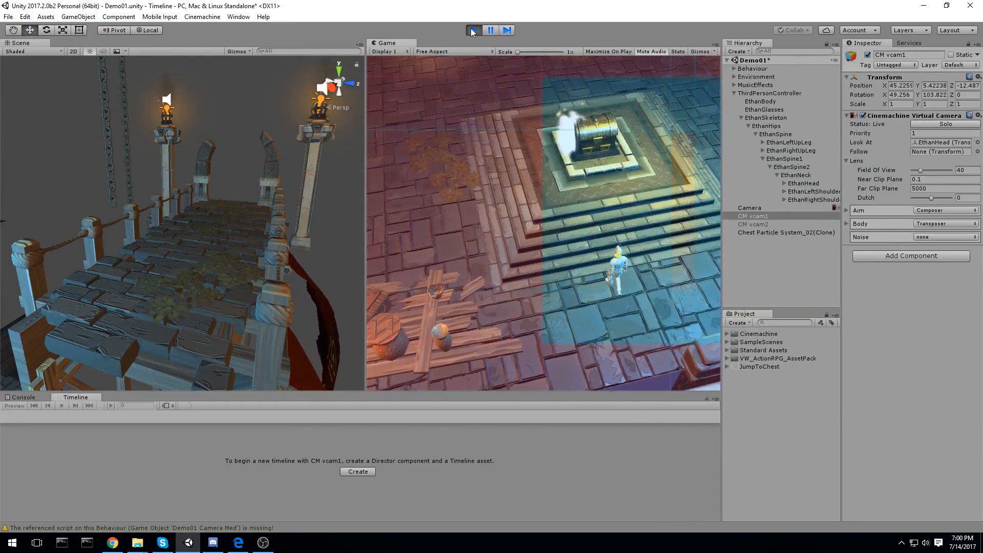
# Exit play mode and expand CM vcam1's Aim Composer damping and screen zone settings.
pyautogui.click(473, 30)
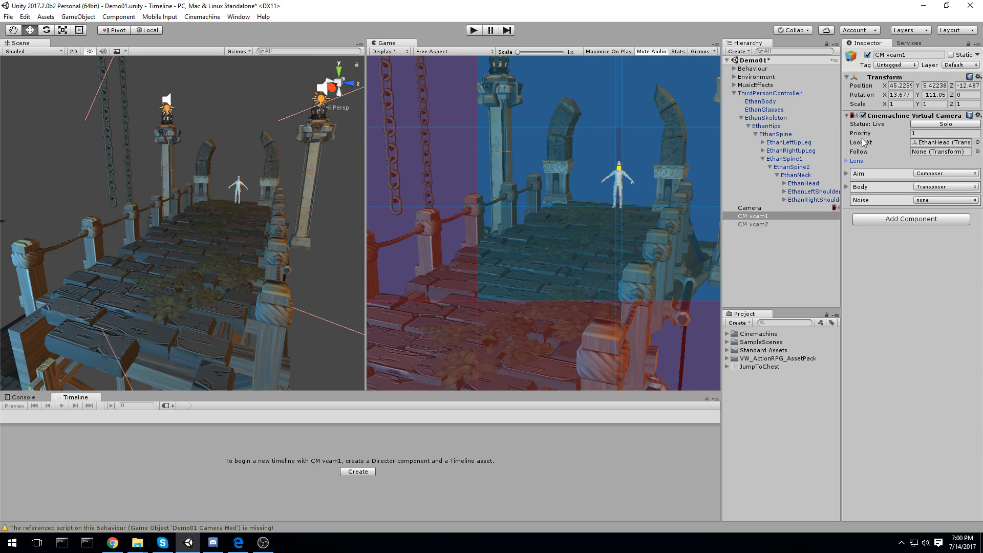
pyautogui.moveTo(860, 142)
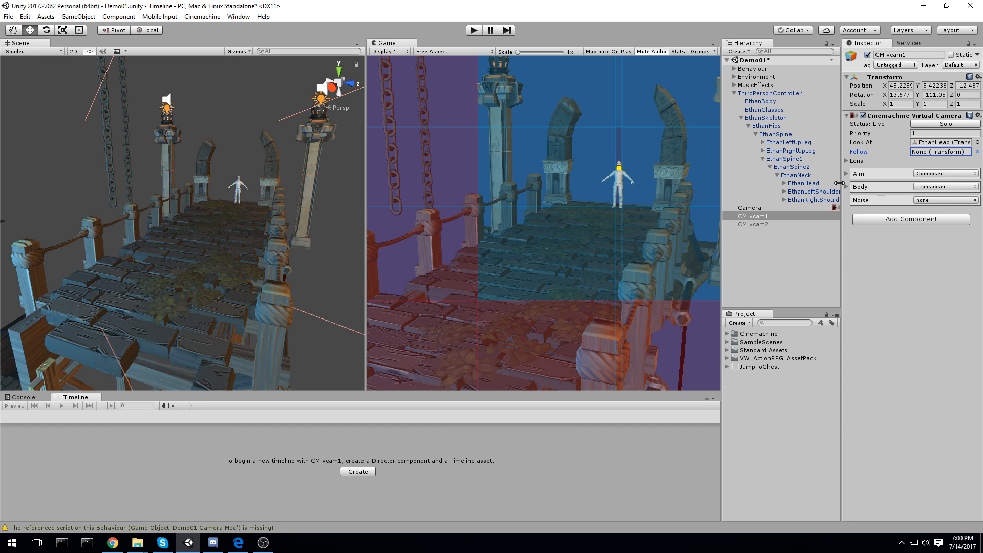
pyautogui.click(847, 173)
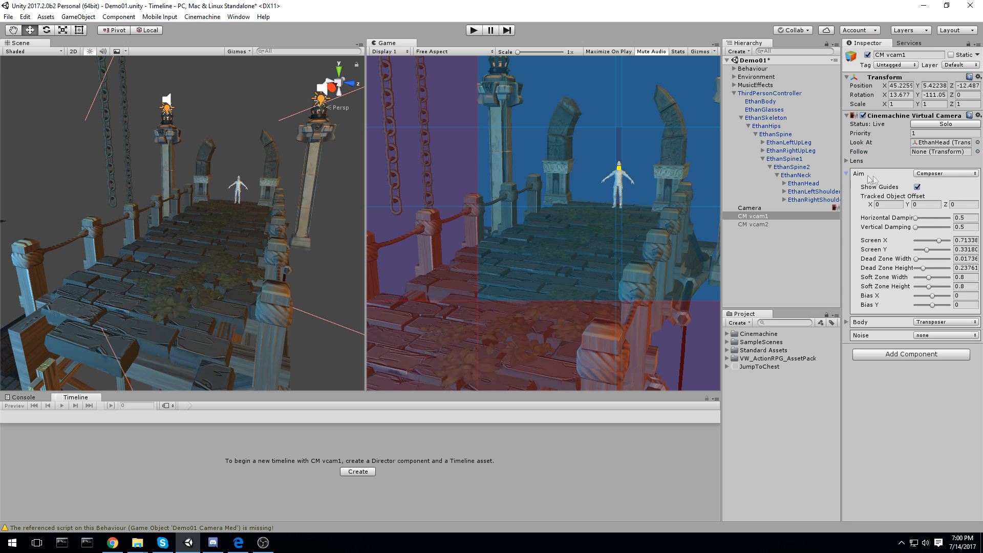
# Turn the Composer's Show Guides off and back on, then stop the test run.
pyautogui.click(917, 187)
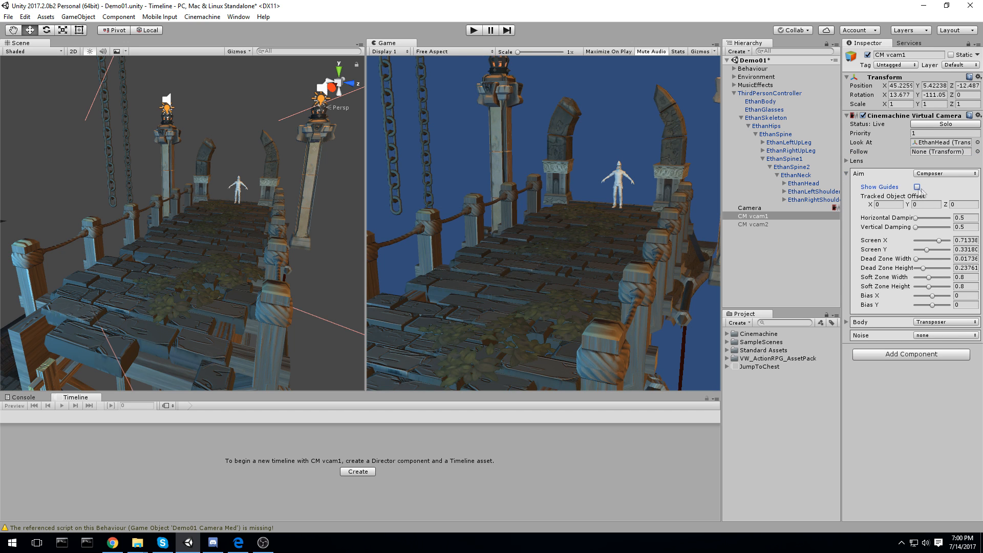
pyautogui.click(917, 187)
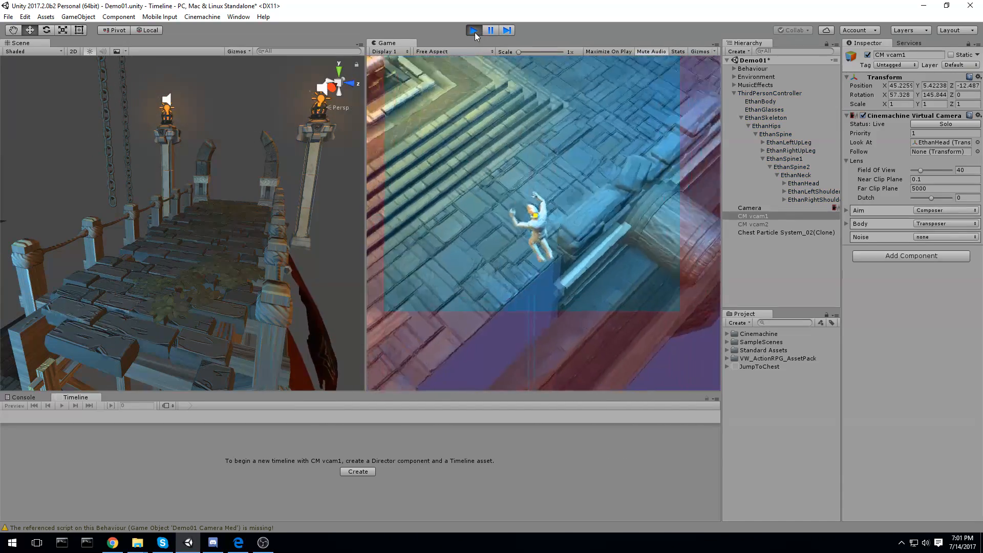
pyautogui.click(473, 30)
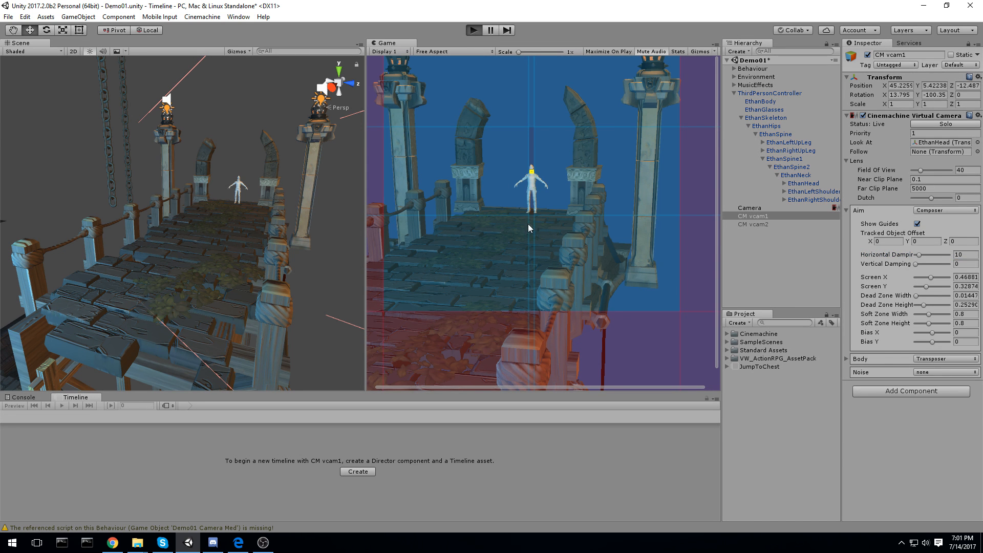
# Set Composer horizontal damping to 3 and expand the Transposer Body settings.
pyautogui.click(473, 29)
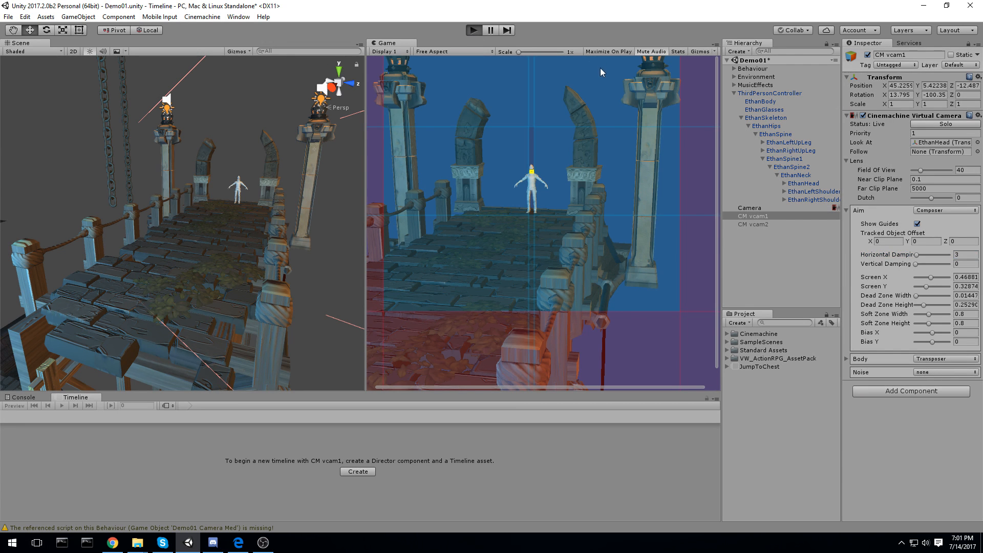
pyautogui.click(473, 30)
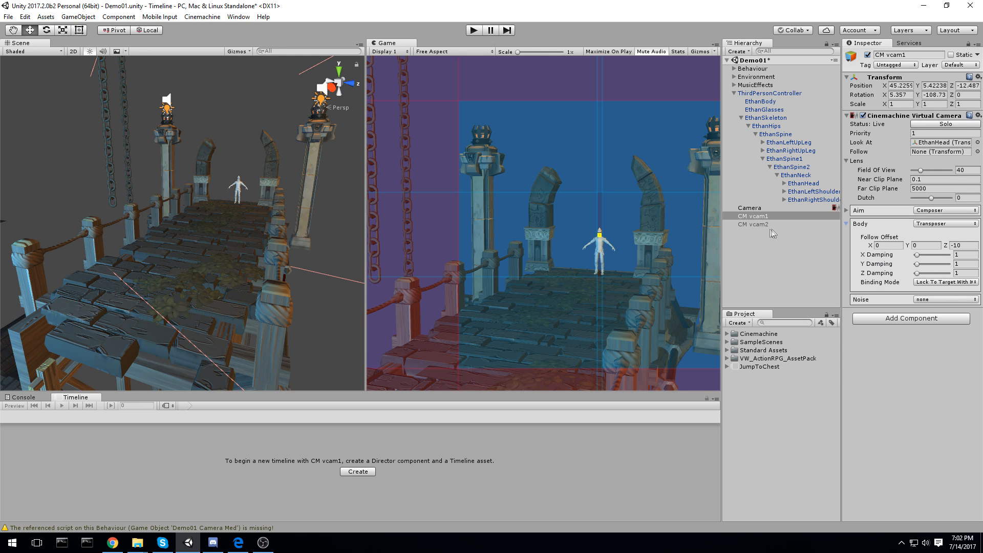
# Enable CM vcam2 so it goes live, reselect CM vcam1, and create NewBehaviourScript.
pyautogui.click(752, 223)
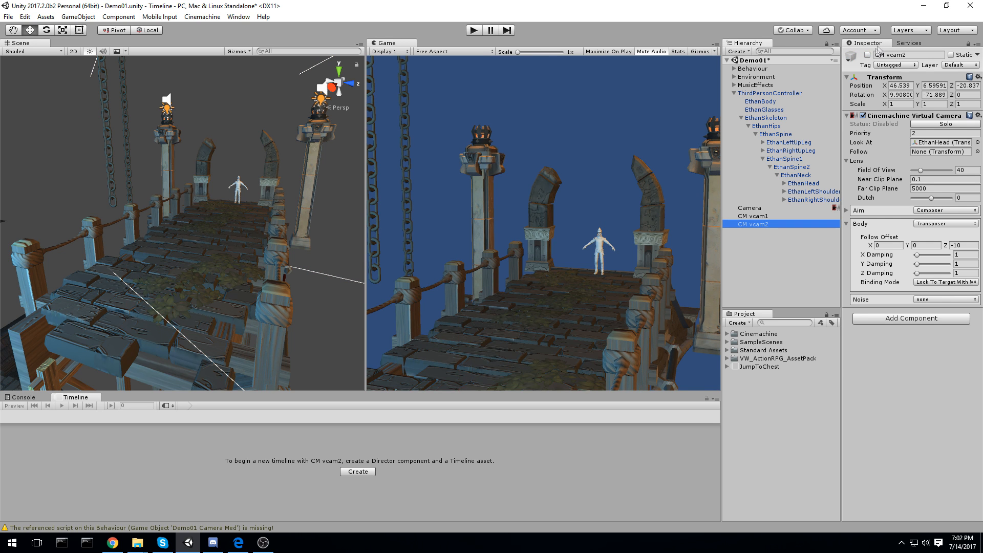
pyautogui.click(754, 224)
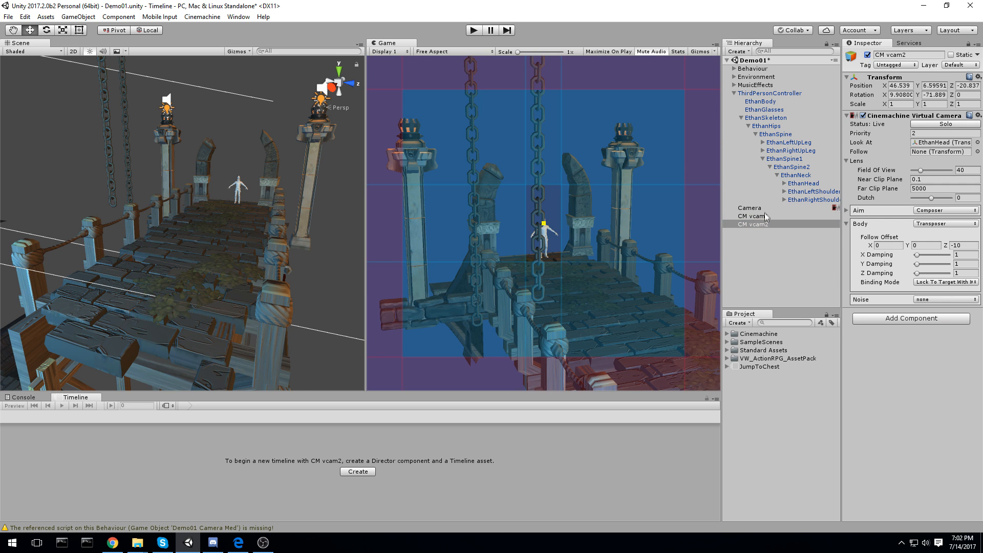
pyautogui.click(751, 215)
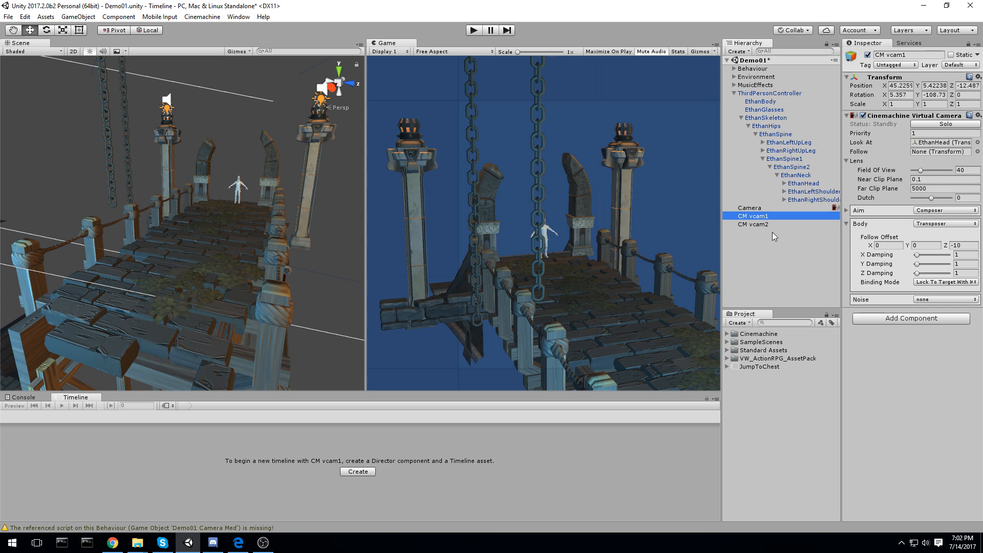
pyautogui.click(755, 85)
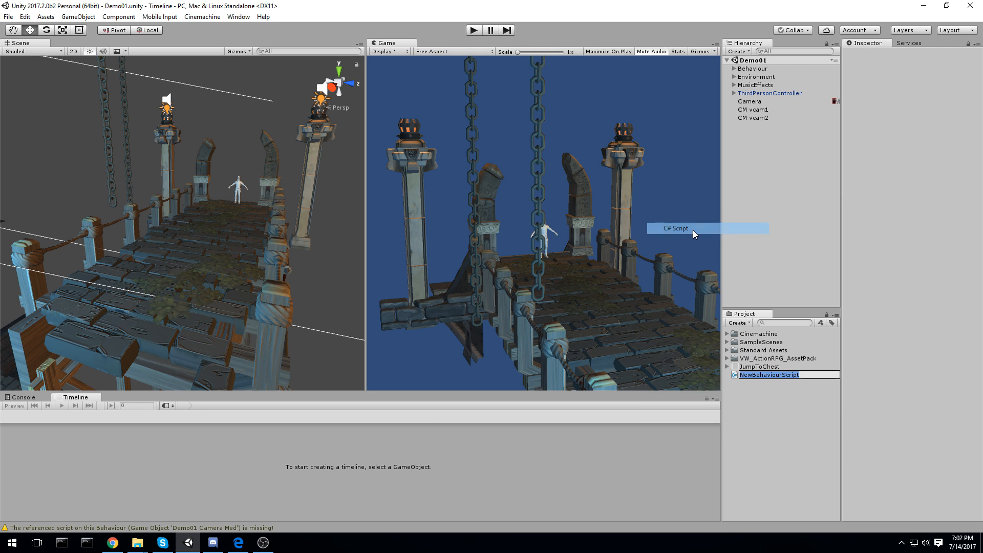
pyautogui.write('SwapCam : MonoBehaviour')
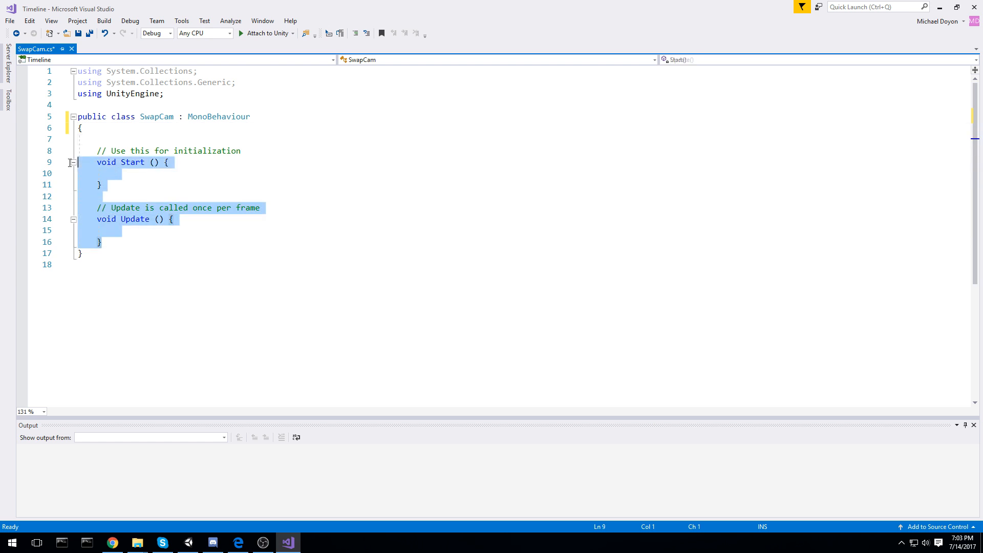
# Add empty Update checks for Input.GetKeyDown(KeyCode.Alpha1) and KeyCode.Alpha2.
pyautogui.write('private void Update(')
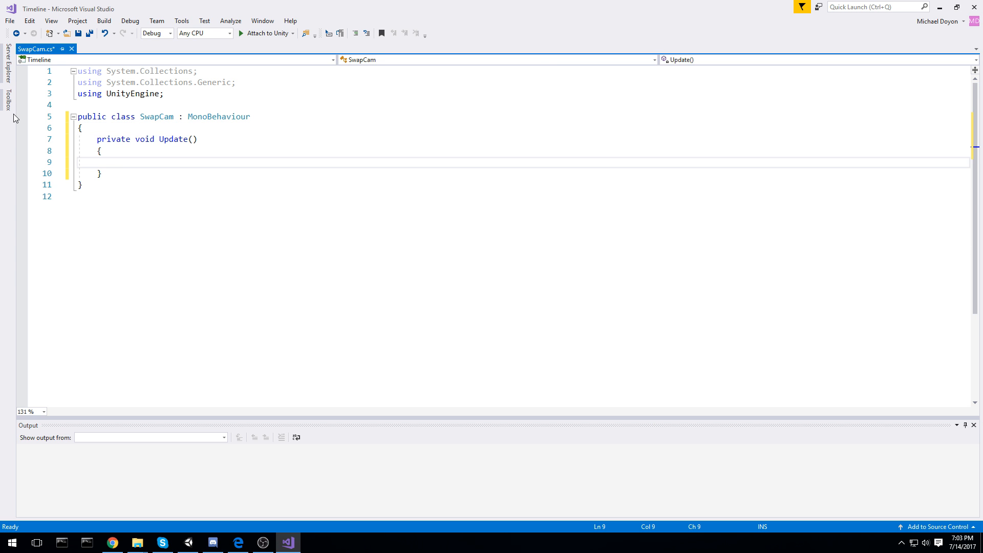
pyautogui.write('if(Input.')
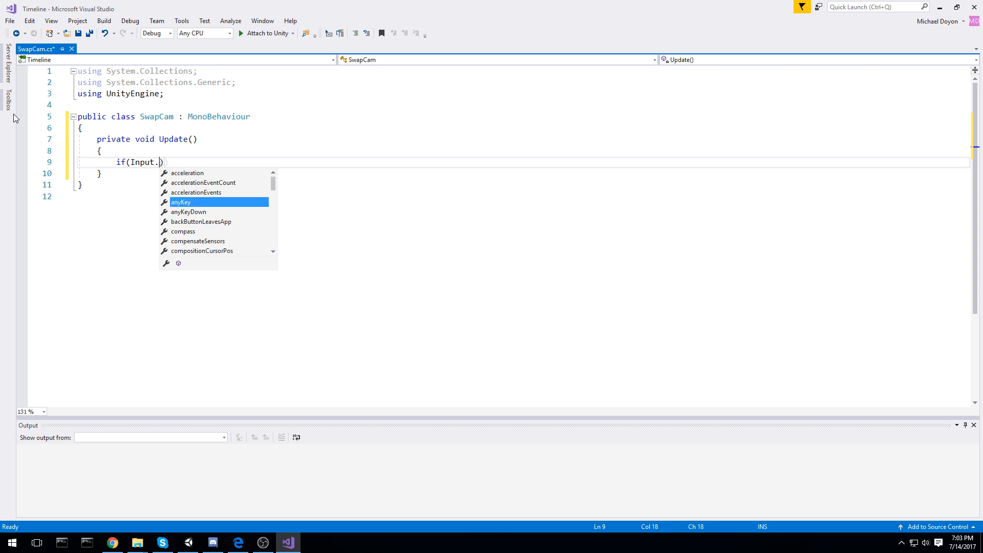
pyautogui.write('GetKeyDown(')
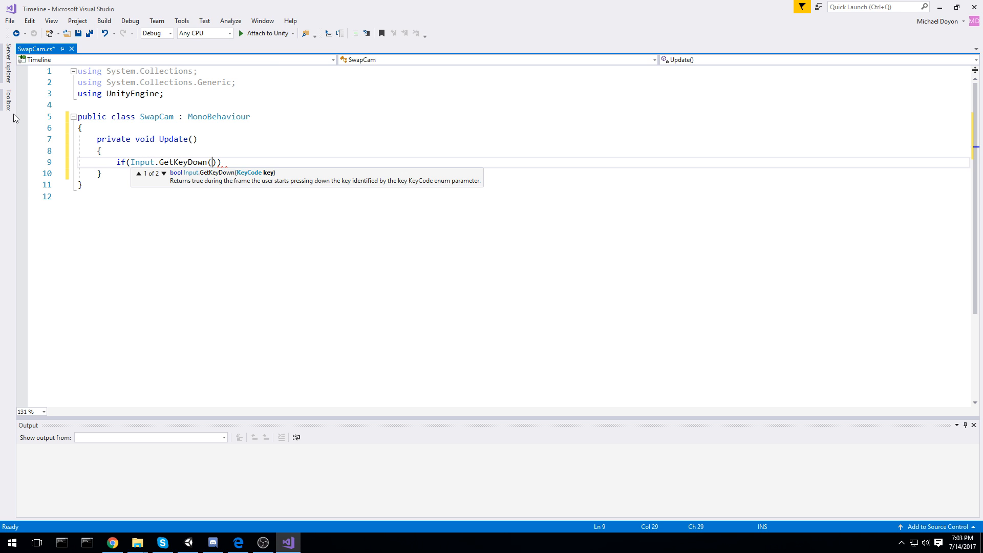
pyautogui.write('A')
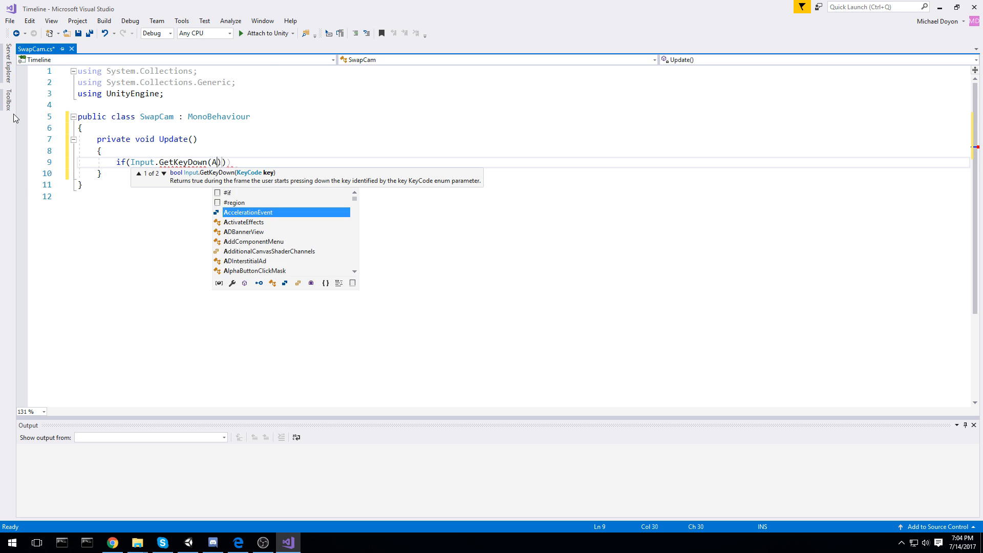
pyautogui.write('ey')
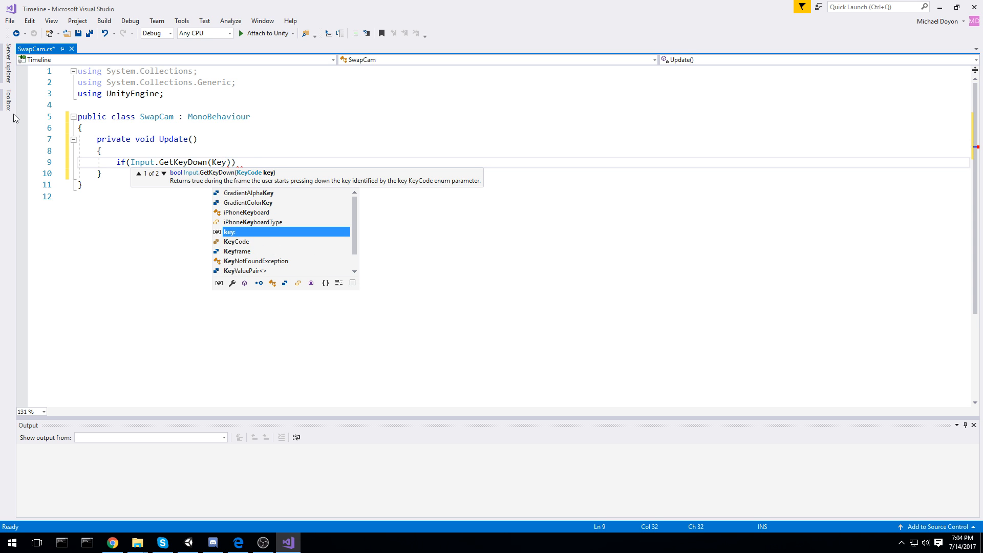
pyautogui.write('KeyCode.al')
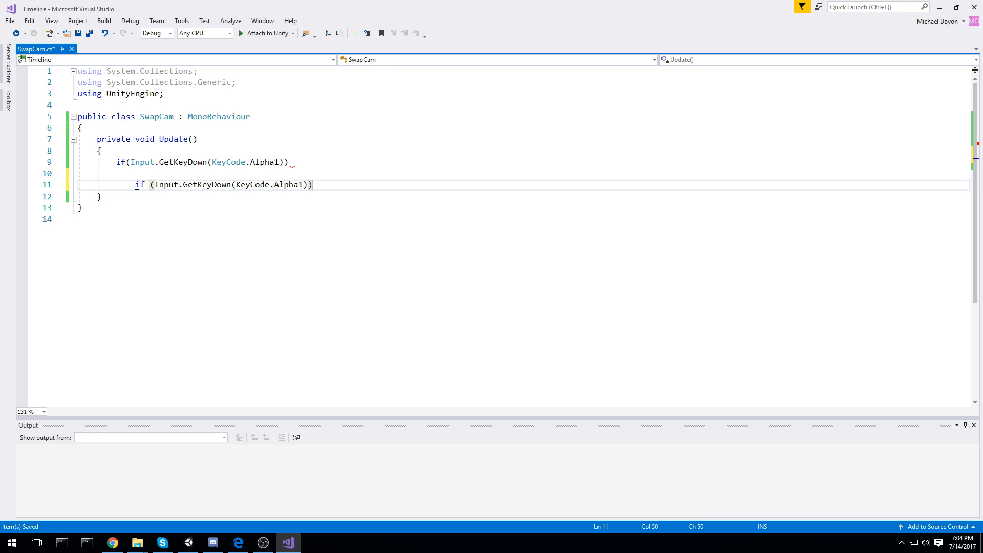
pyautogui.click(289, 162)
pyautogui.write('2')
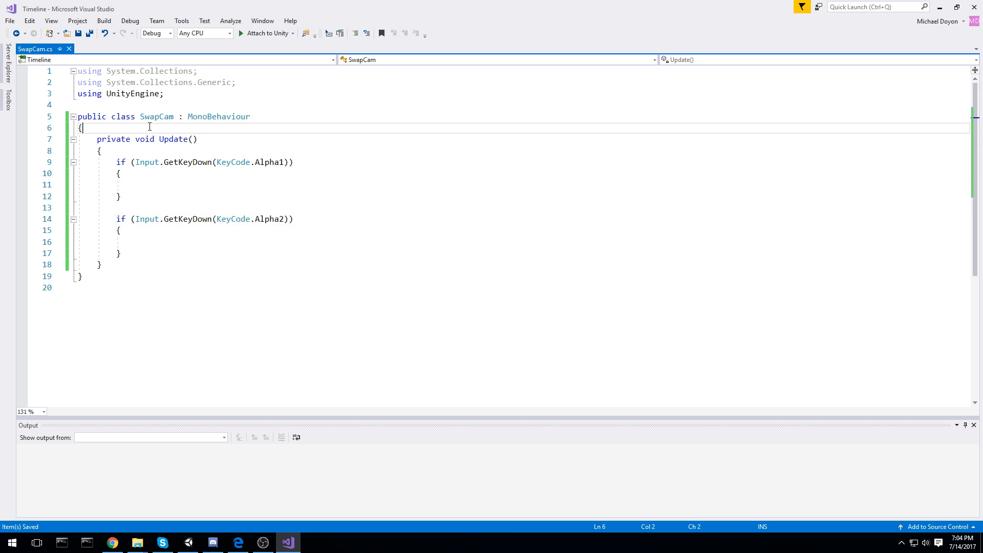
# Declare public GameObject fields cam1 and cam2 in SwapCam.
pyautogui.write('public')
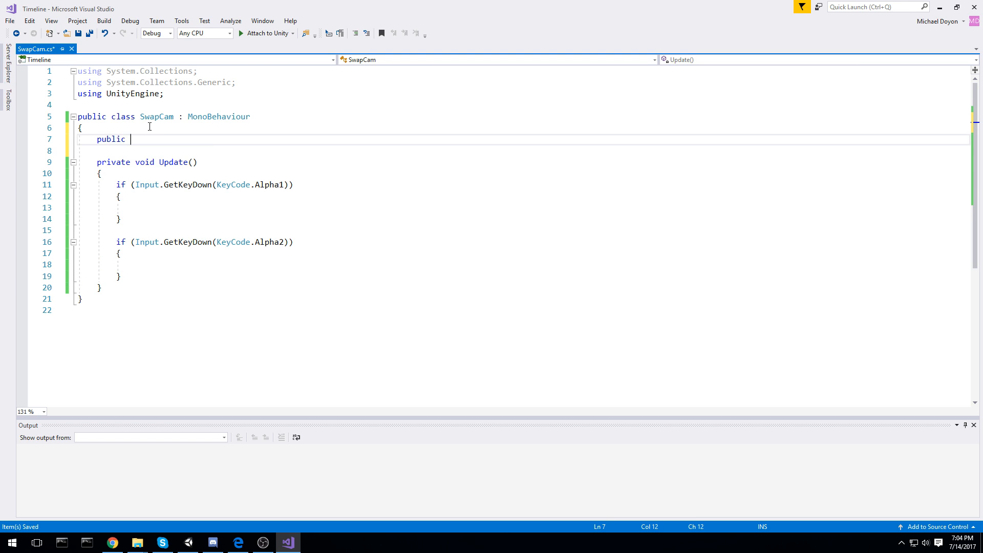
pyautogui.write('GameObject')
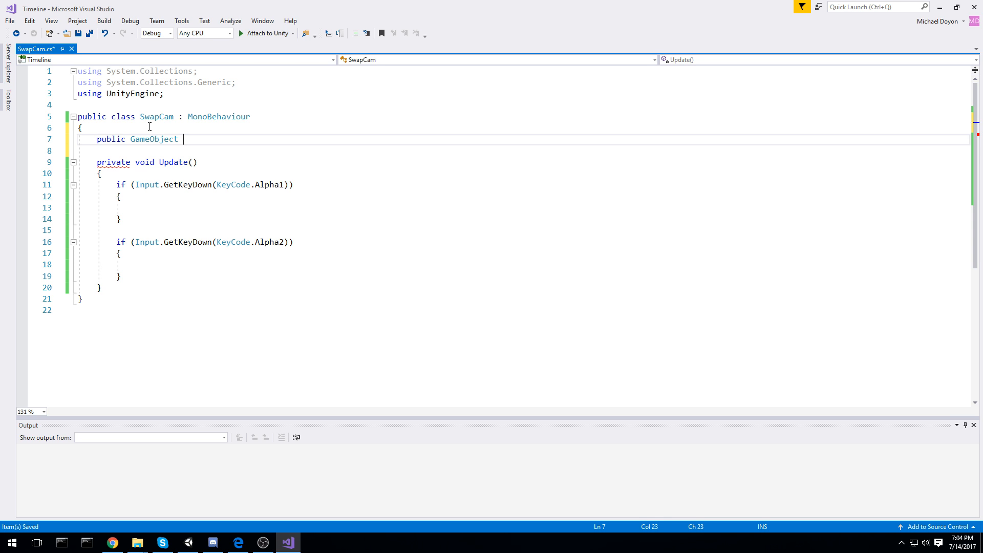
pyautogui.write('cam1;')
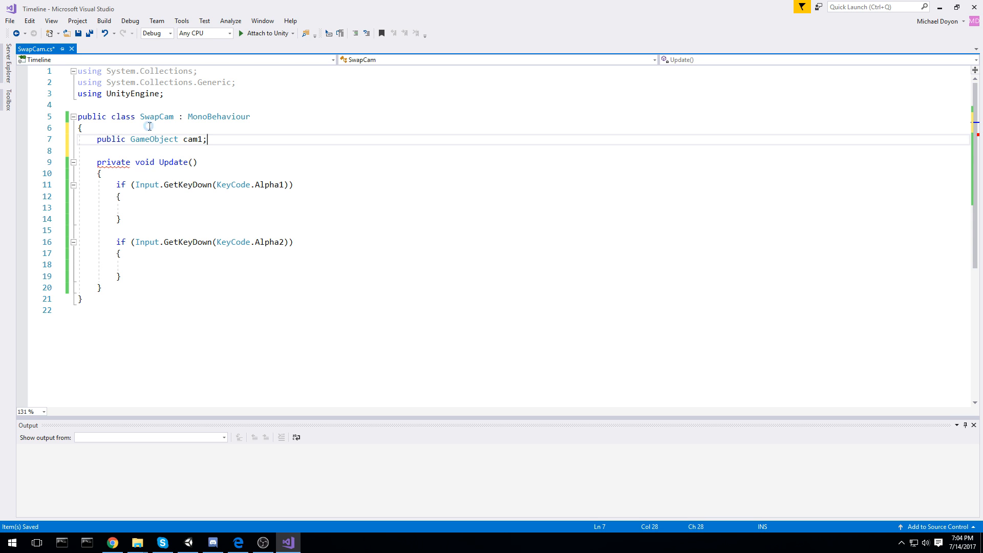
pyautogui.write(', cam2')
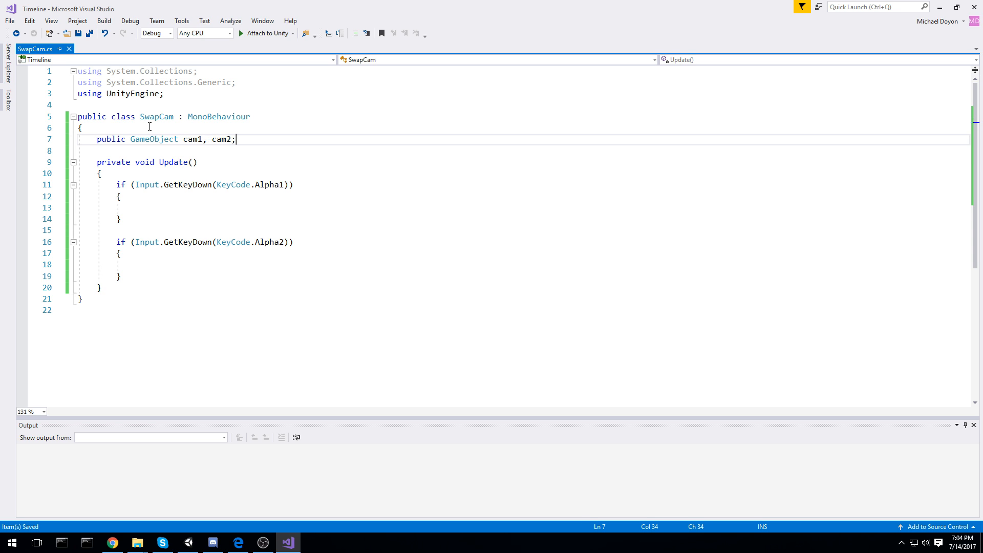
# Make key 1 activate cam1 and disable cam2, key 2 the reverse, and save.
pyautogui.write('cam1.SetActive')
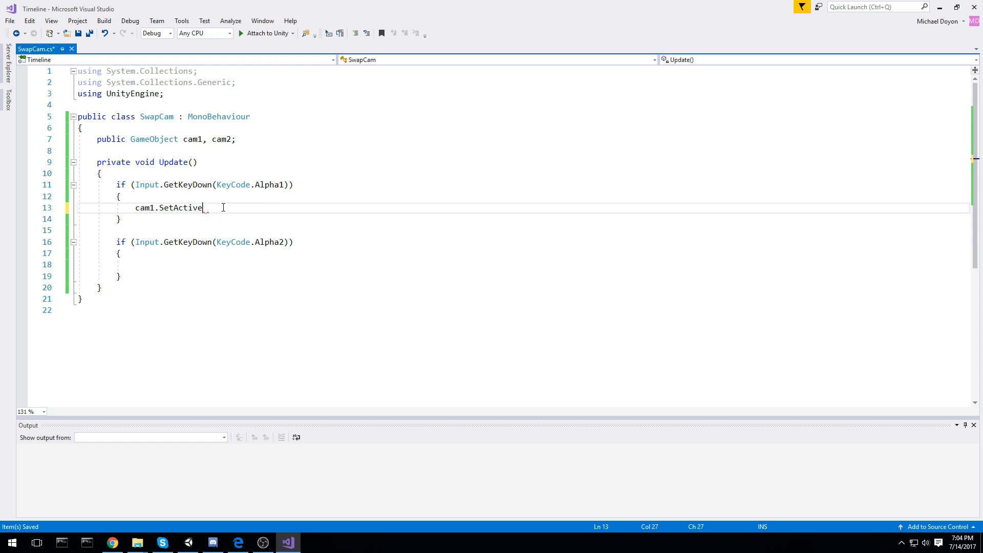
pyautogui.write('(fal')
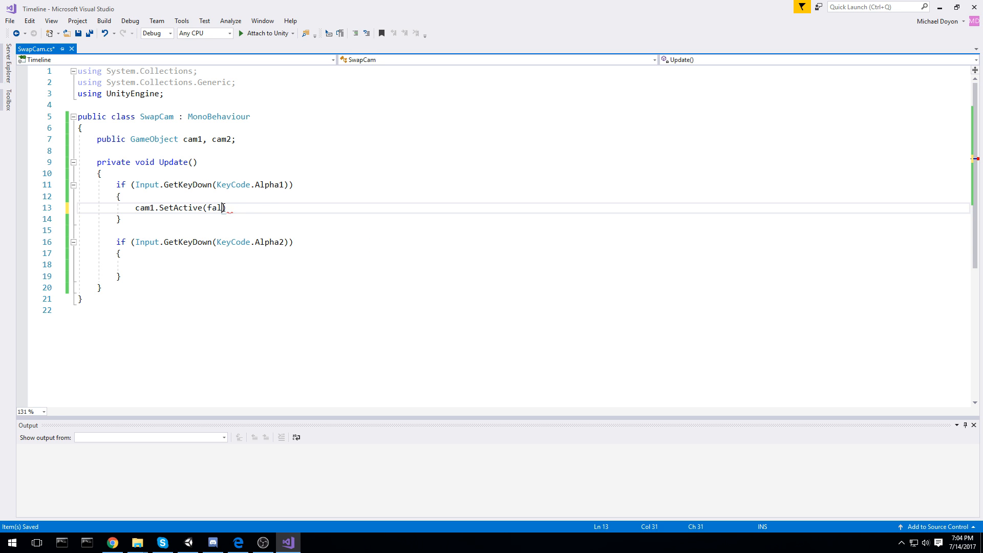
pyautogui.write('true);')
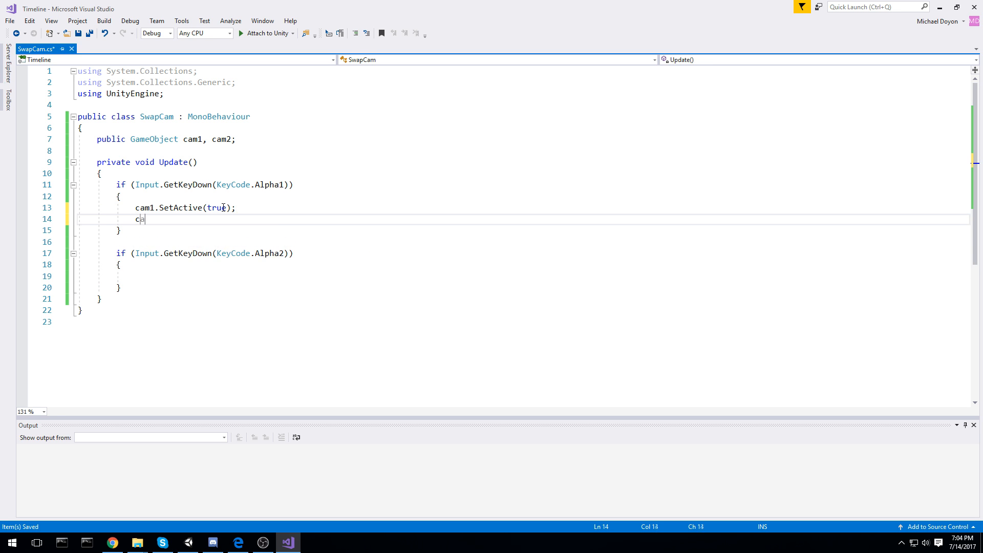
pyautogui.write('am2.SetActive')
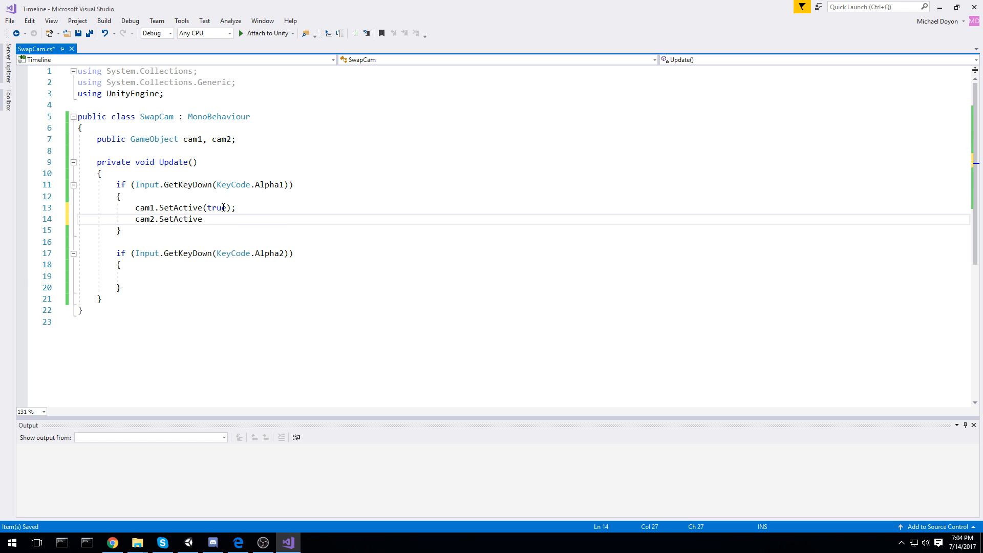
pyautogui.write('(false);')
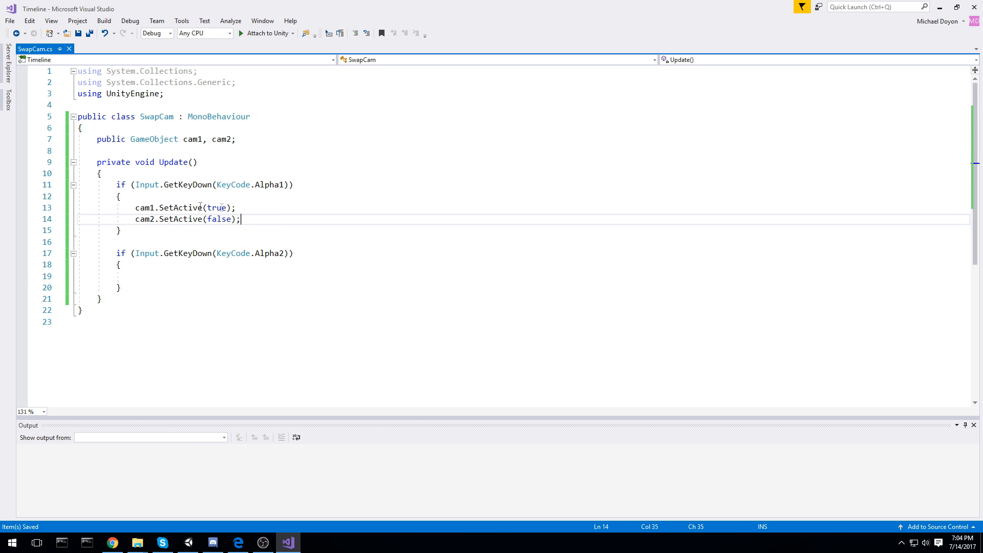
pyautogui.moveTo(241, 219); pyautogui.dragTo(77, 207)
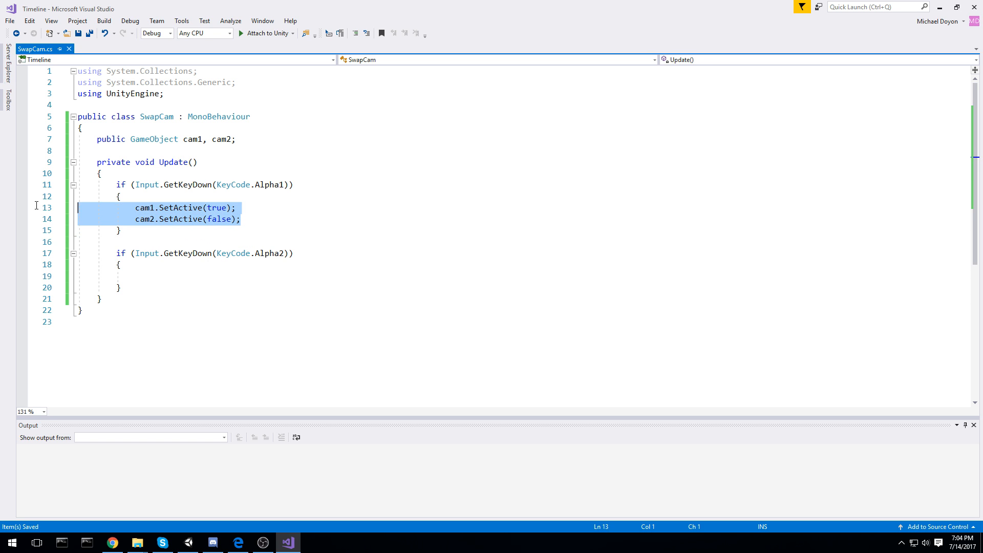
pyautogui.write('cam1.SetActive(false);')
pyautogui.write('cam2.SetActive(true);')
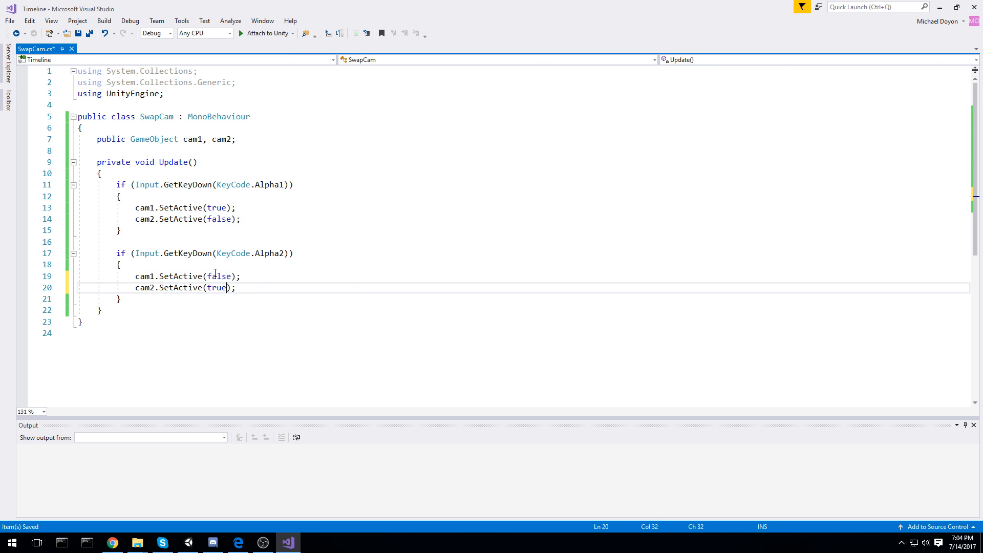
pyautogui.press('Ctrl+S')
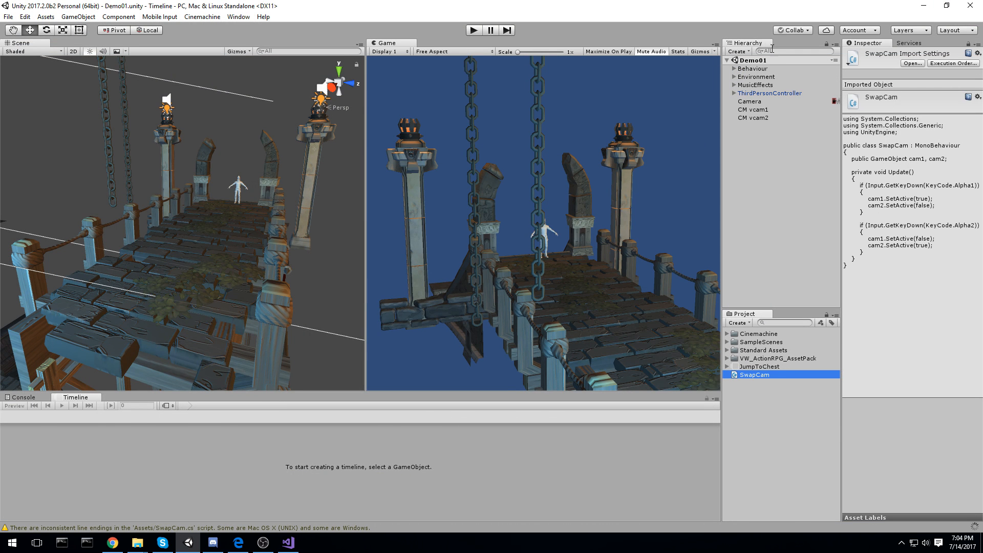
# Compare CM vcam1 and CM vcam2 settings and edit CM vcam1's priority value.
pyautogui.click(753, 109)
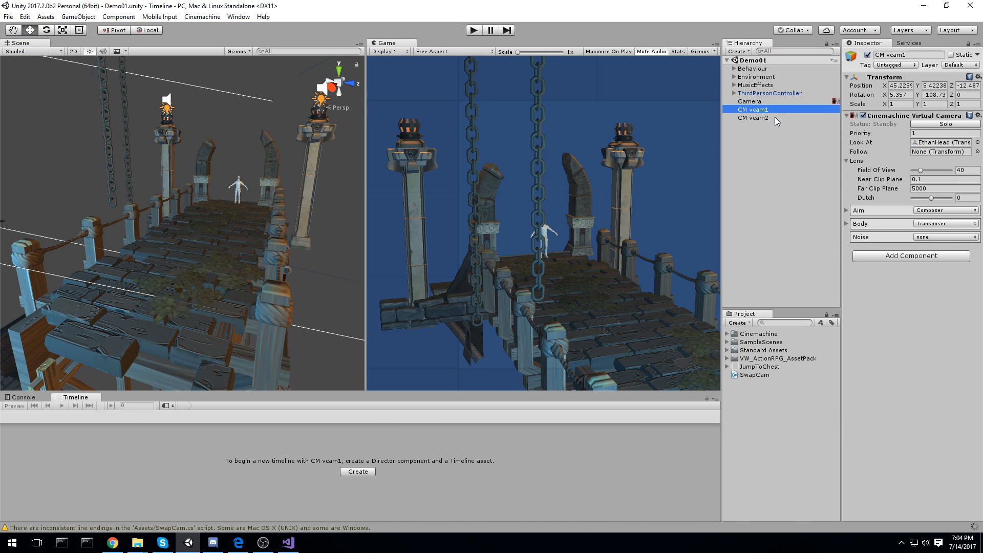
pyautogui.click(756, 118)
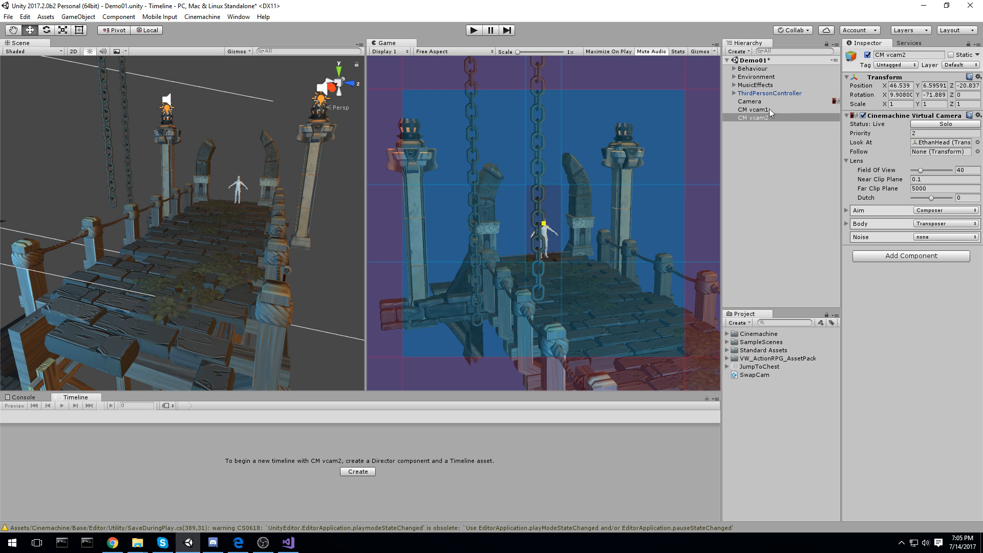
pyautogui.click(754, 118)
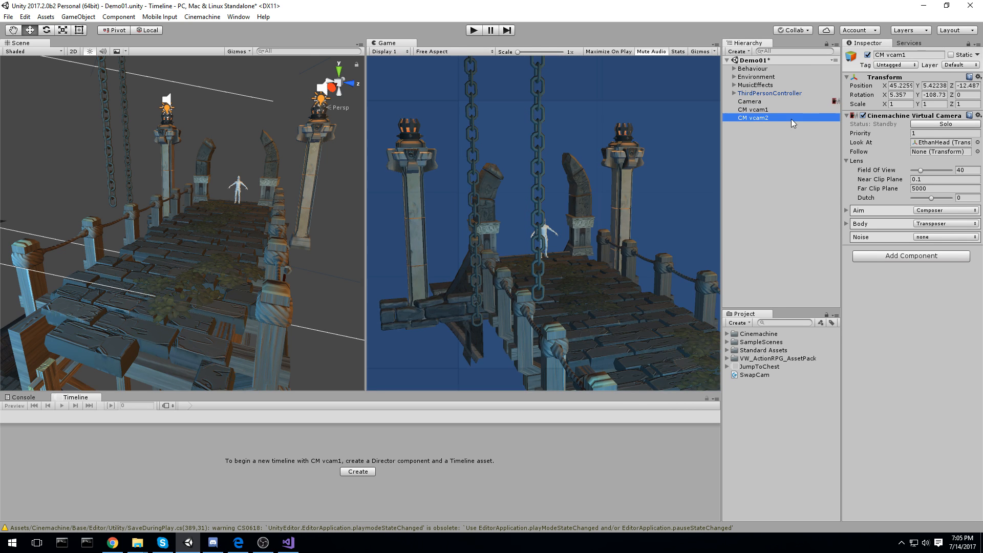
pyautogui.click(753, 117)
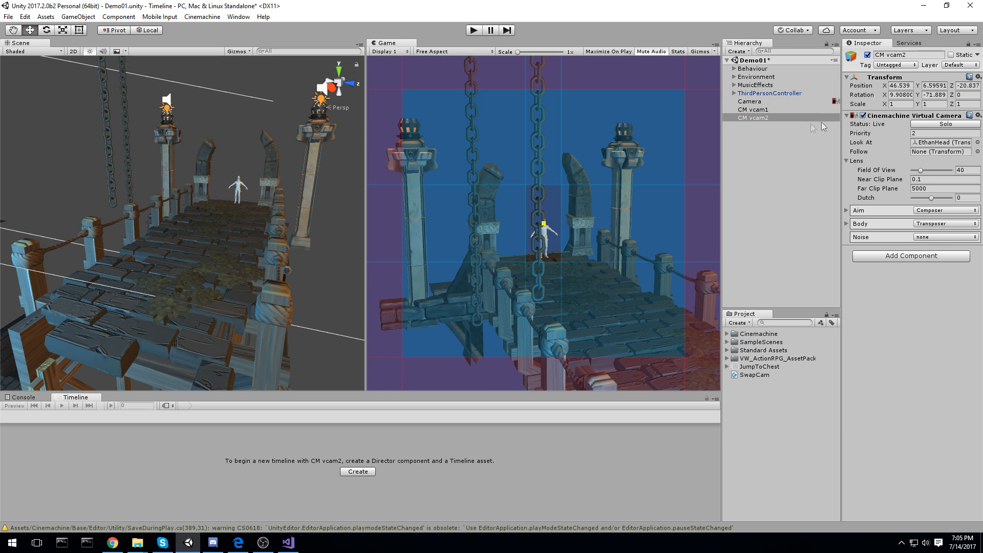
pyautogui.click(753, 109)
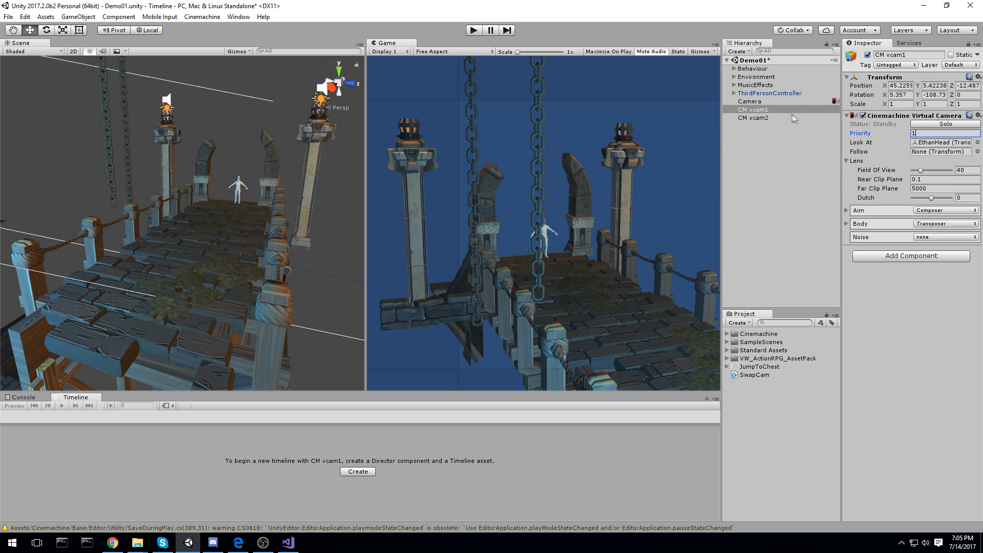
pyautogui.click(748, 101)
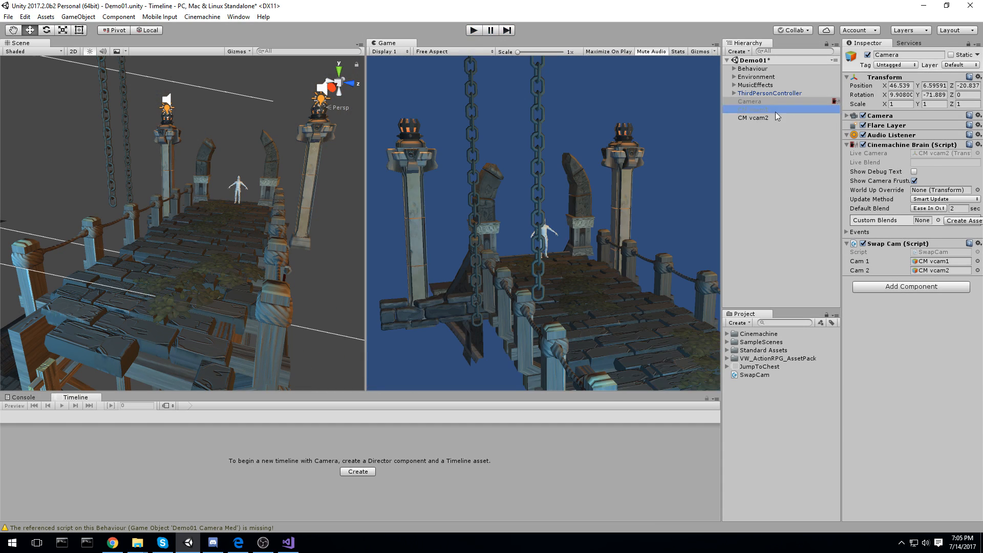
# Select the main Camera, collapse Swap Cam, and enable Cinemachine Brain's Show Debug Text.
pyautogui.click(748, 110)
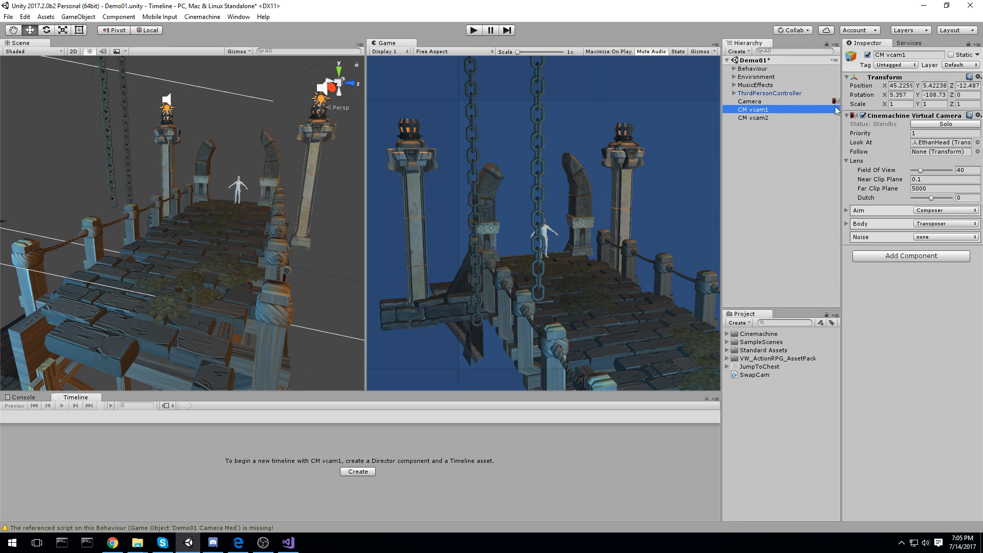
pyautogui.click(749, 100)
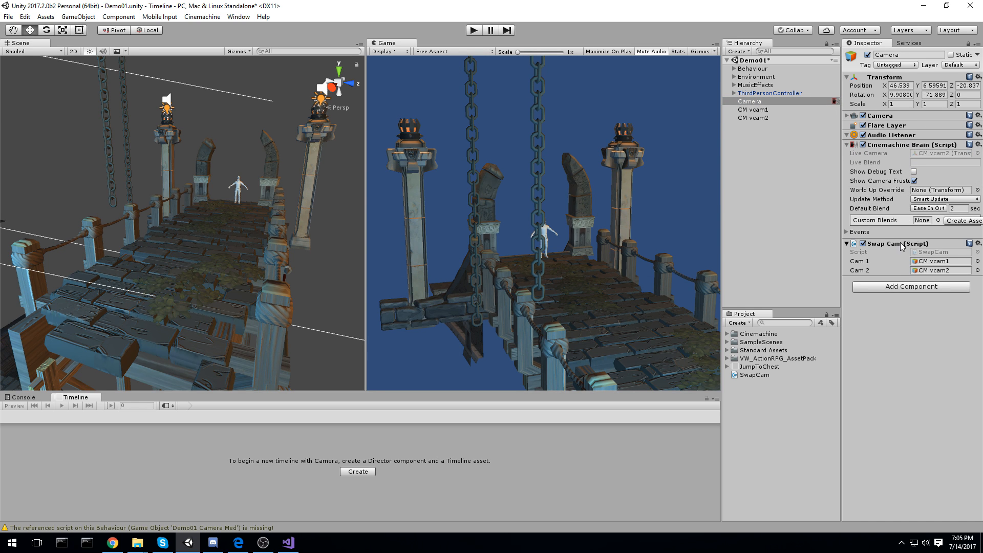
pyautogui.click(913, 172)
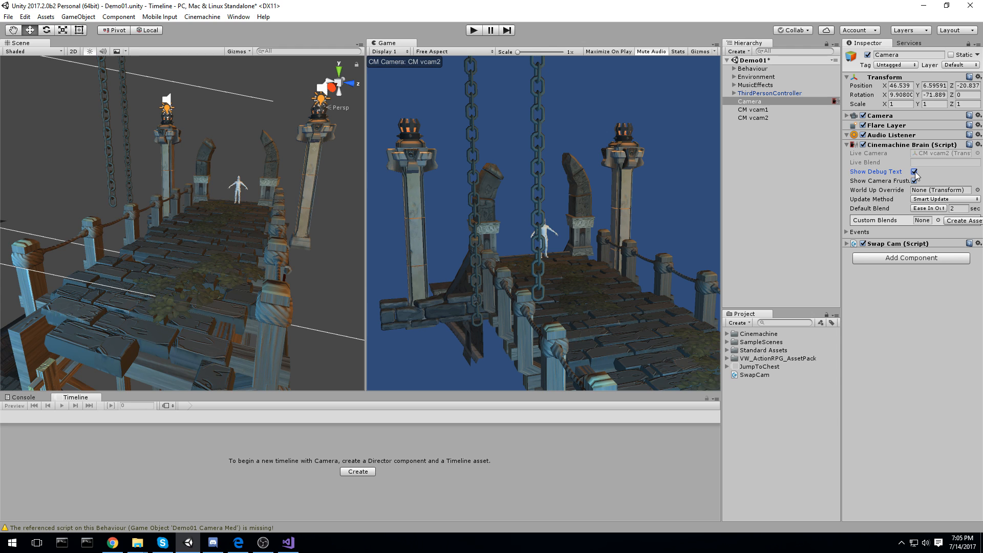
pyautogui.click(914, 181)
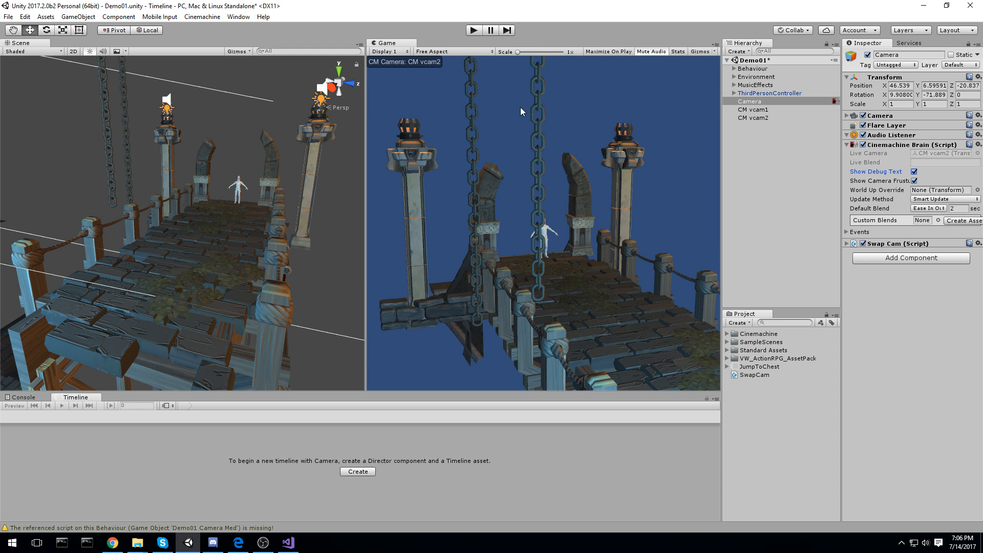
pyautogui.moveTo(786, 121)
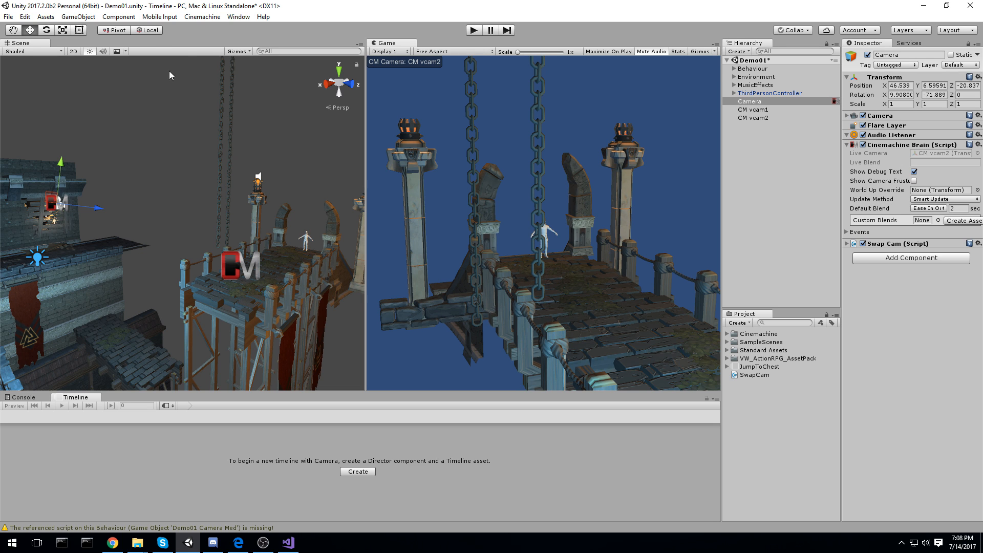
pyautogui.click(82, 16)
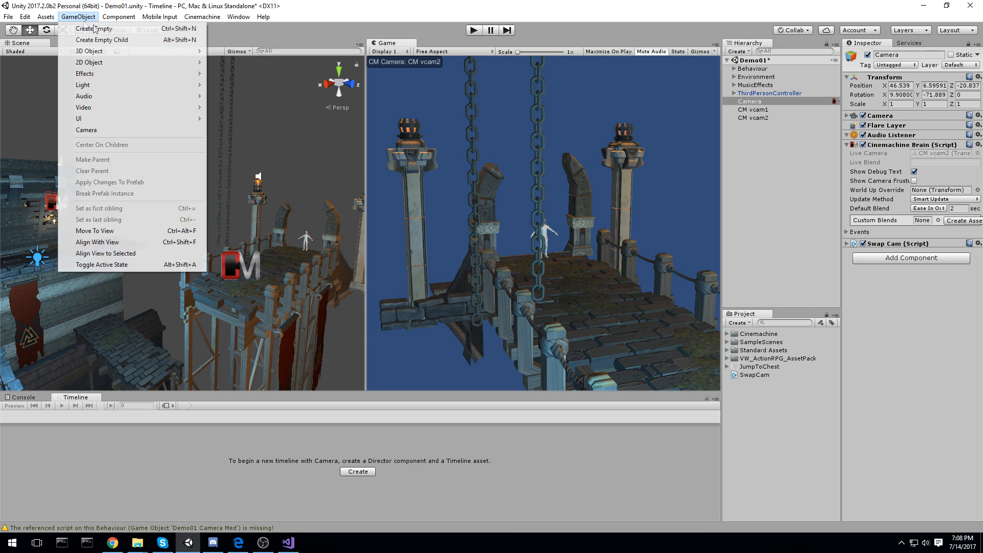
pyautogui.click(92, 29)
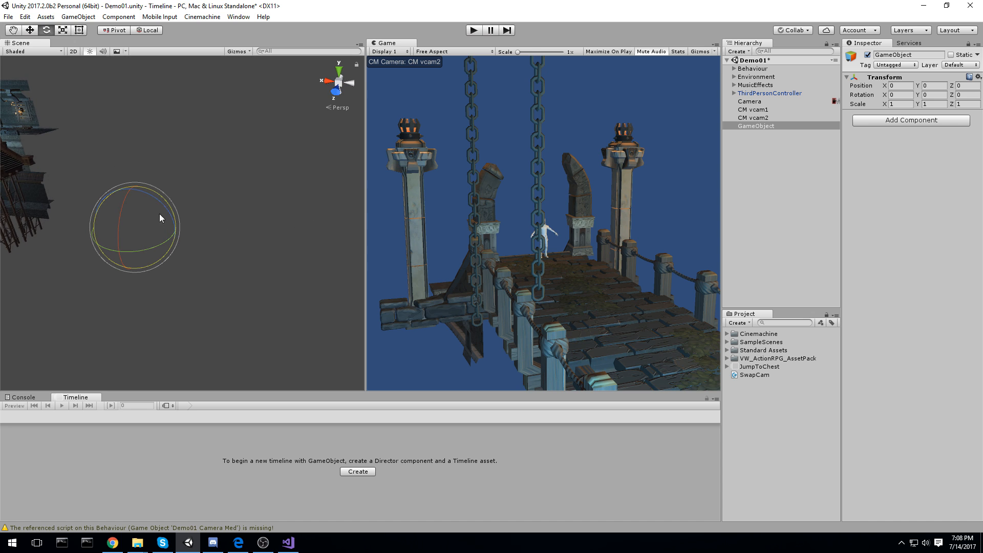
pyautogui.moveTo(160, 217); pyautogui.dragTo(165, 213)
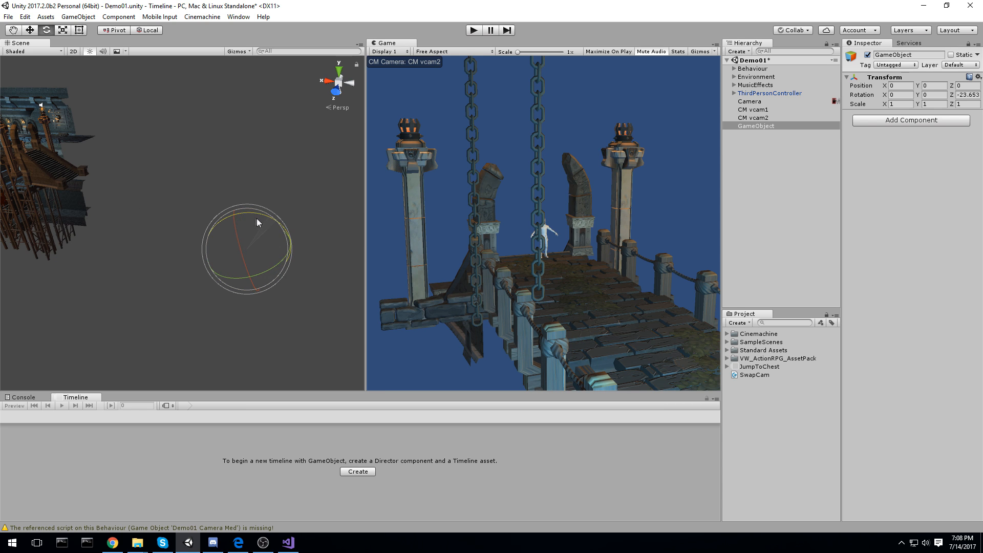
pyautogui.click(749, 100)
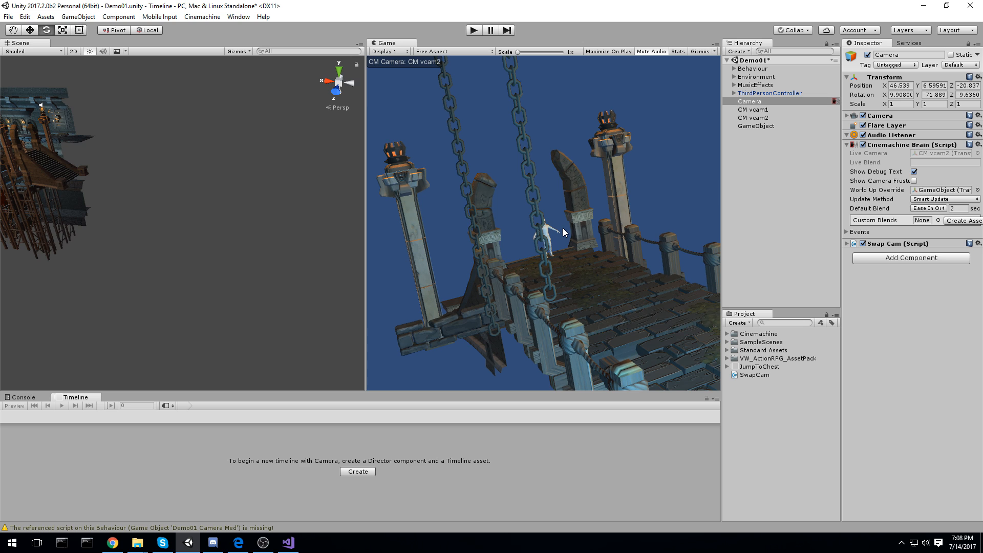
pyautogui.moveTo(565, 258)
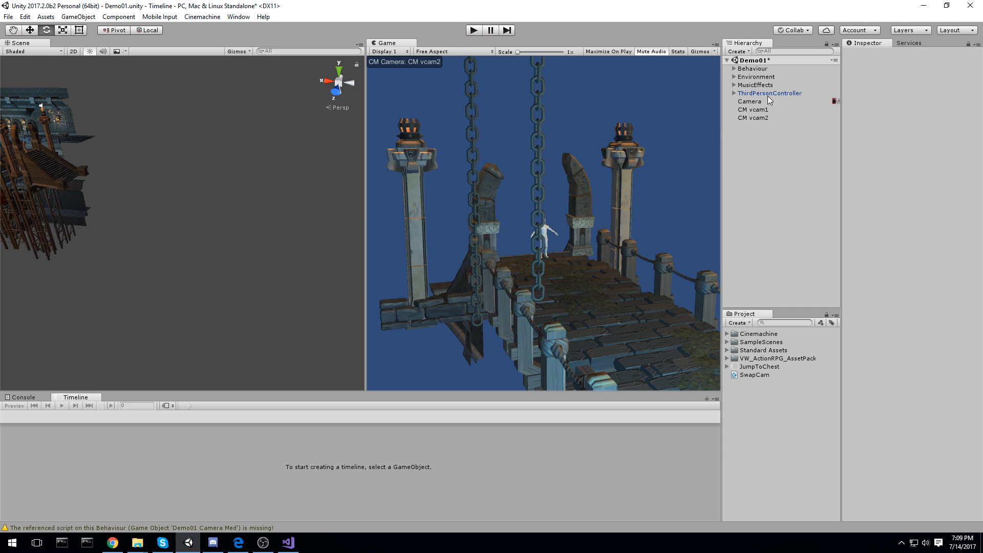
pyautogui.click(748, 101)
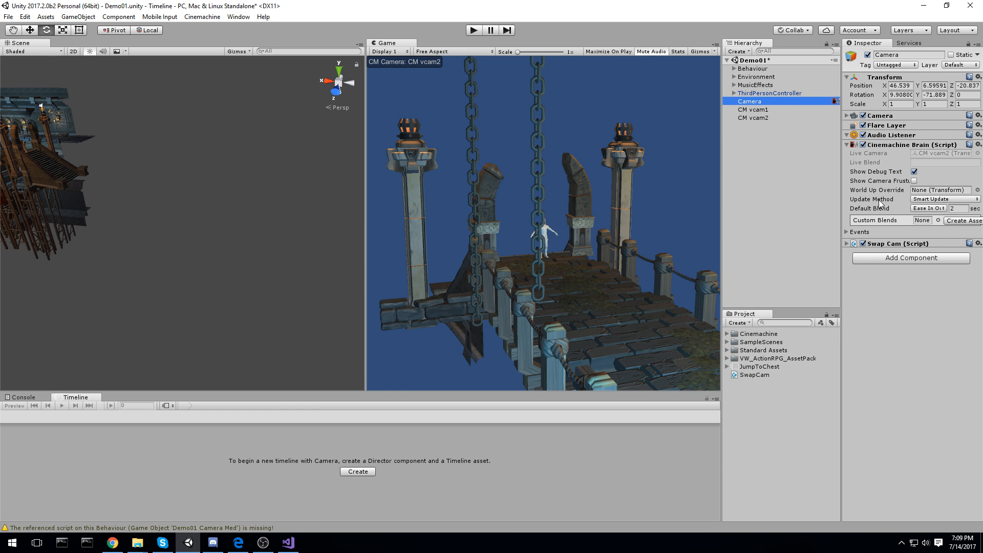
pyautogui.click(945, 198)
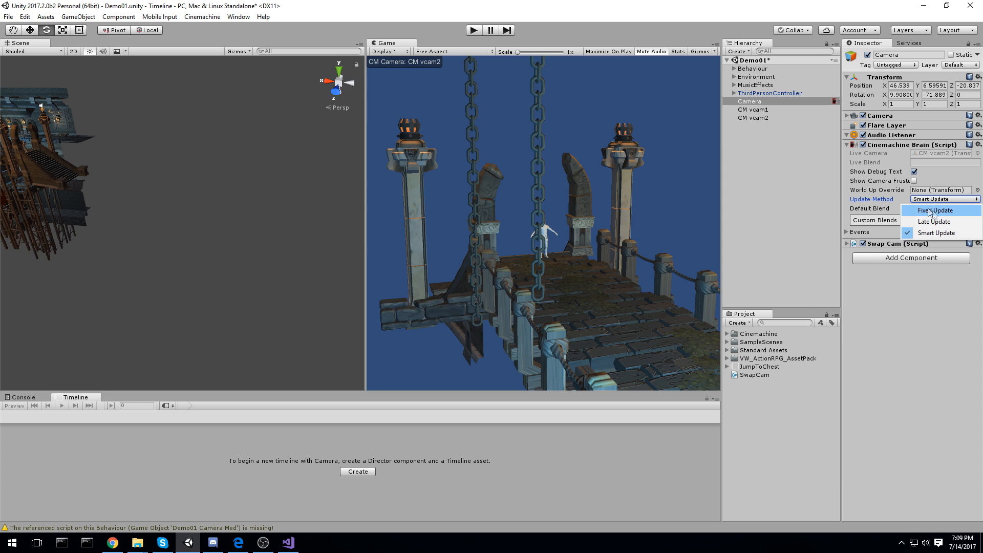
pyautogui.moveTo(944, 232)
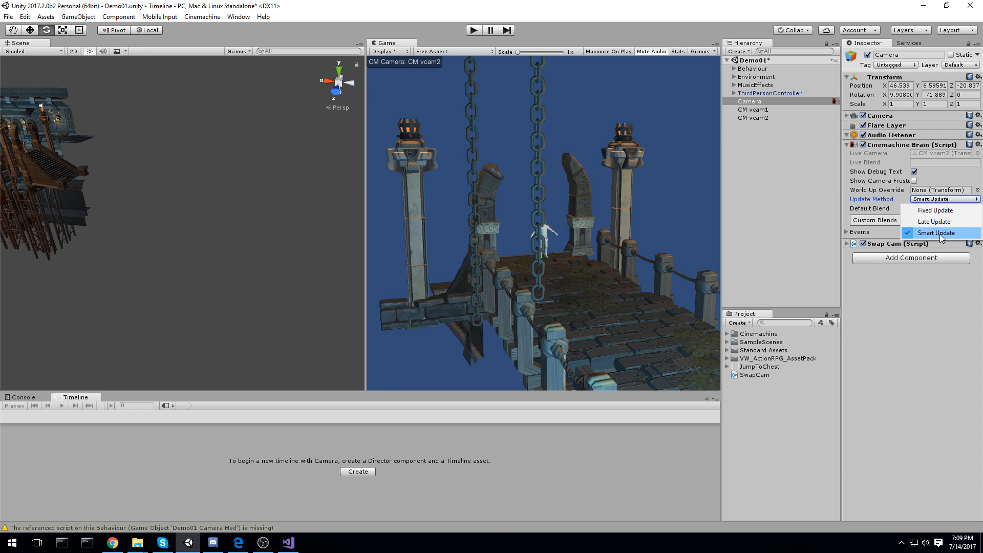
pyautogui.moveTo(936, 209)
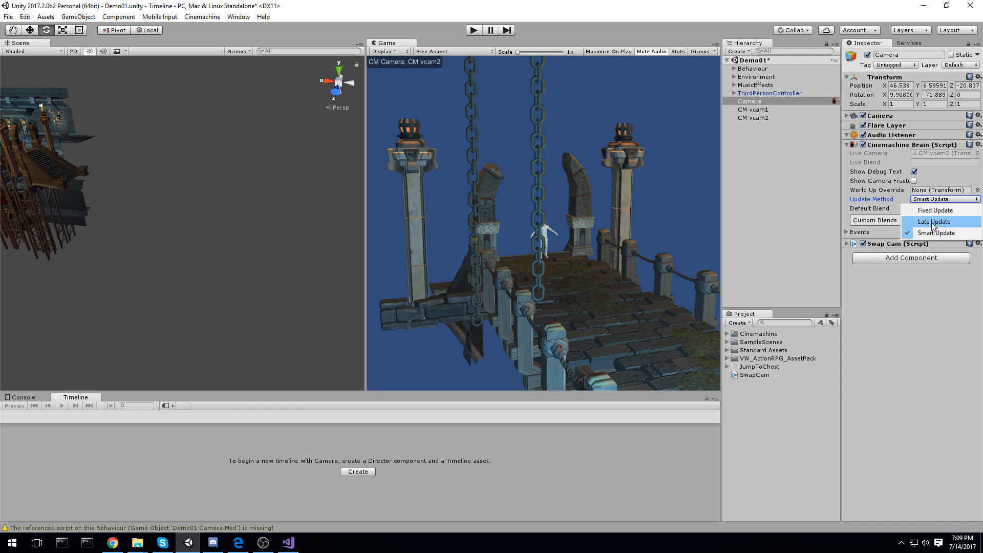
pyautogui.moveTo(941, 234)
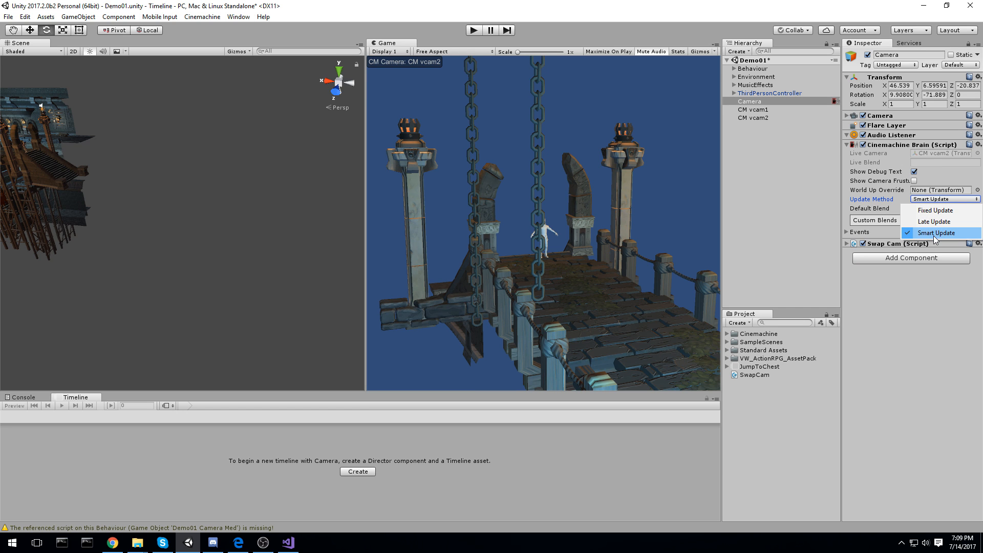
pyautogui.click(942, 232)
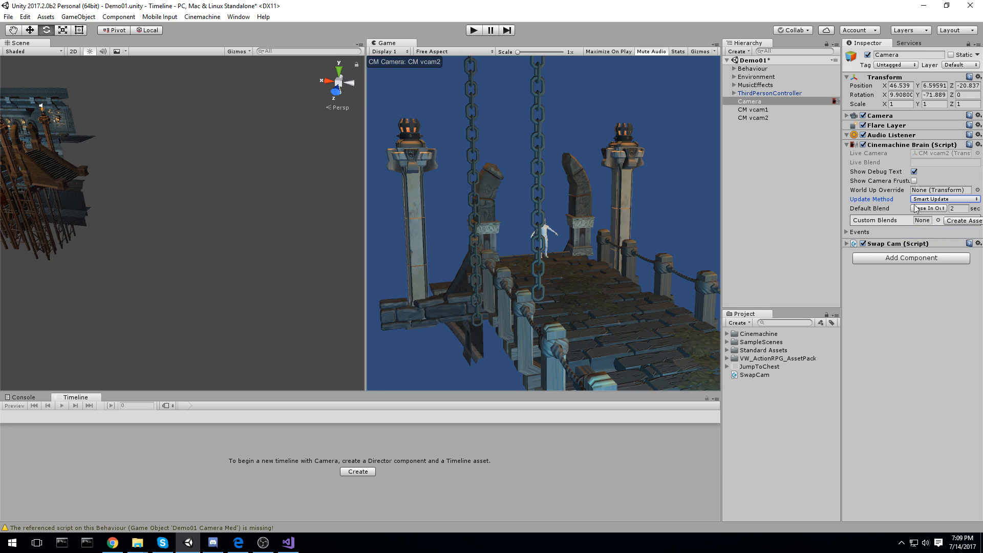
pyautogui.moveTo(899, 221)
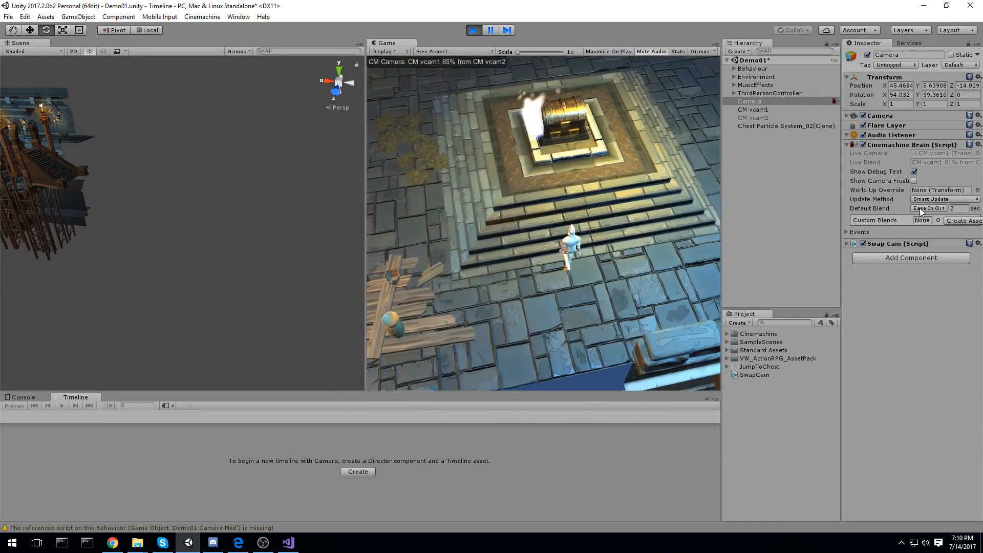
# While playing, set the brain's Default Blend to Cut, then try Linear.
pyautogui.click(927, 208)
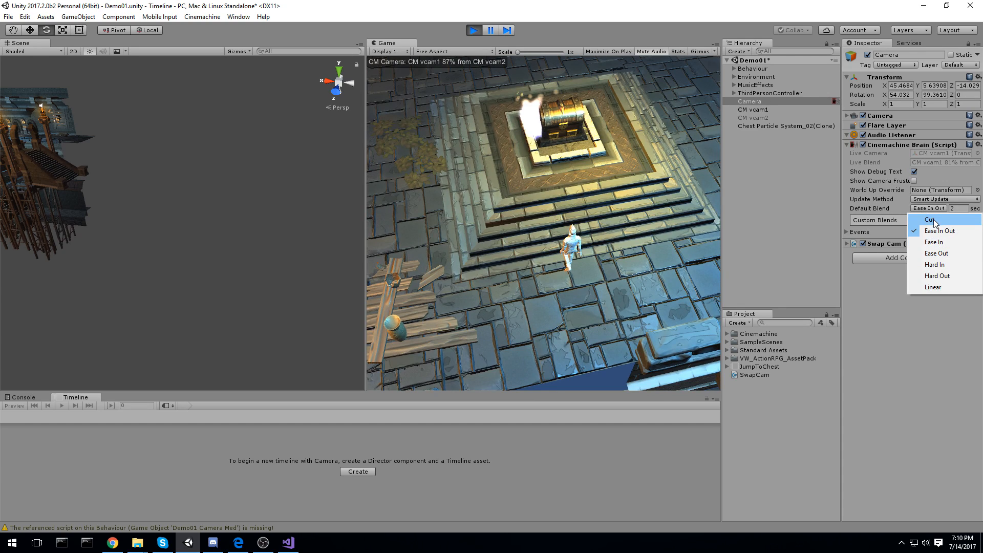
pyautogui.click(929, 219)
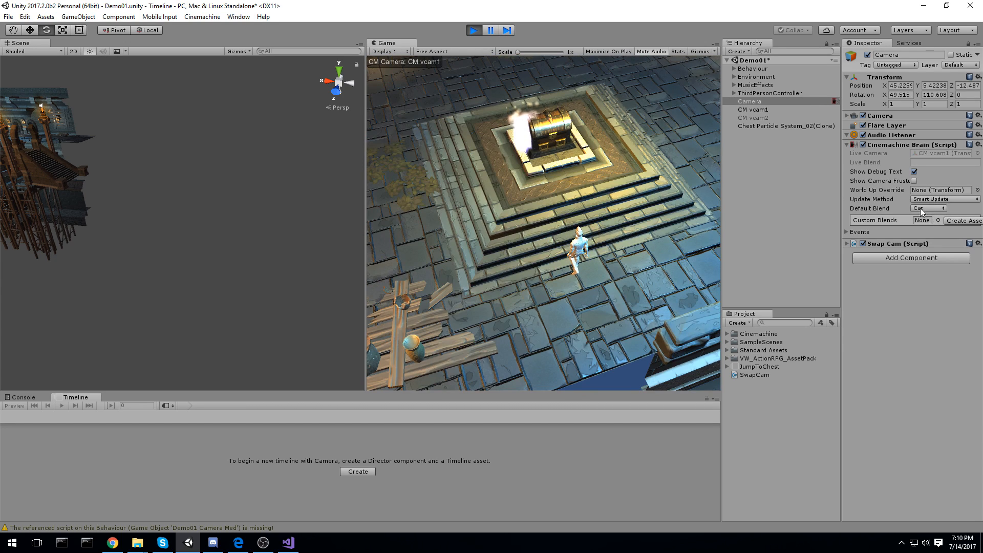
pyautogui.click(940, 208)
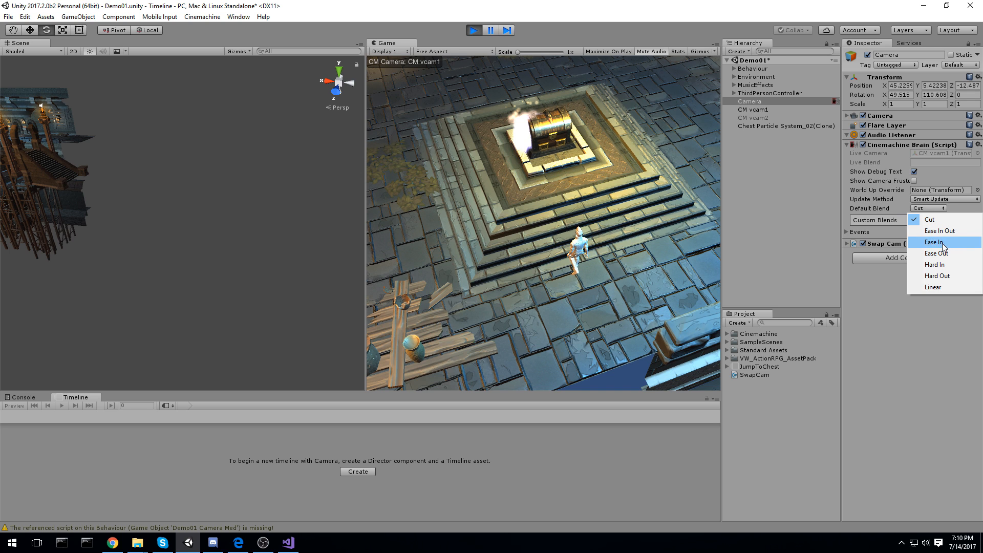
pyautogui.moveTo(947, 278)
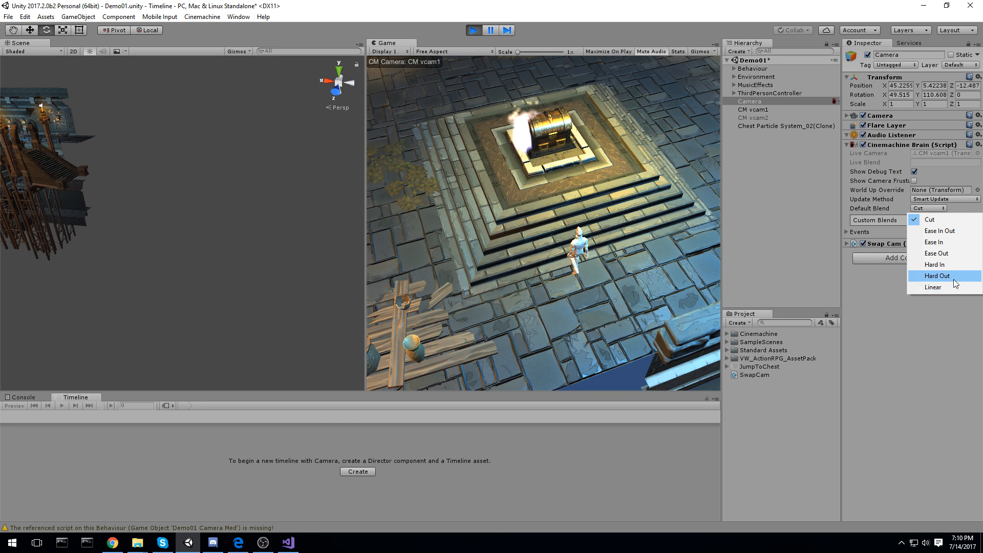
pyautogui.click(943, 287)
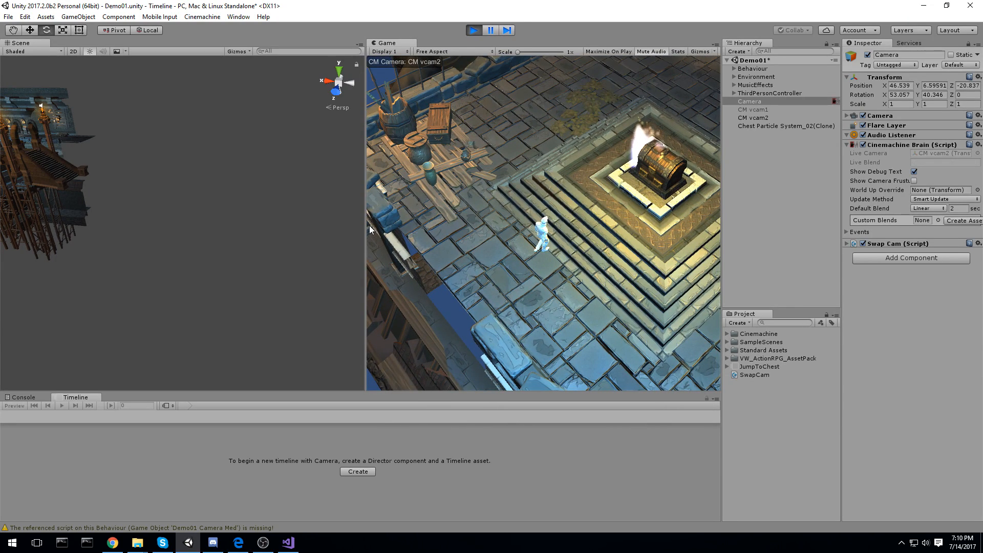
pyautogui.moveTo(916, 224)
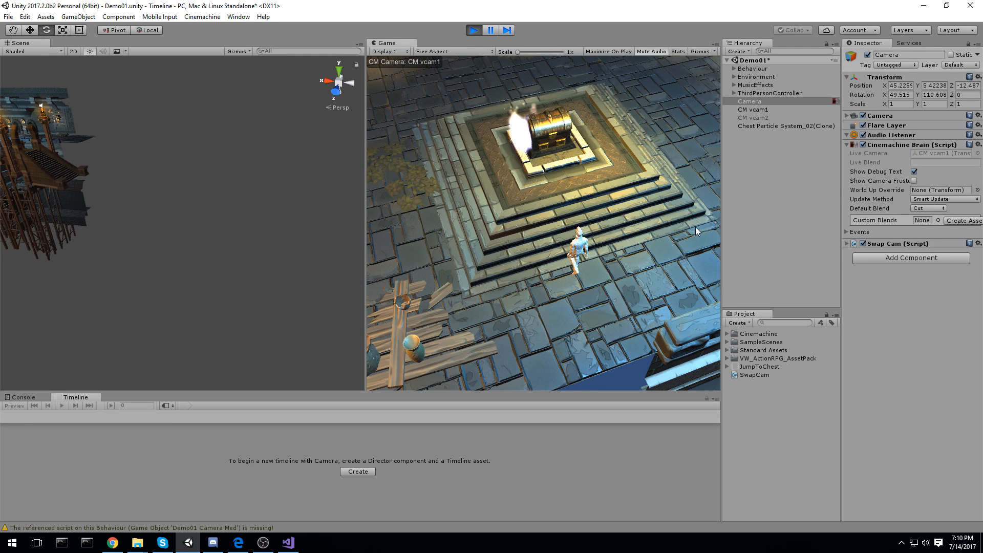
# On the Camera, create a Custom Blends asset named 'Blending'.
pyautogui.click(749, 101)
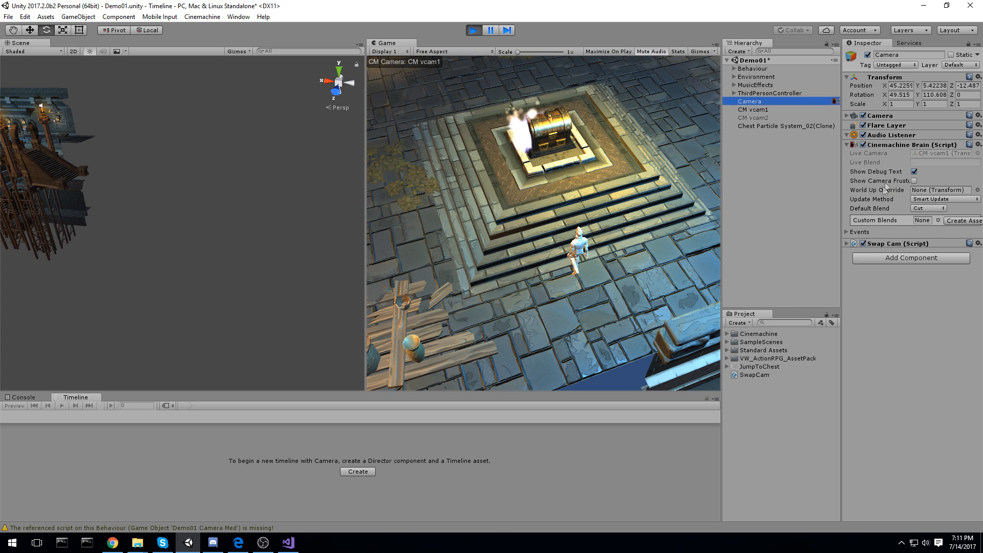
pyautogui.click(921, 220)
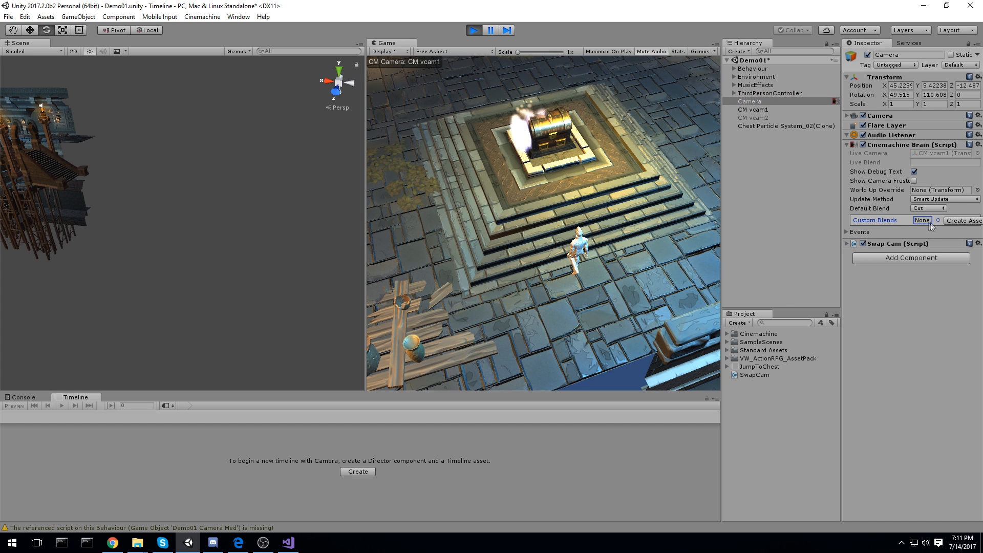
pyautogui.click(977, 220)
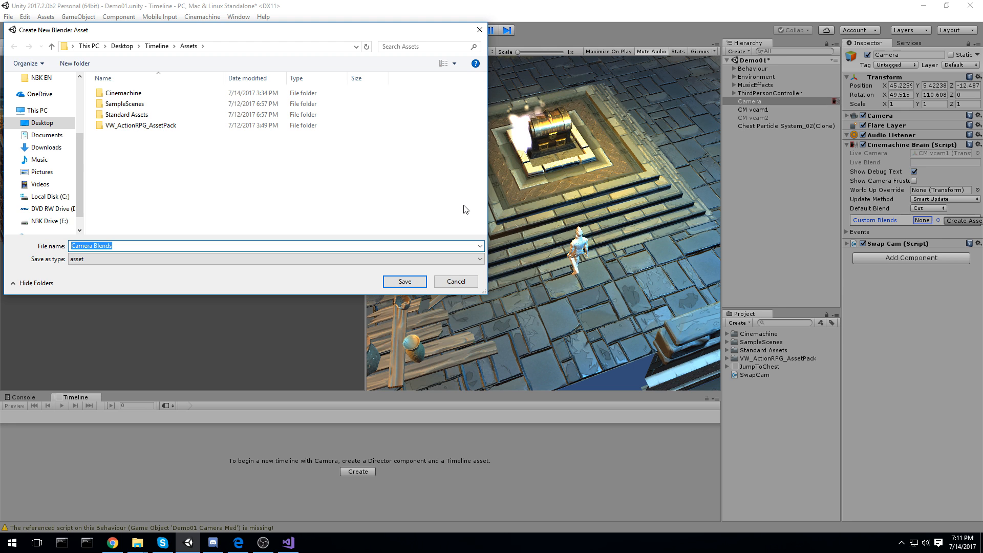
pyautogui.write('Blen')
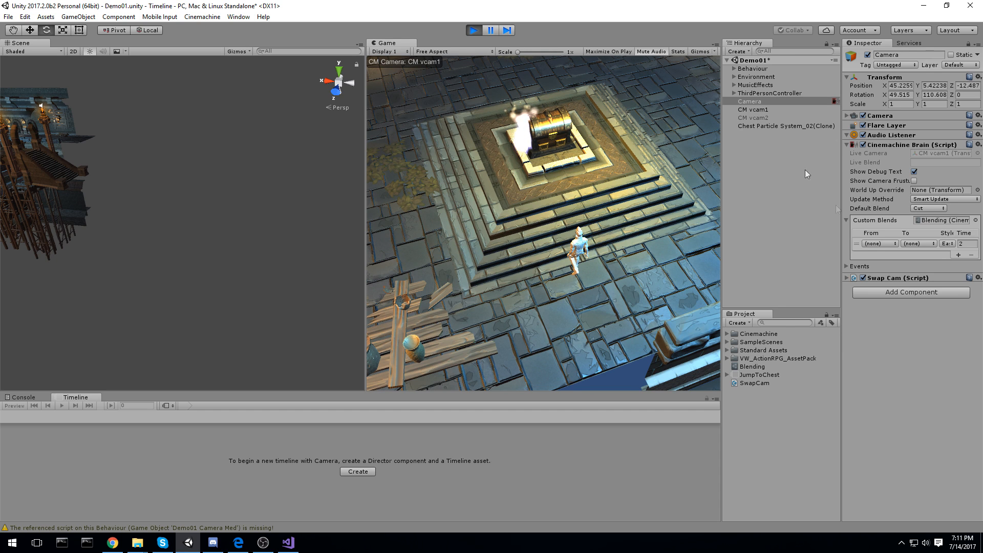
# Add blend entries CM vcam1 to CM vcam2 (Ease In Out) and CM vcam2 to CM vcam1.
pyautogui.click(880, 243)
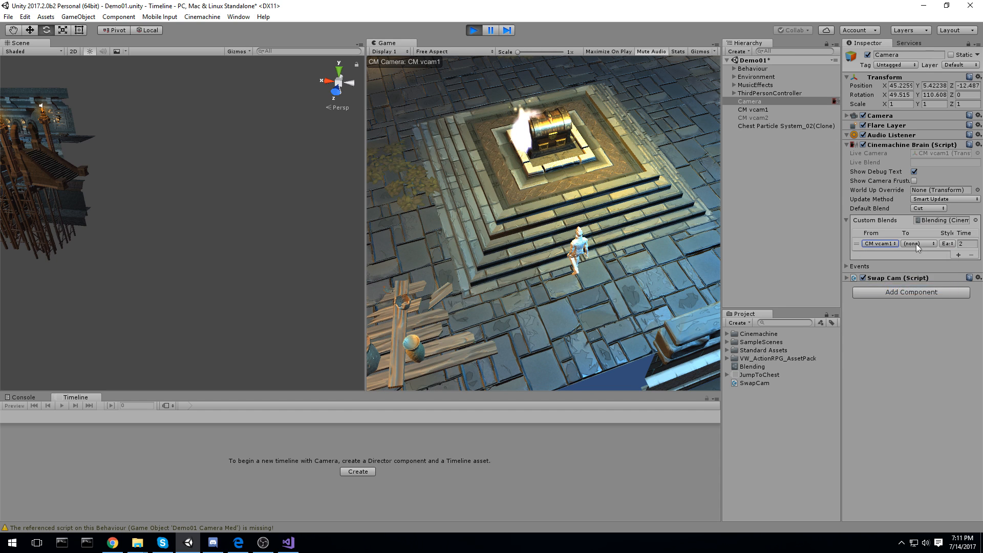
pyautogui.click(918, 244)
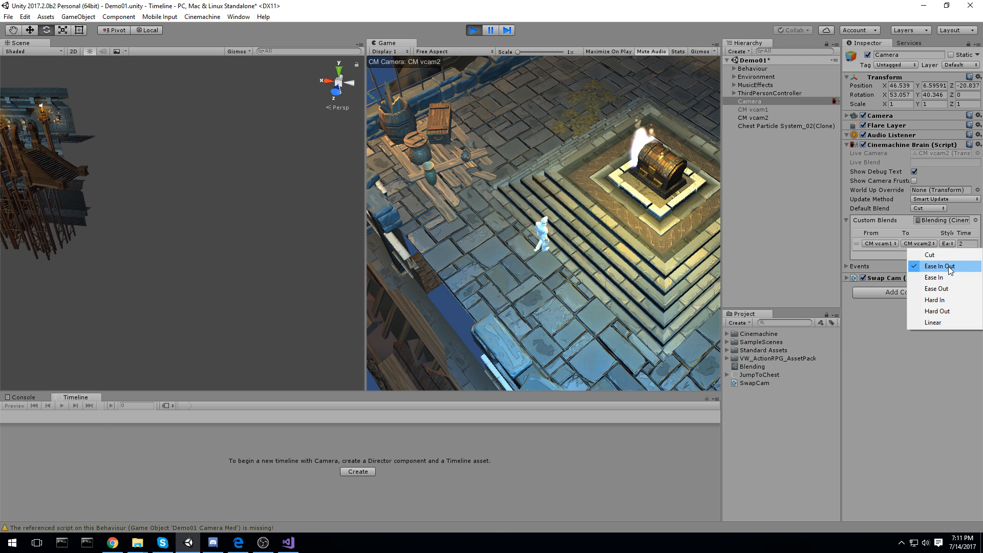
pyautogui.click(939, 266)
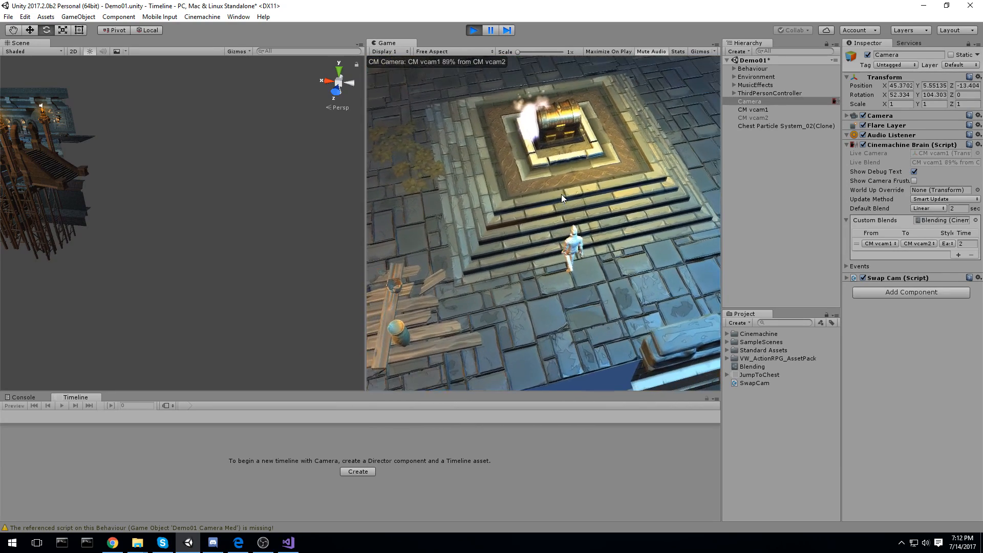
pyautogui.click(879, 254)
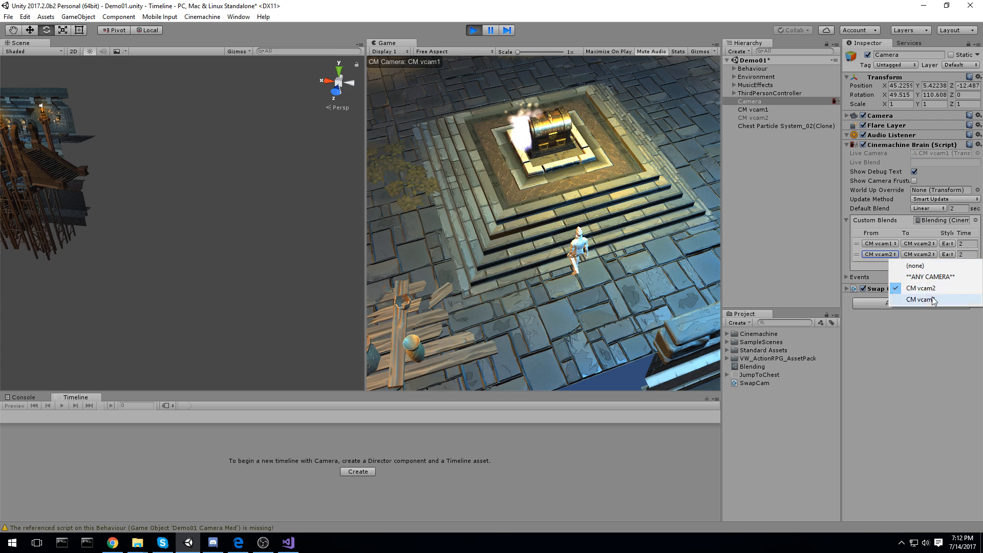
pyautogui.click(914, 299)
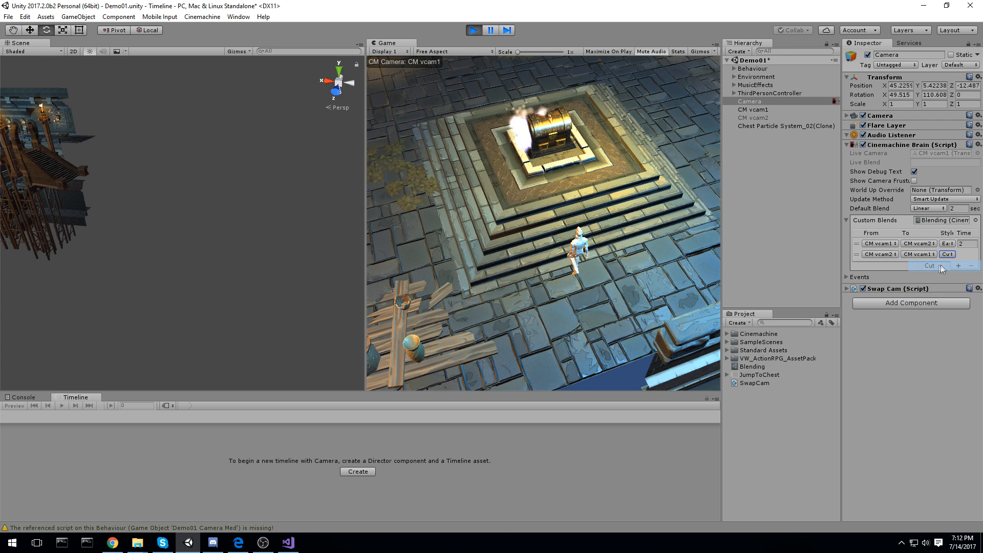